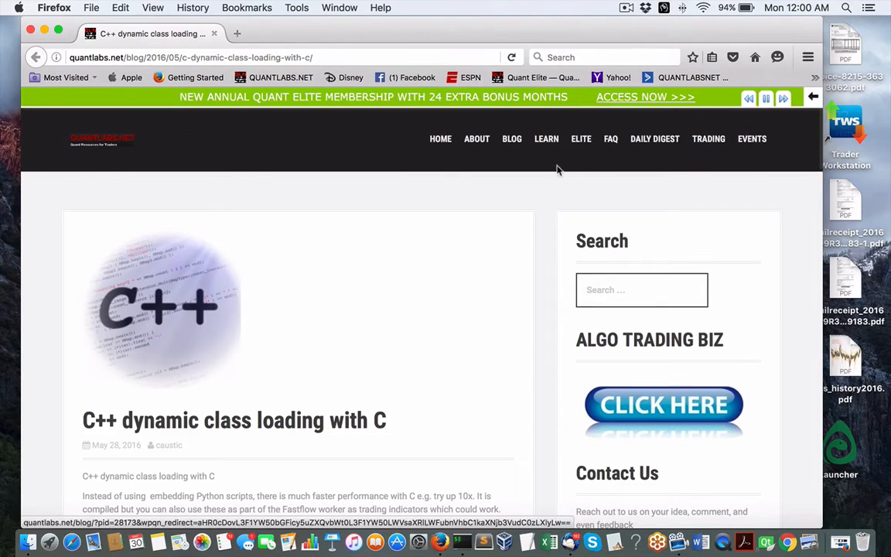
pyautogui.moveTo(444, 251)
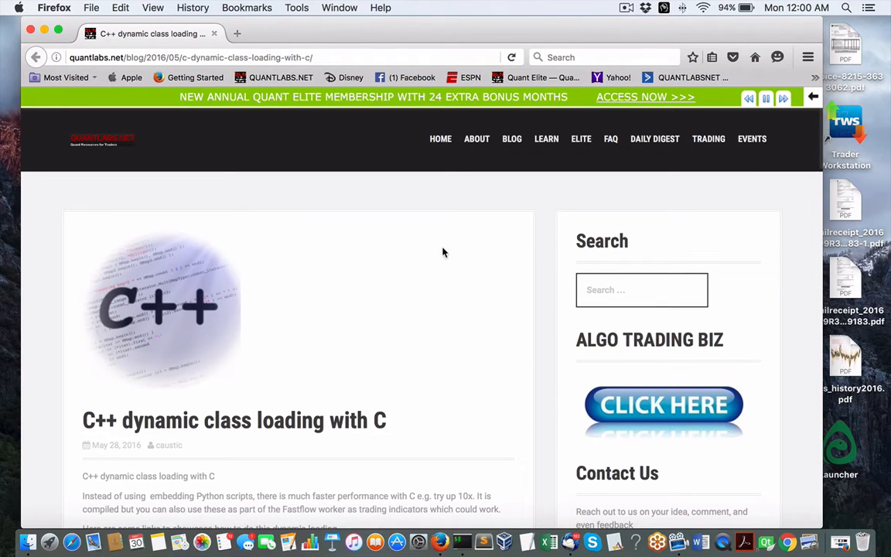
# - Scroll the QuantLabs post past its introduction to the list of reference links
pyautogui.scroll(-3)
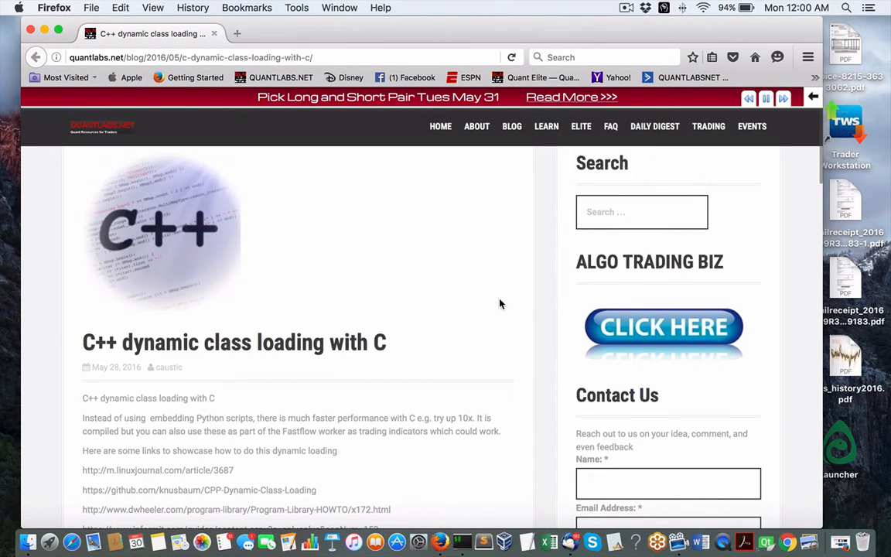
pyautogui.moveTo(430, 325)
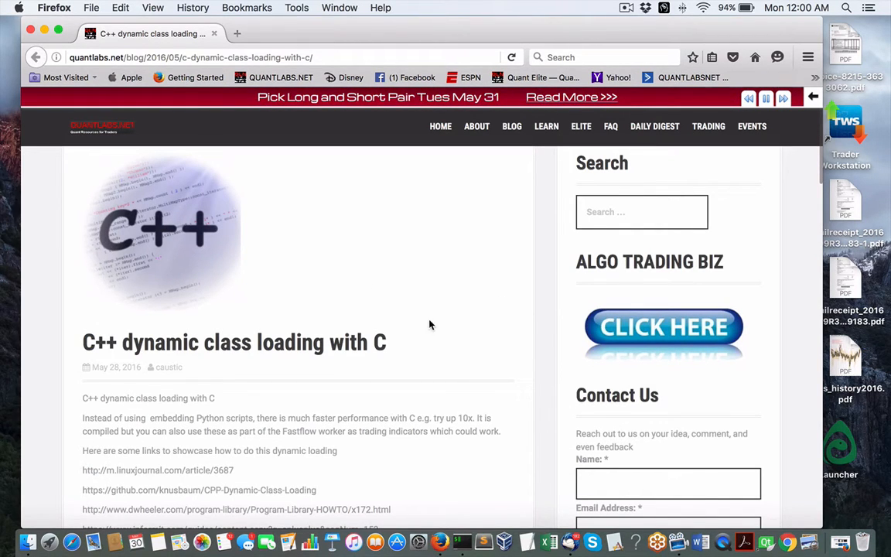
pyautogui.scroll(-3)
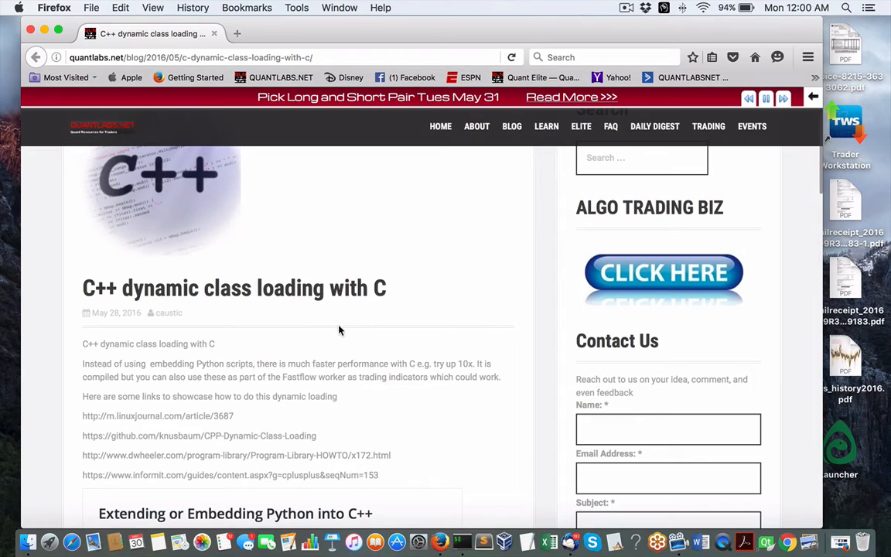
pyautogui.moveTo(341, 308)
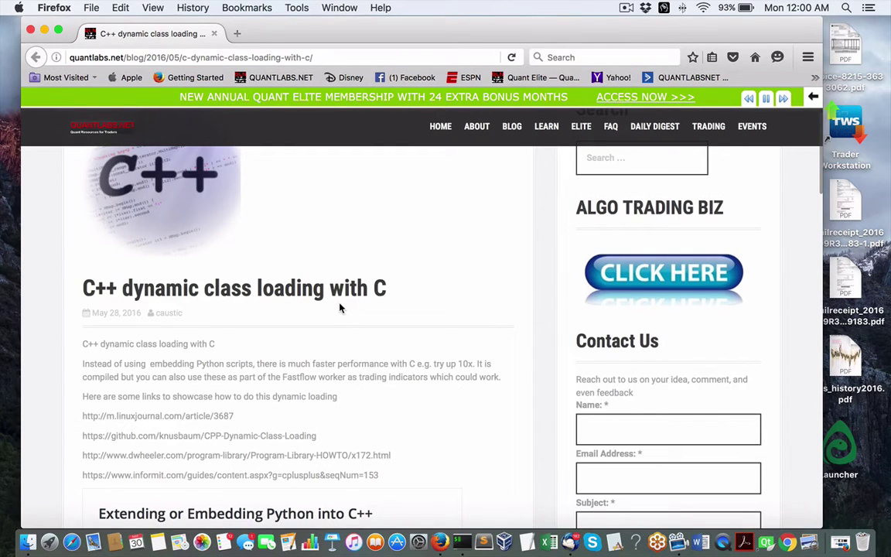
pyautogui.moveTo(415, 311)
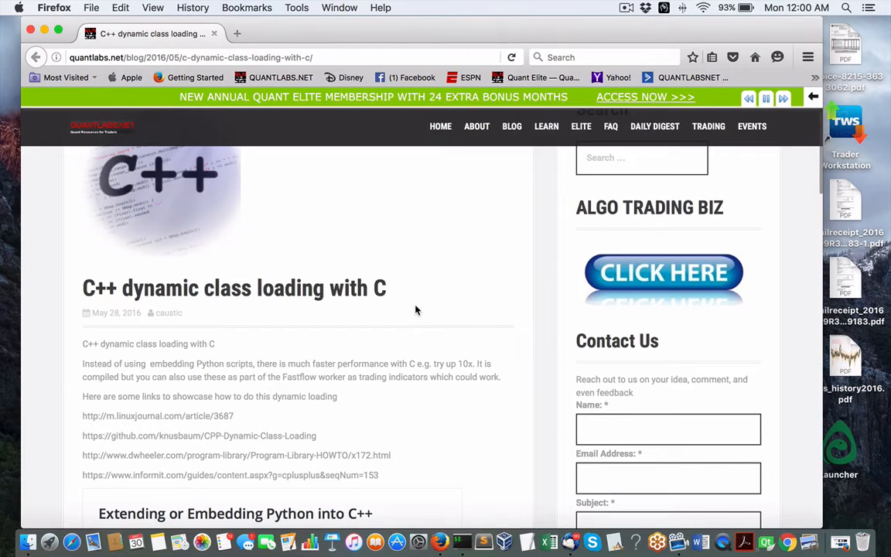
pyautogui.moveTo(491, 282)
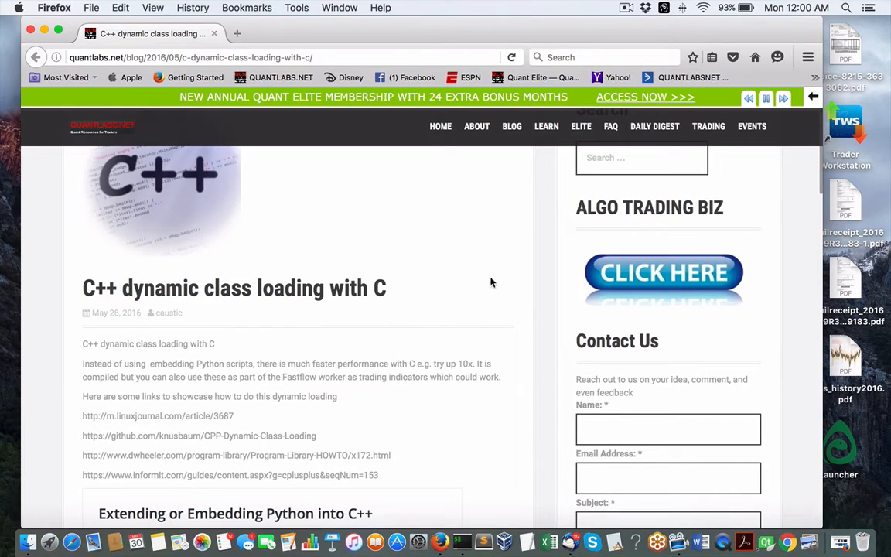
pyautogui.moveTo(238, 309)
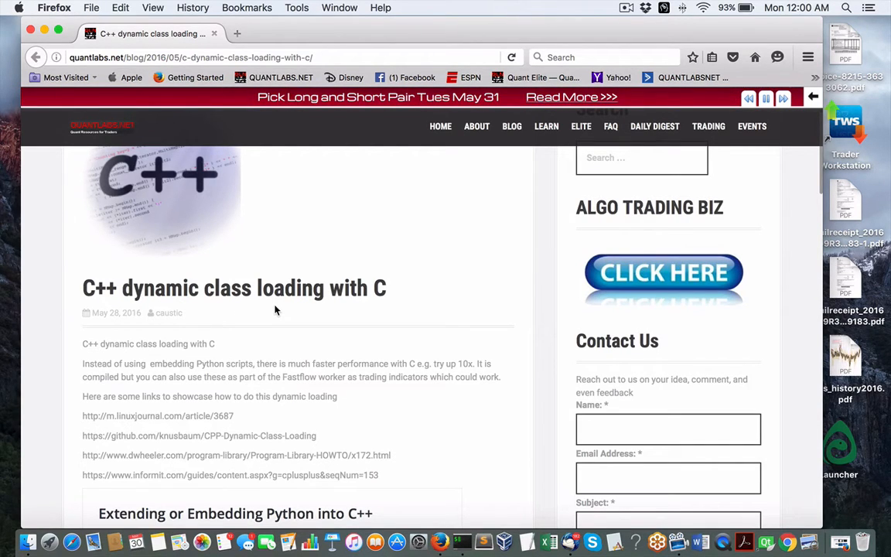
pyautogui.moveTo(326, 352)
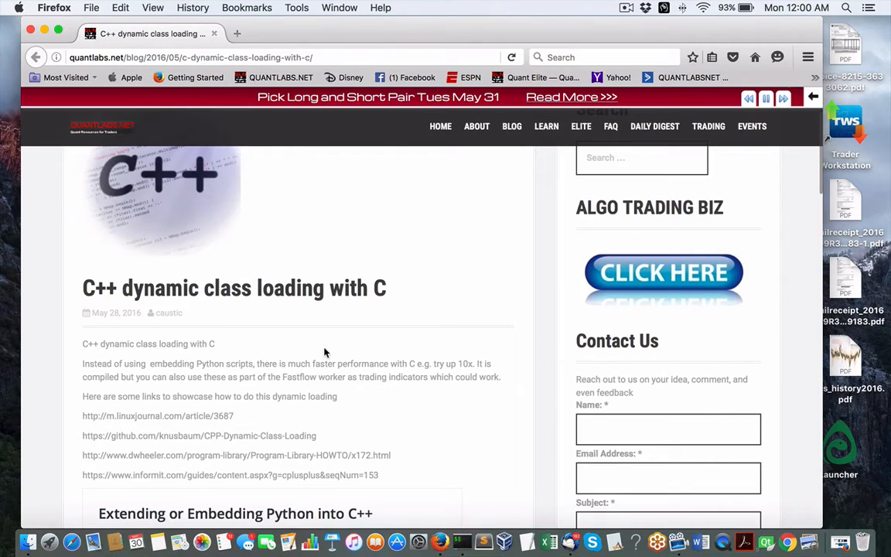
pyautogui.moveTo(327, 352)
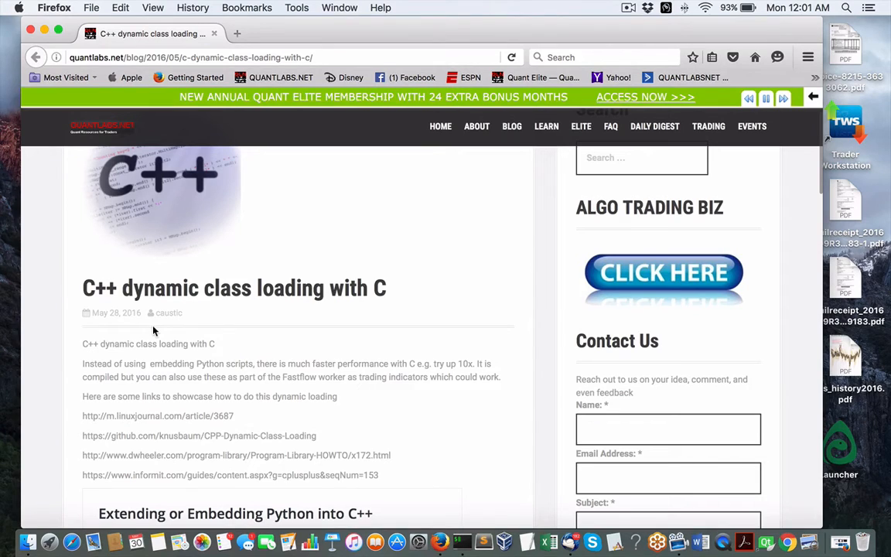
pyautogui.moveTo(99, 317)
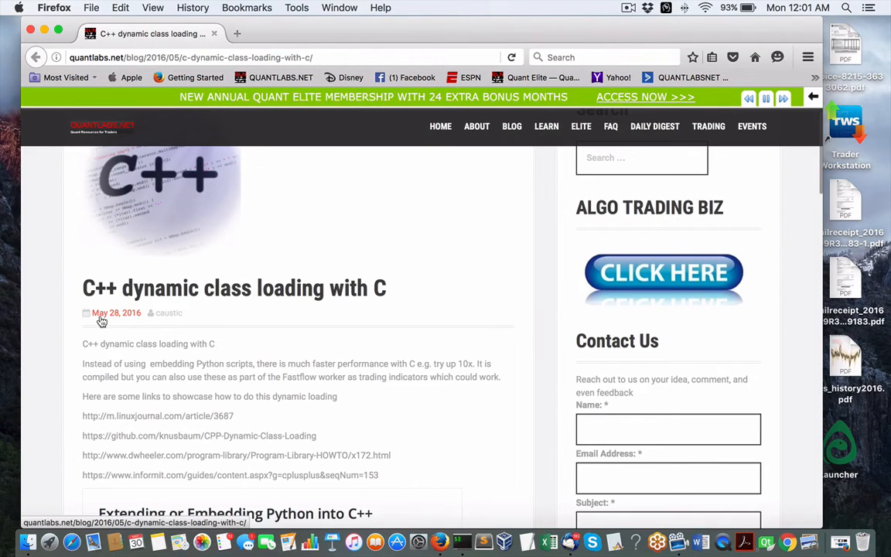
pyautogui.moveTo(135, 329)
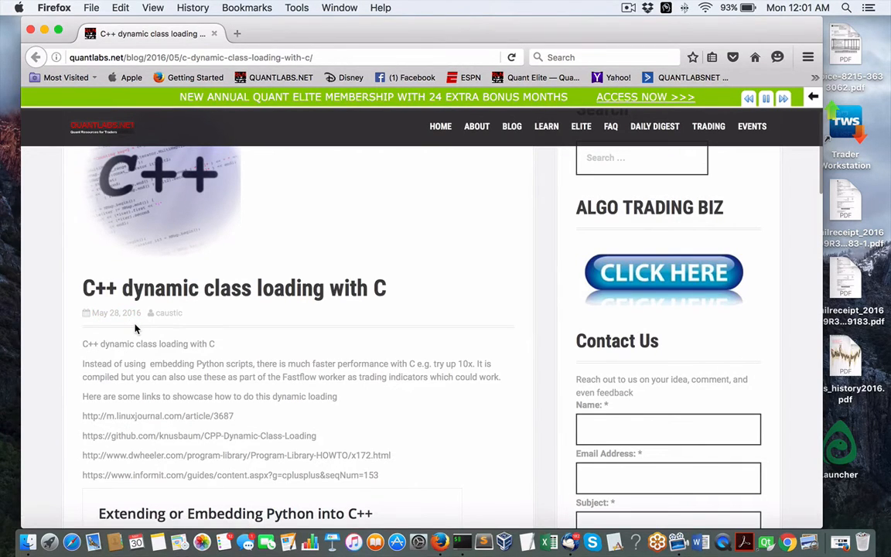
pyautogui.moveTo(71, 294)
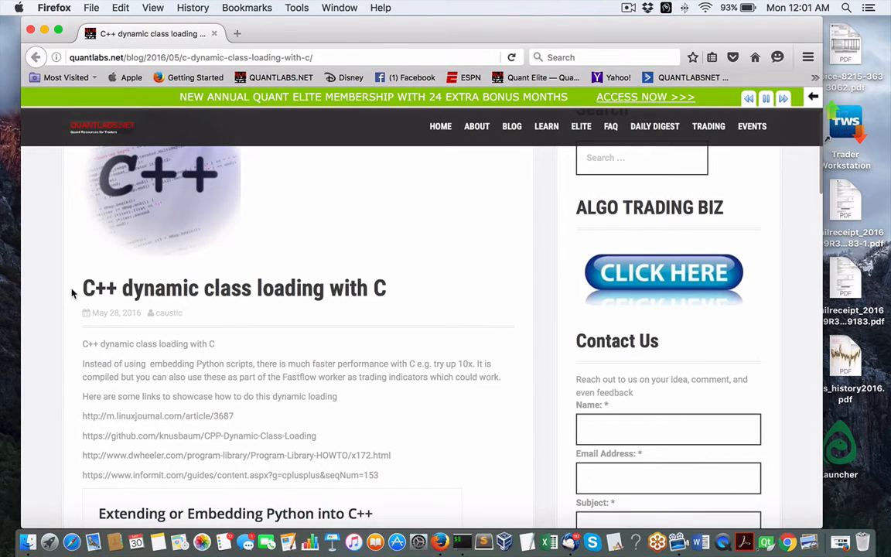
pyautogui.moveTo(115, 288)
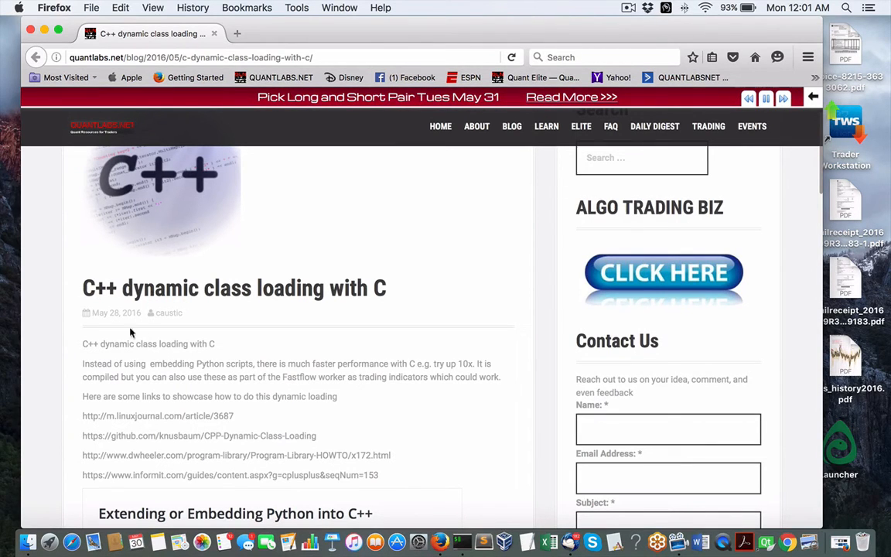
pyautogui.scroll(-3)
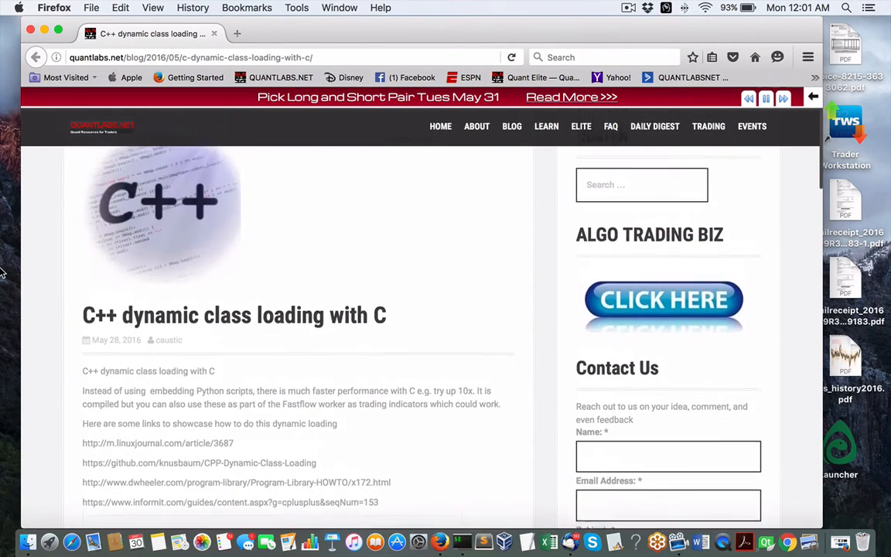
pyautogui.scroll(-3)
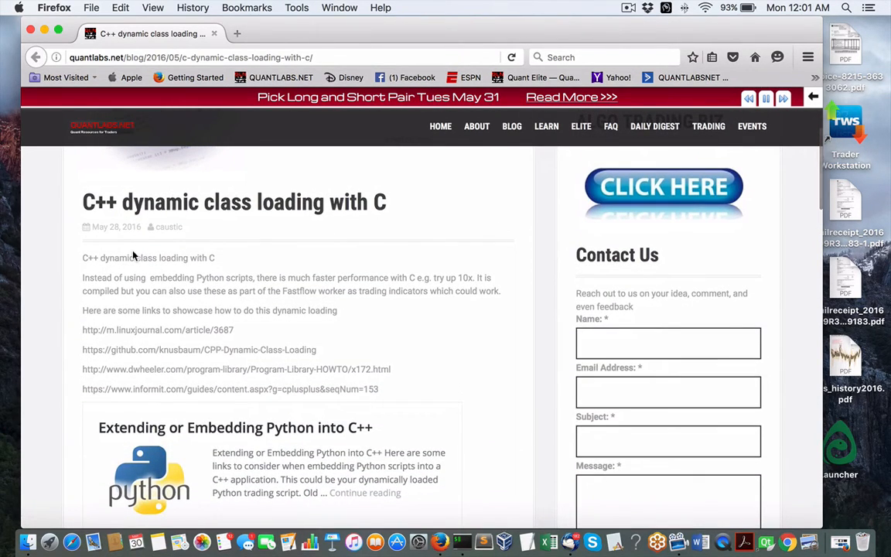
pyautogui.moveTo(306, 231)
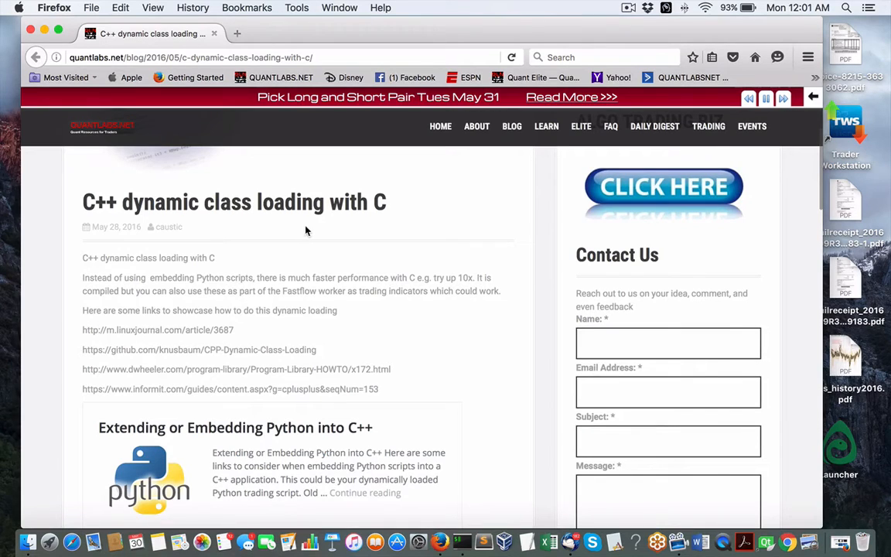
pyautogui.moveTo(75, 208)
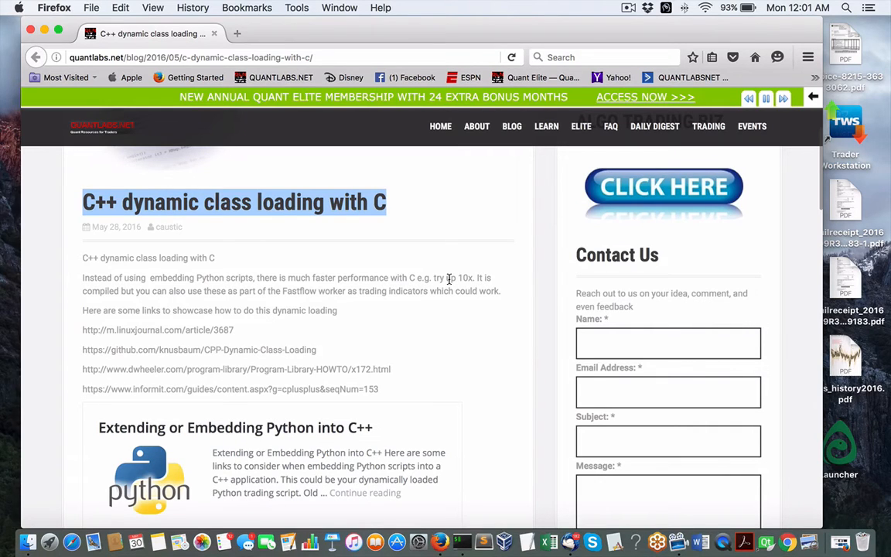
pyautogui.moveTo(544, 279)
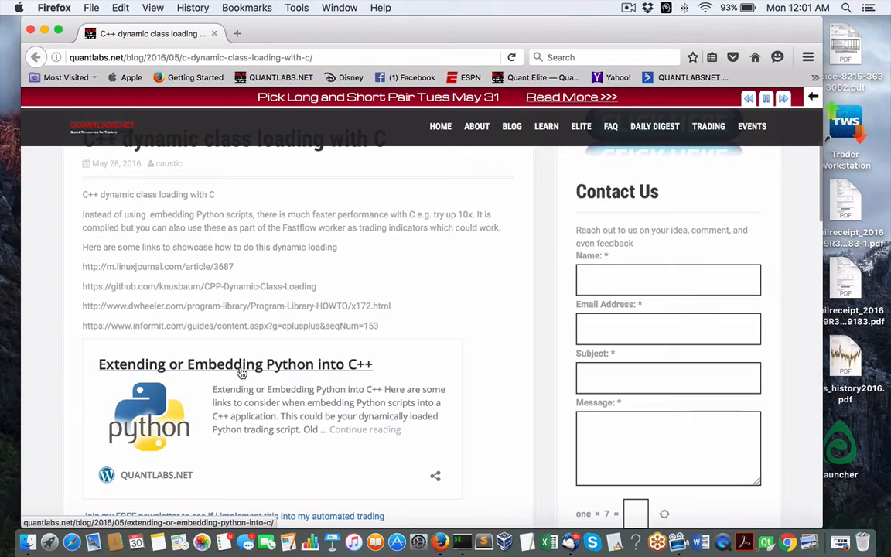
pyautogui.moveTo(66, 324)
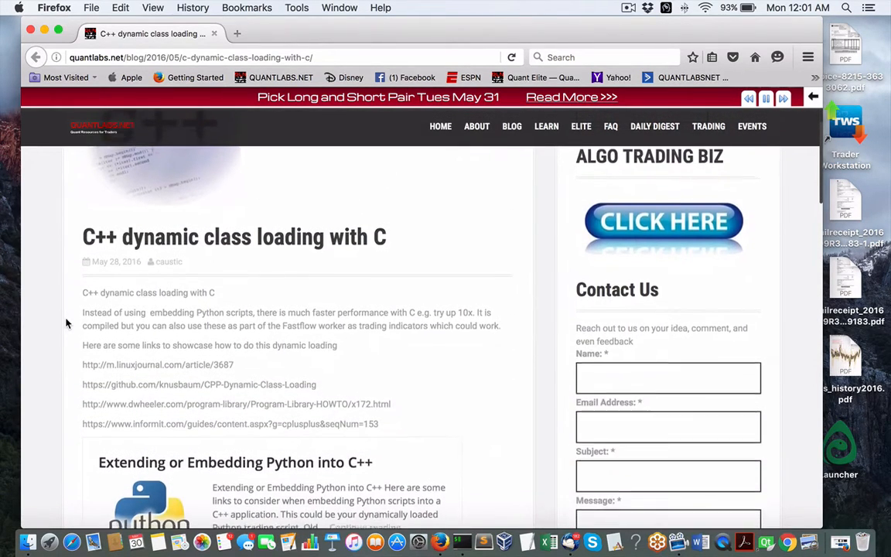
pyautogui.scroll(-3)
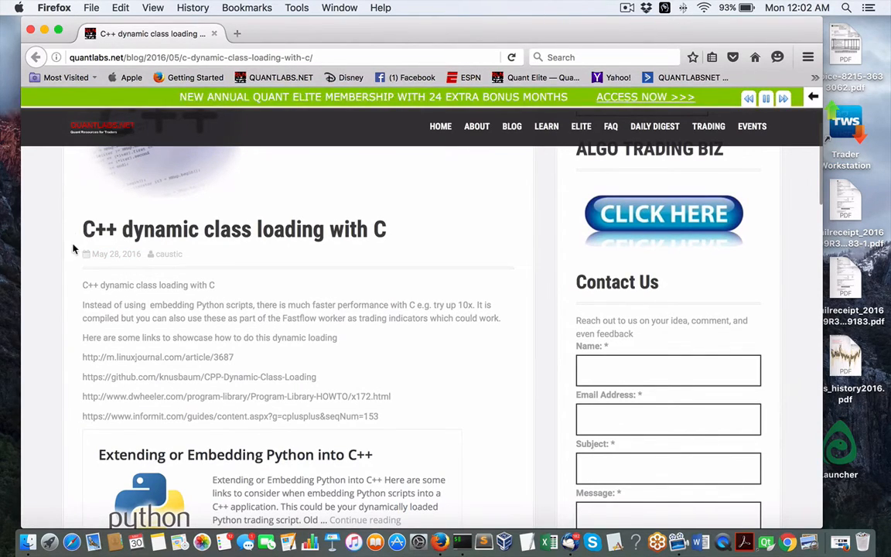
pyautogui.scroll(-3)
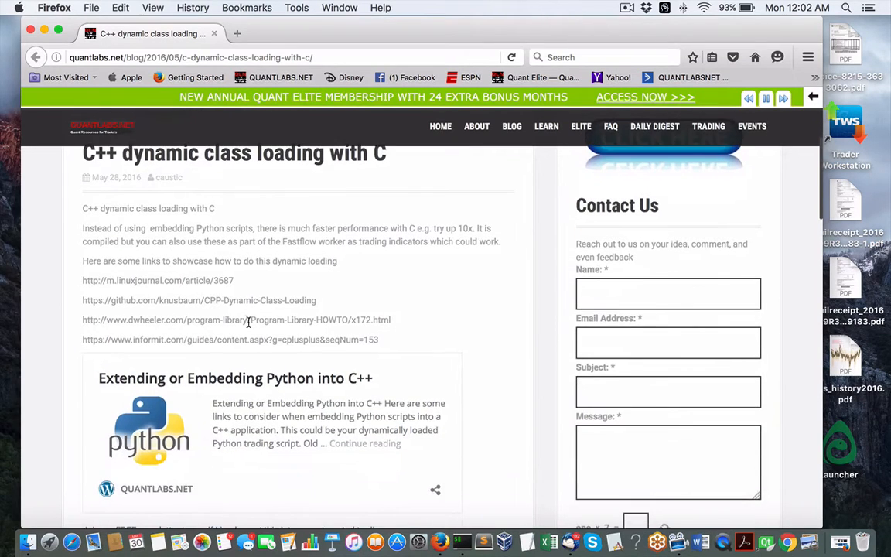
pyautogui.scroll(3)
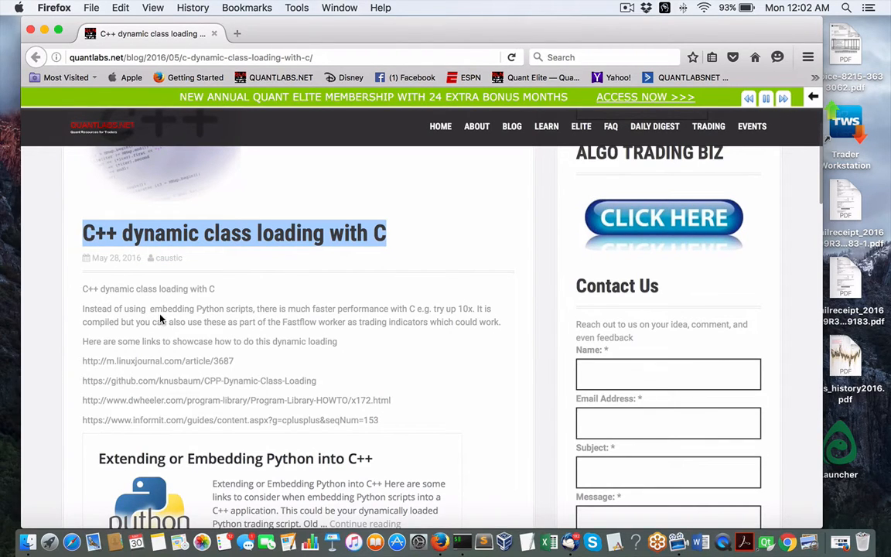
pyautogui.scroll(-3)
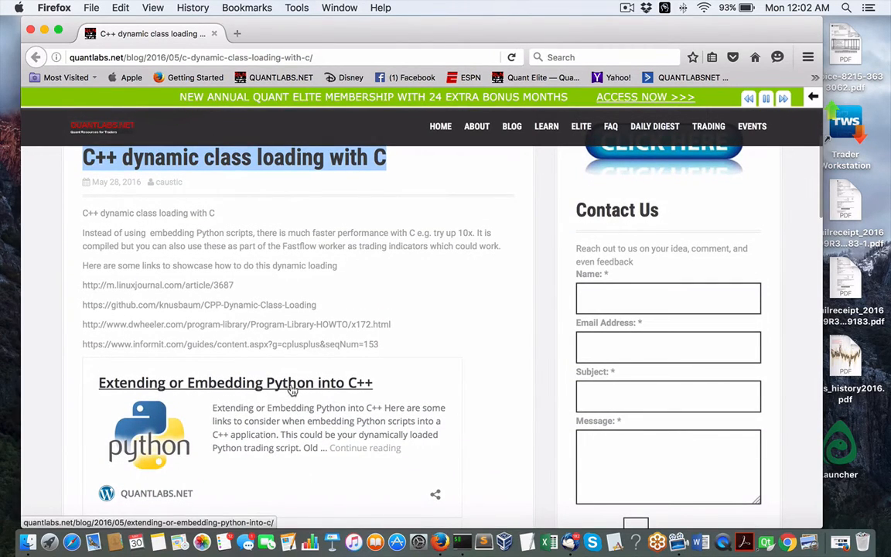
pyautogui.moveTo(267, 399)
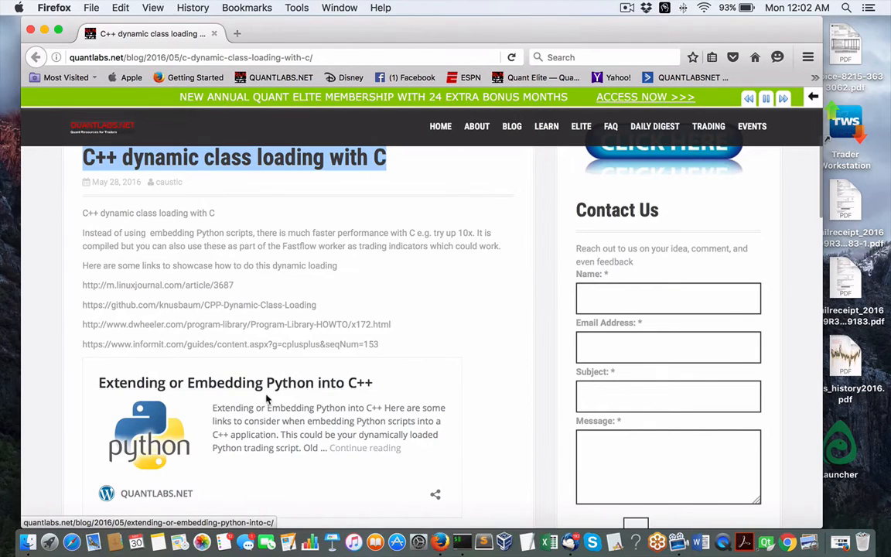
pyautogui.moveTo(339, 392)
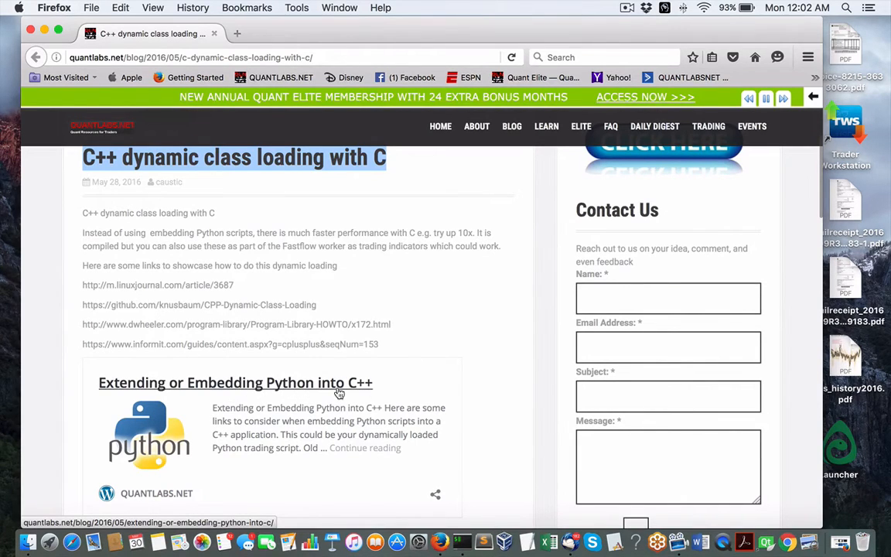
pyautogui.moveTo(357, 391)
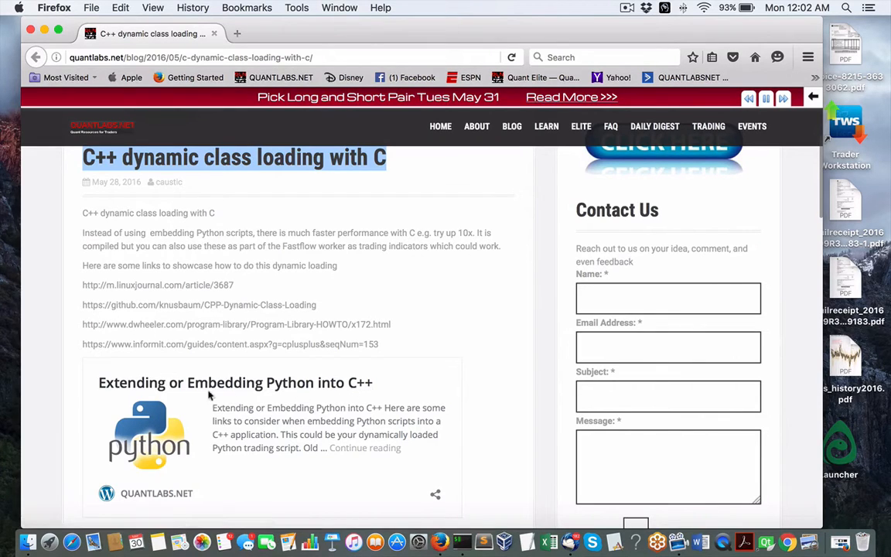
pyautogui.moveTo(297, 389)
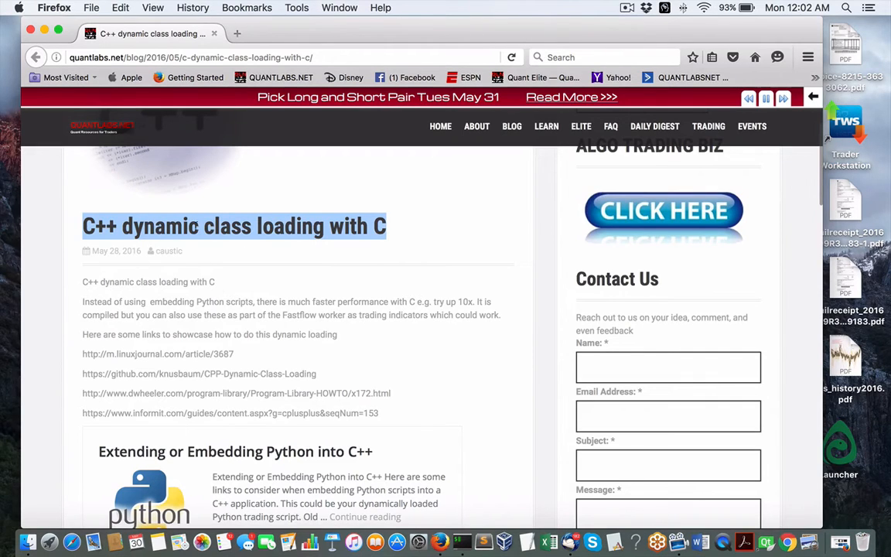
pyautogui.scroll(-3)
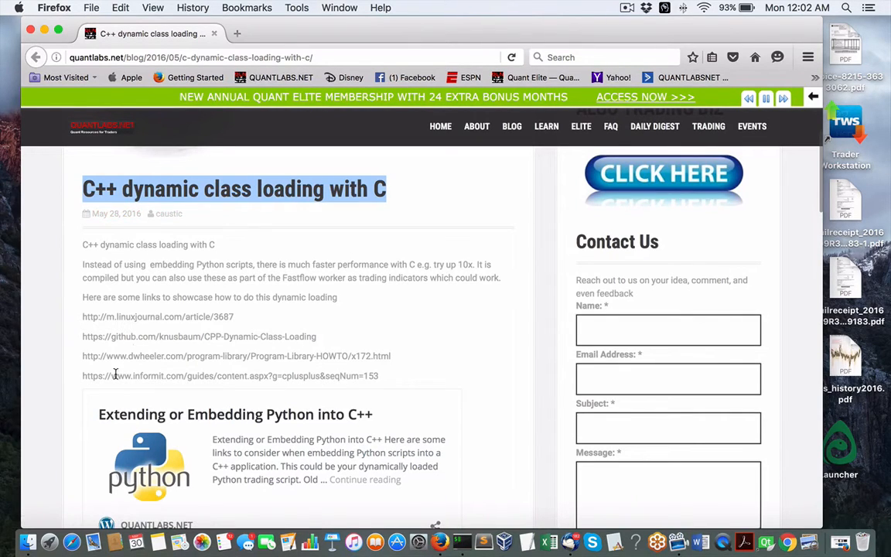
pyautogui.moveTo(336, 432)
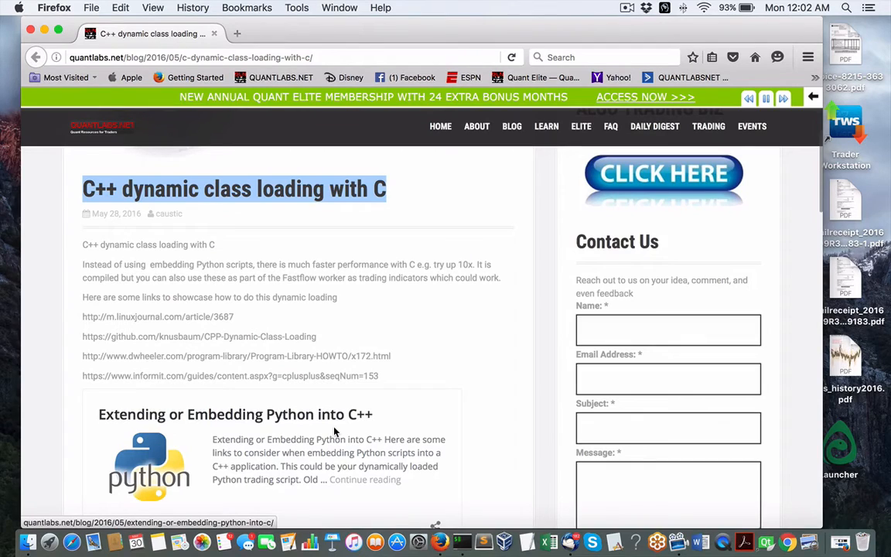
pyautogui.moveTo(269, 412)
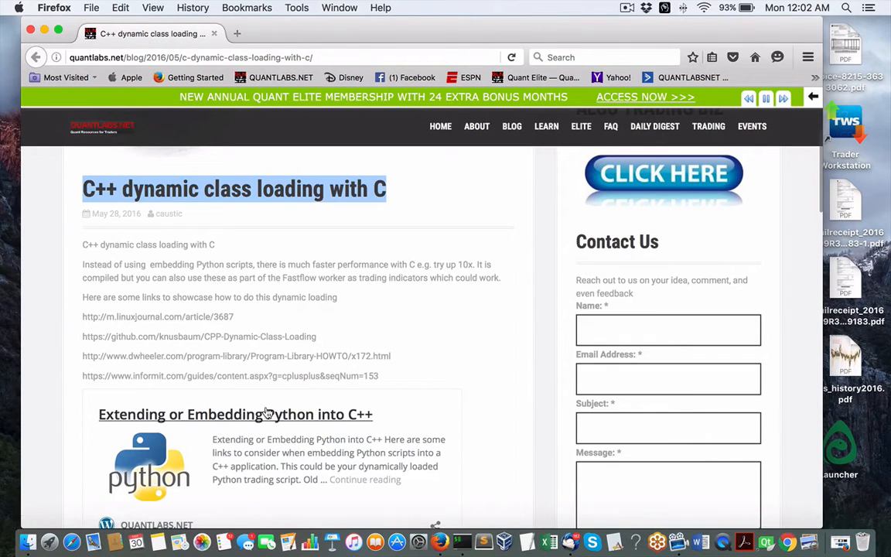
pyautogui.moveTo(421, 427)
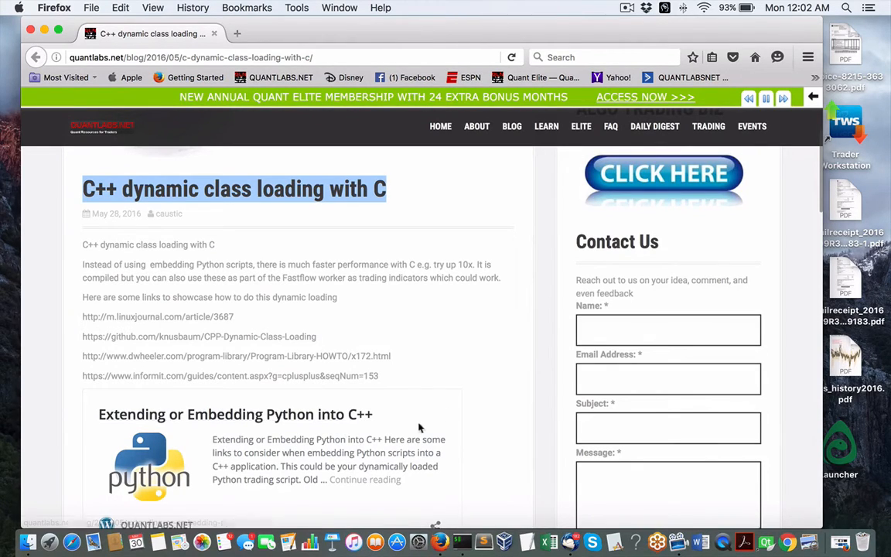
pyautogui.moveTo(360, 425)
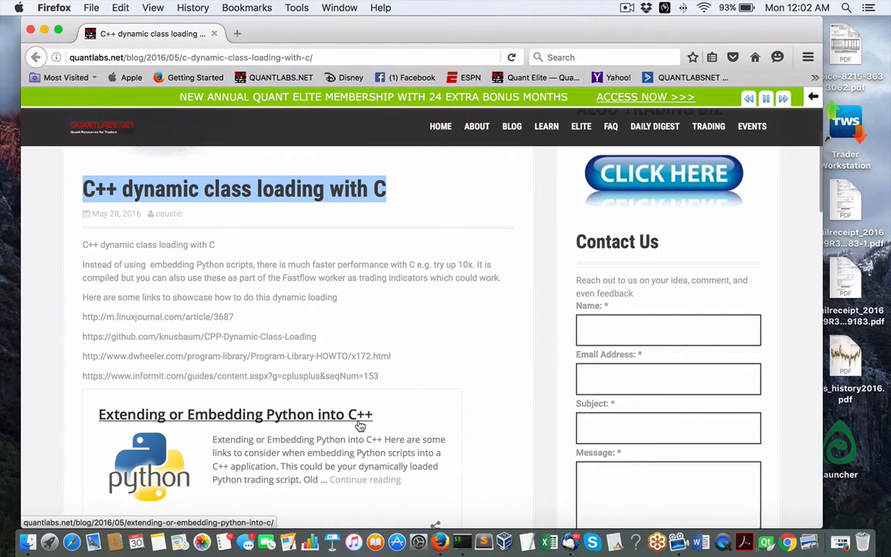
pyautogui.moveTo(336, 424)
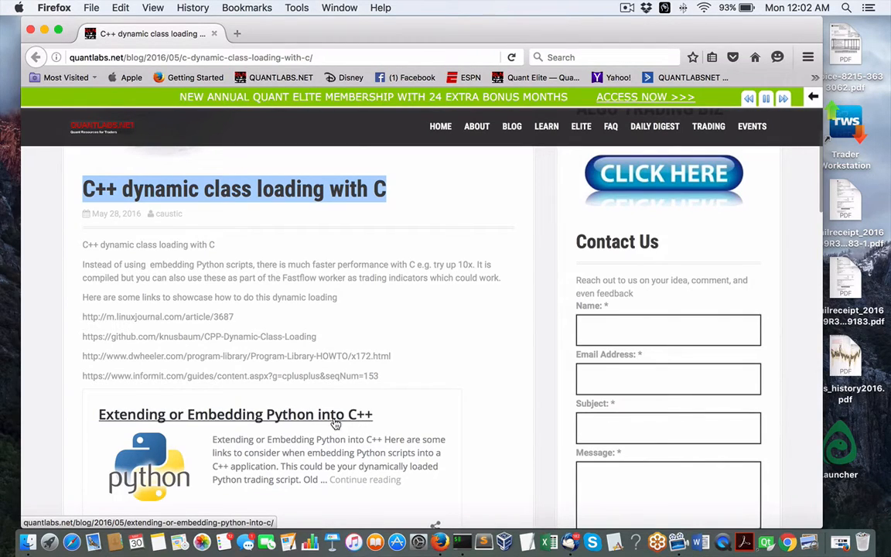
pyautogui.moveTo(300, 422)
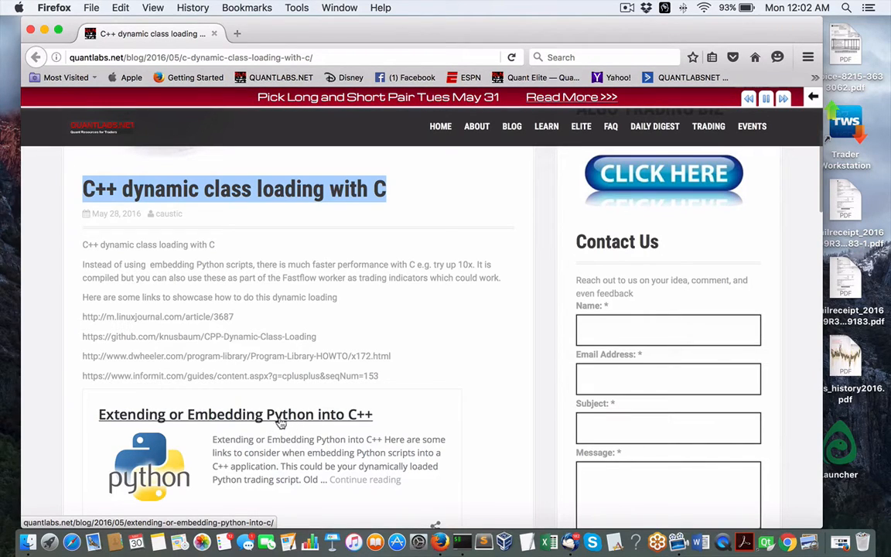
pyautogui.moveTo(192, 232)
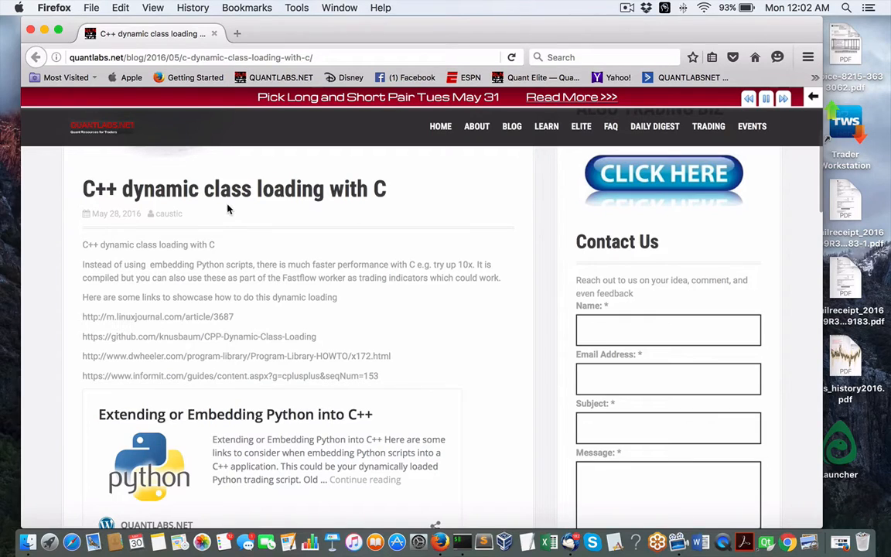
pyautogui.moveTo(89, 190)
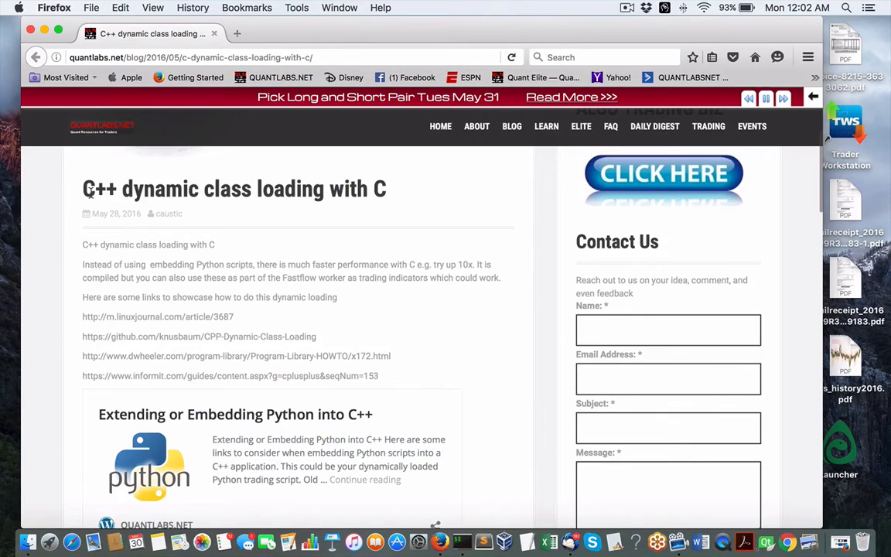
pyautogui.scroll(-3)
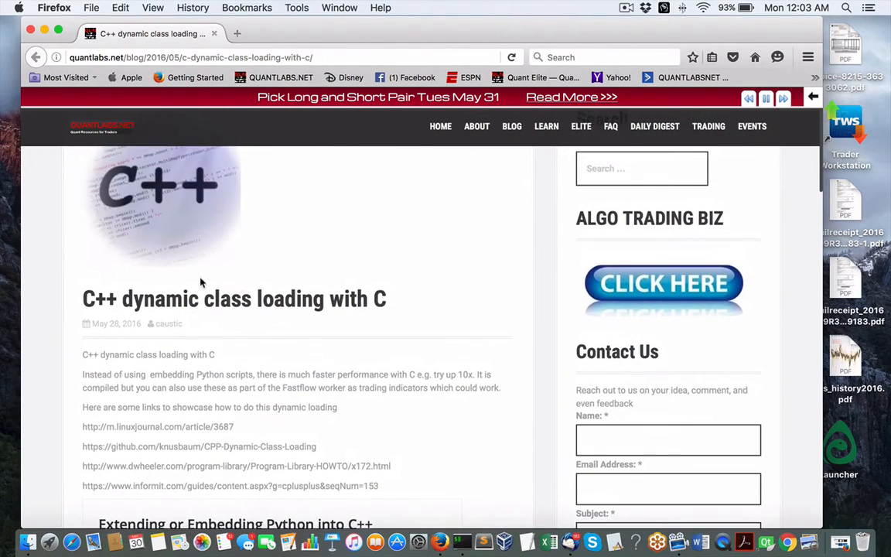
pyautogui.scroll(-3)
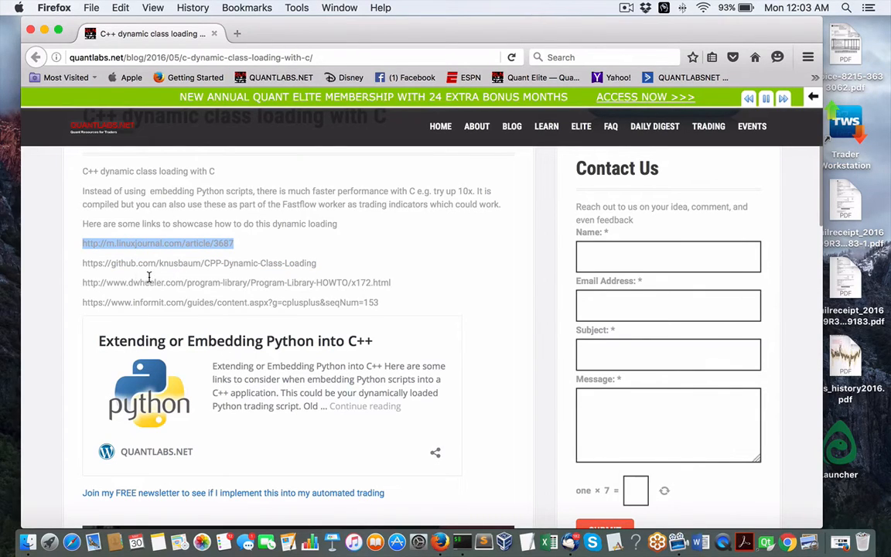
pyautogui.moveTo(228, 146)
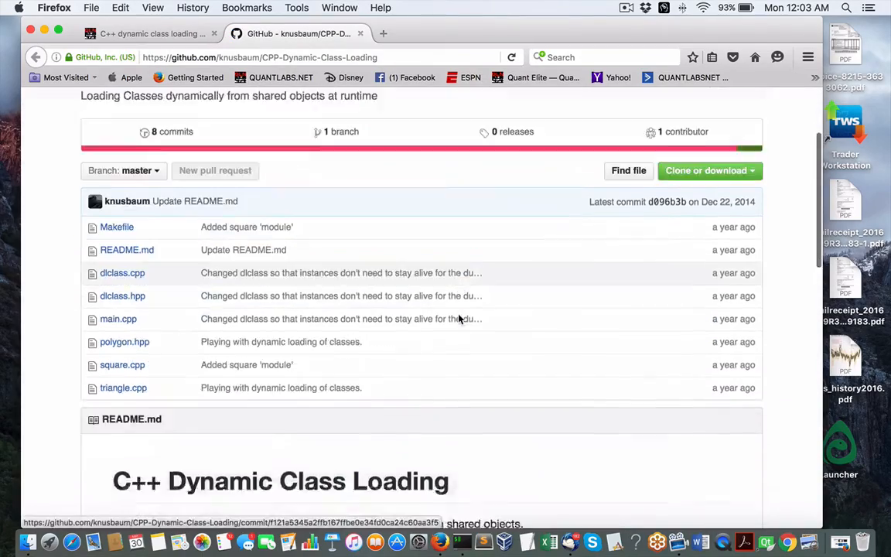
# - Scroll to the repository's file list and show the Clone or download options
pyautogui.scroll(-3)
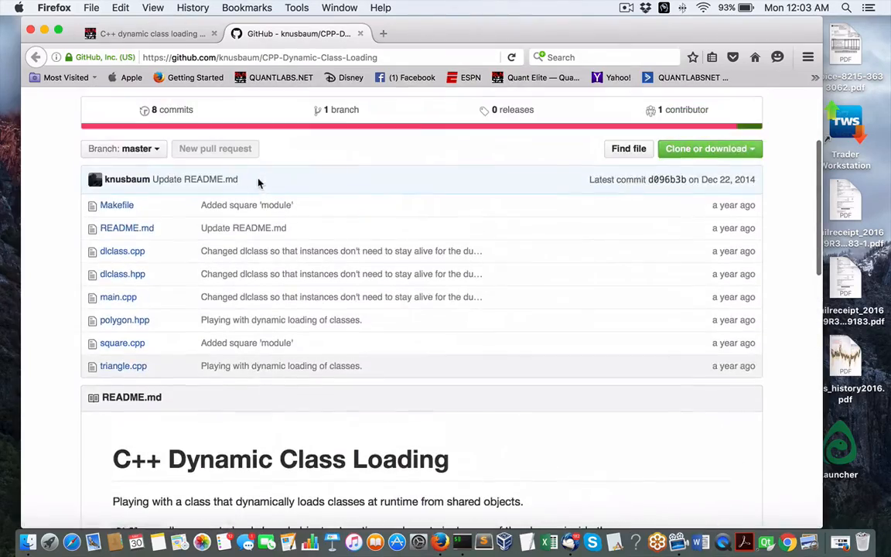
pyautogui.moveTo(385, 489)
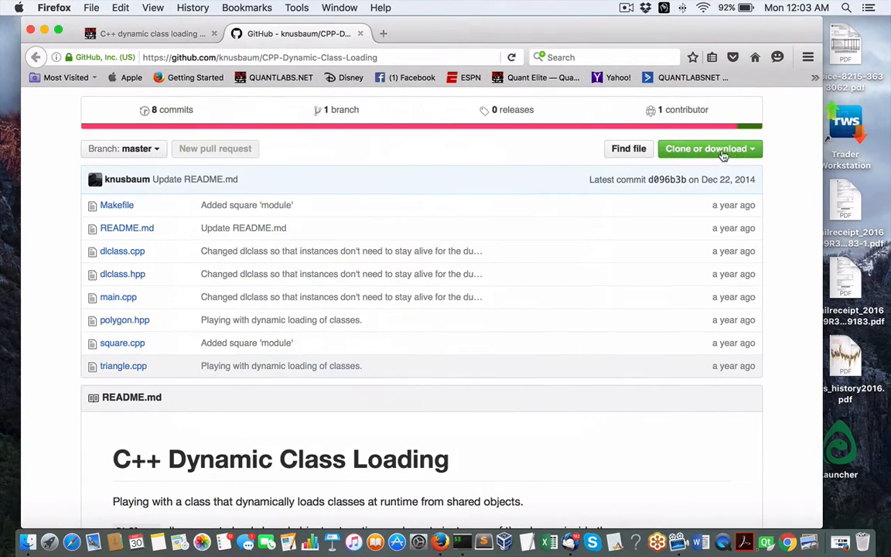
pyautogui.click(710, 149)
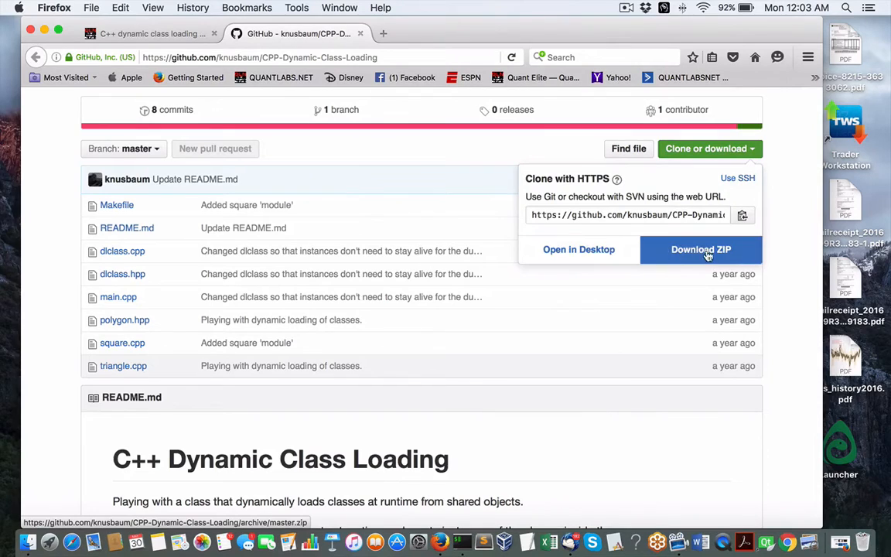
pyautogui.moveTo(758, 252)
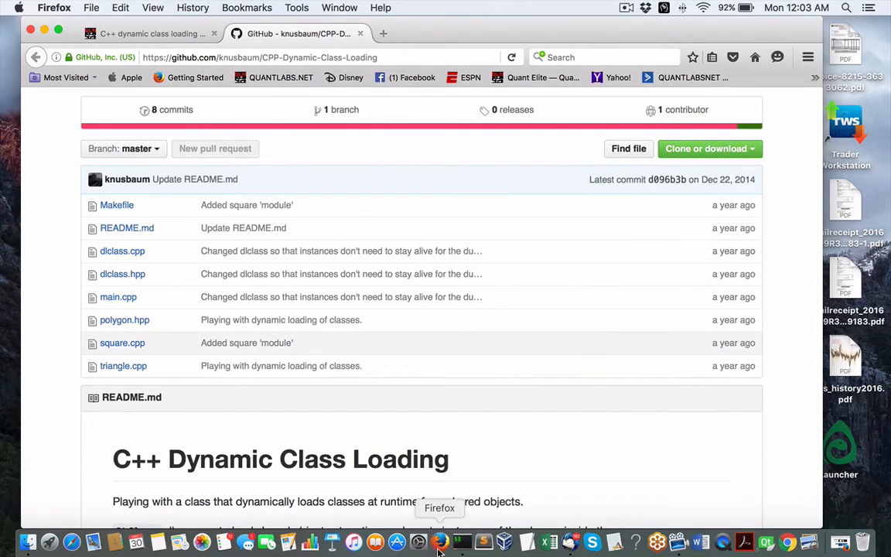
pyautogui.moveTo(462, 528)
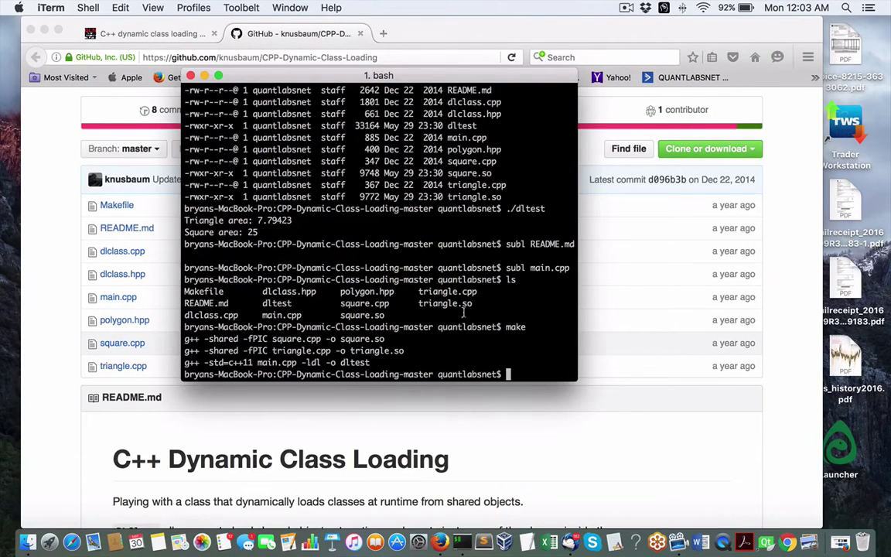
# - Run ls -l to list dltest, square.so and triangle.so in detail, marking dltest
pyautogui.write('ls -l')
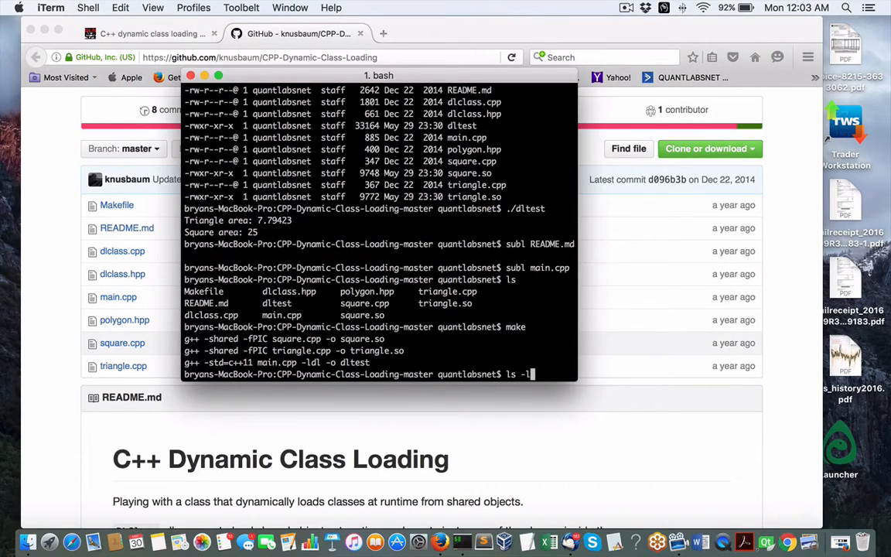
pyautogui.press('Return')
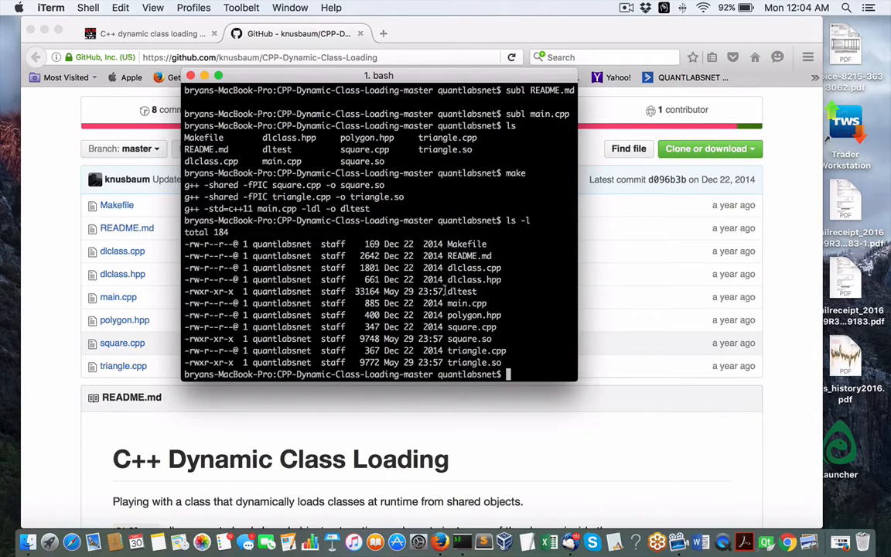
pyautogui.doubleClick(461, 291)
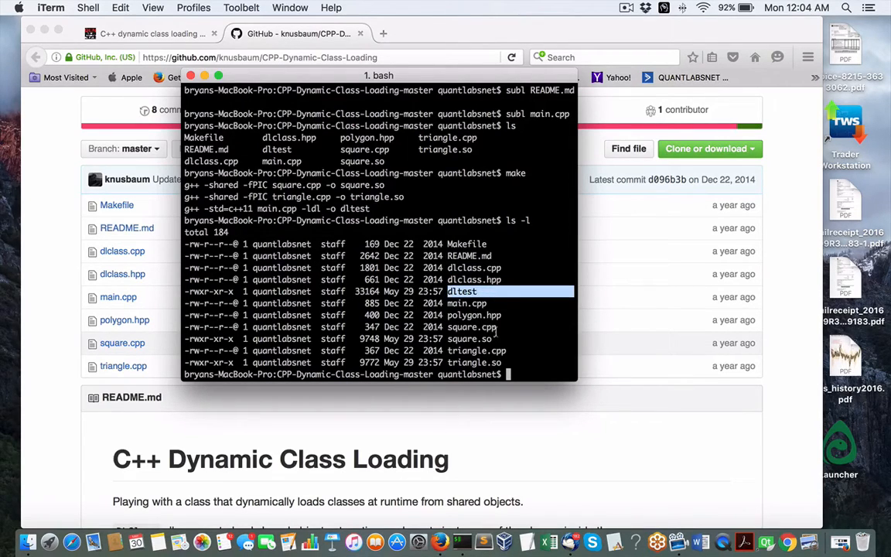
pyautogui.write('dltest')
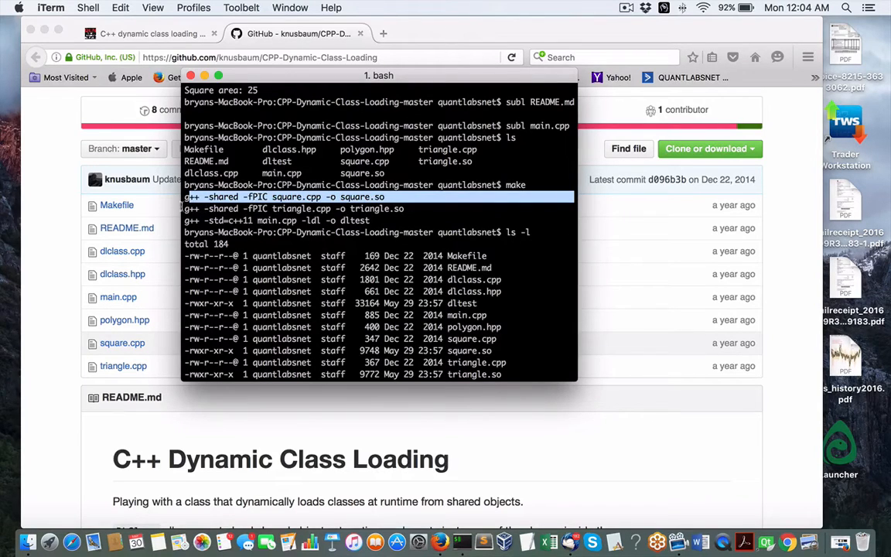
# - Move the terminal left while marking the square.so and dltest build lines in the make output
pyautogui.write('./dltest')
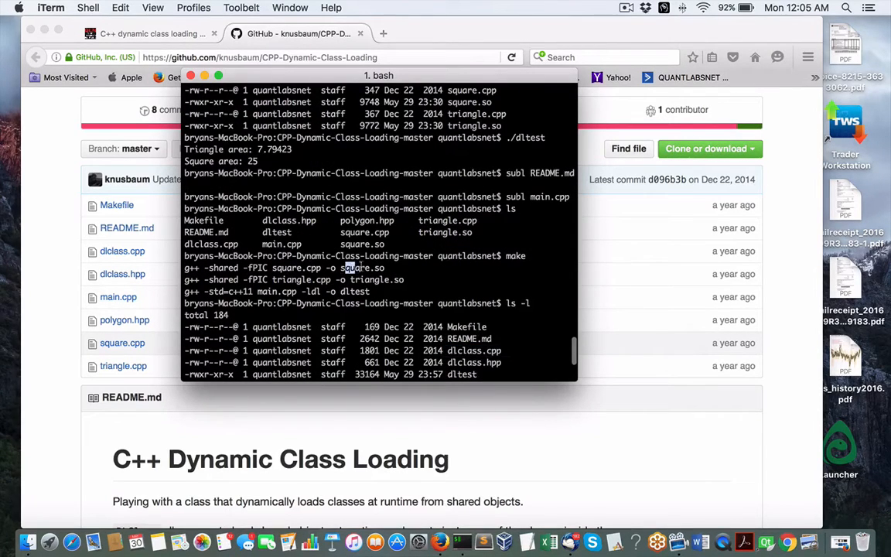
pyautogui.doubleClick(377, 279)
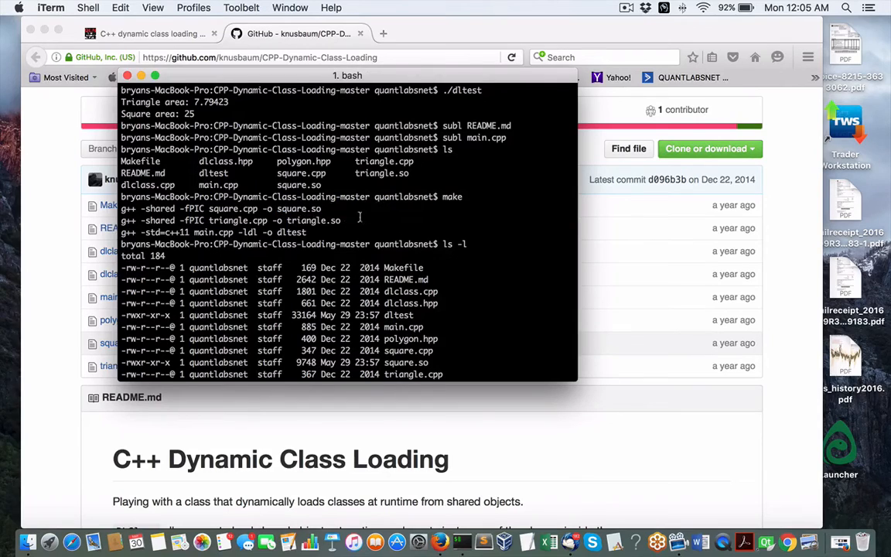
pyautogui.moveTo(124, 208); pyautogui.dragTo(356, 224)
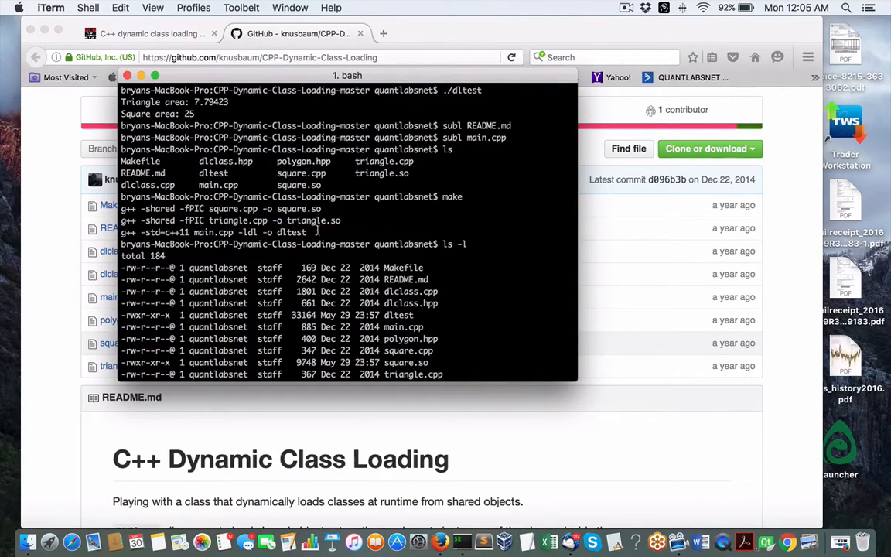
pyautogui.tripleClick(216, 233)
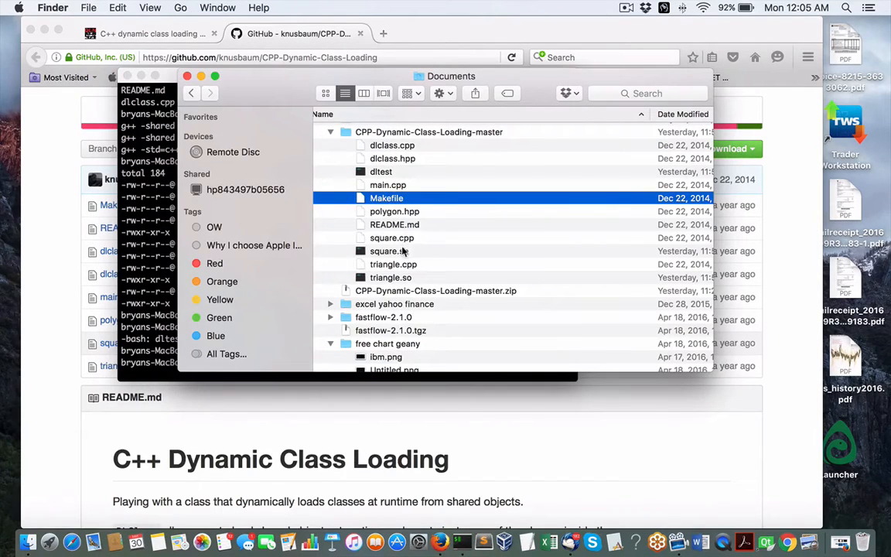
# - Open main.cpp with Sublime Text, mark the dlSquare loading line, and return to GitHub
pyautogui.rightClick(388, 185)
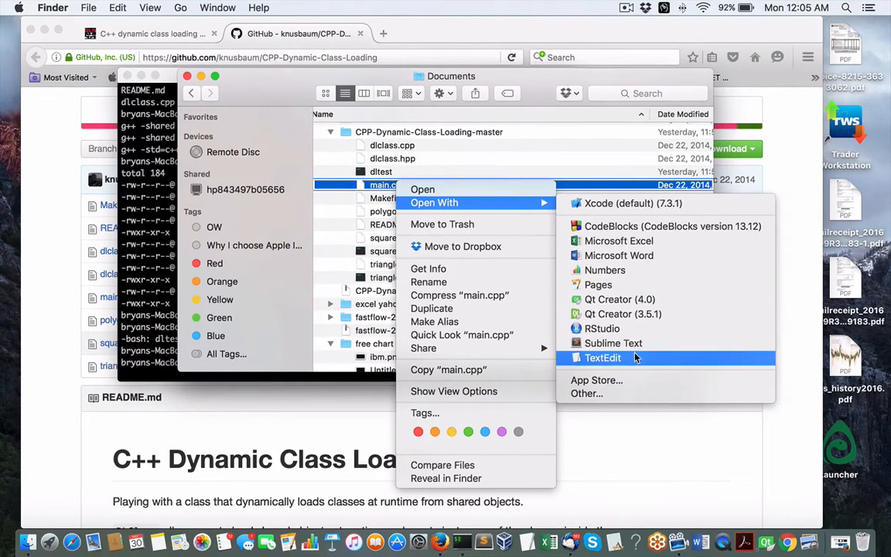
pyautogui.click(612, 343)
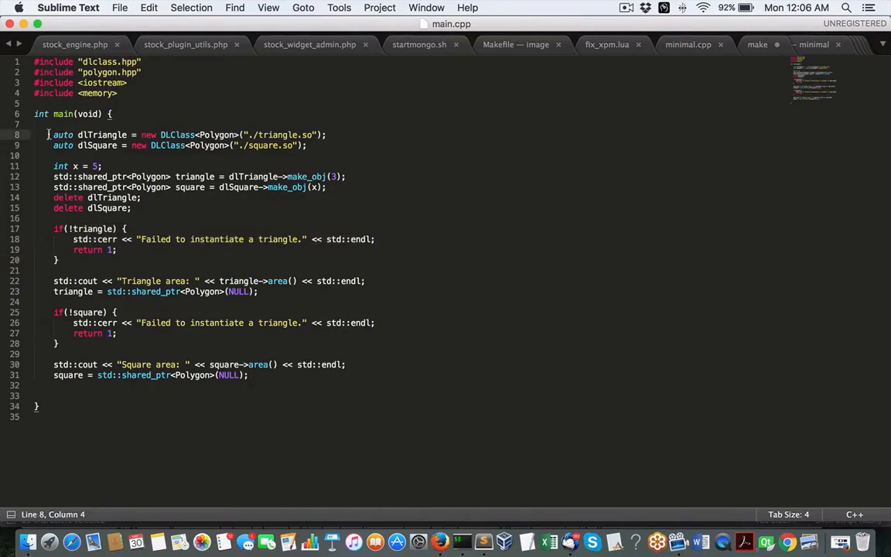
pyautogui.moveTo(53, 135); pyautogui.dragTo(327, 135)
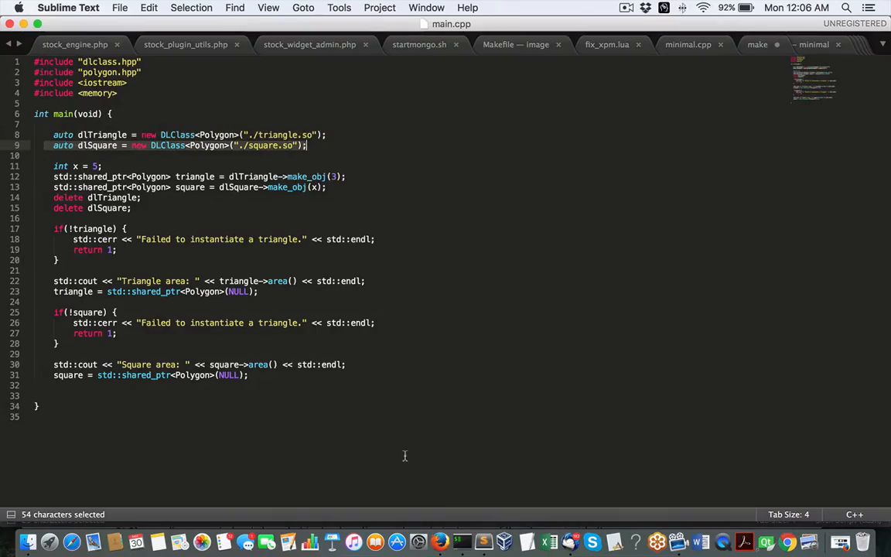
pyautogui.click(64, 539)
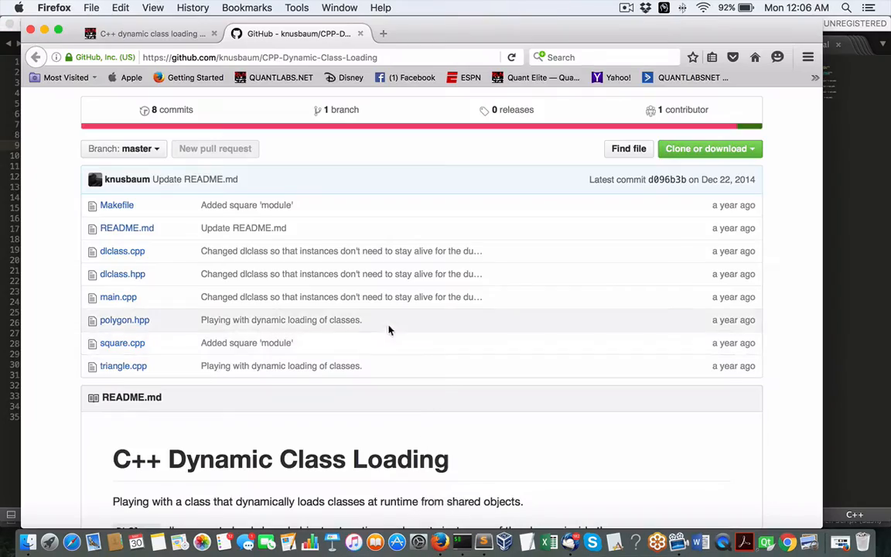
# - Scroll the GitHub page down to the README's DLClass, create_t and destroy_t explanation
pyautogui.scroll(-3)
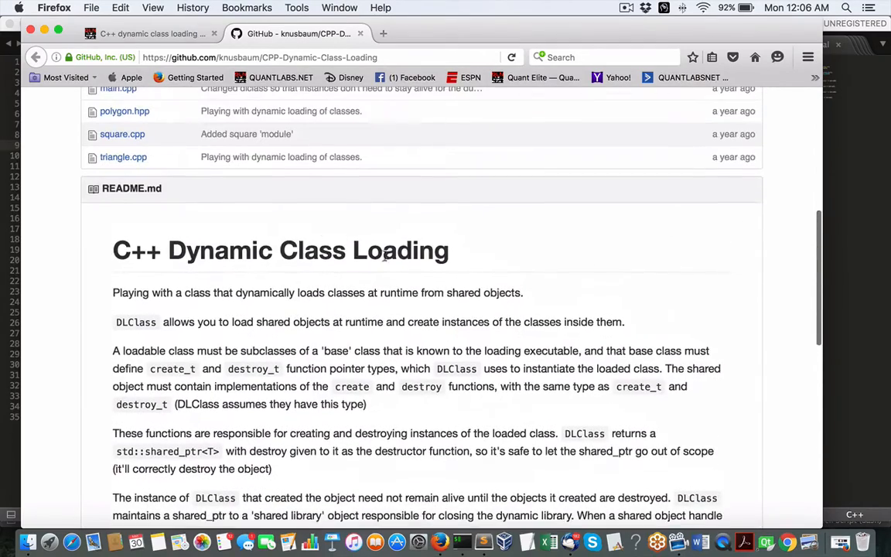
pyautogui.moveTo(619, 539)
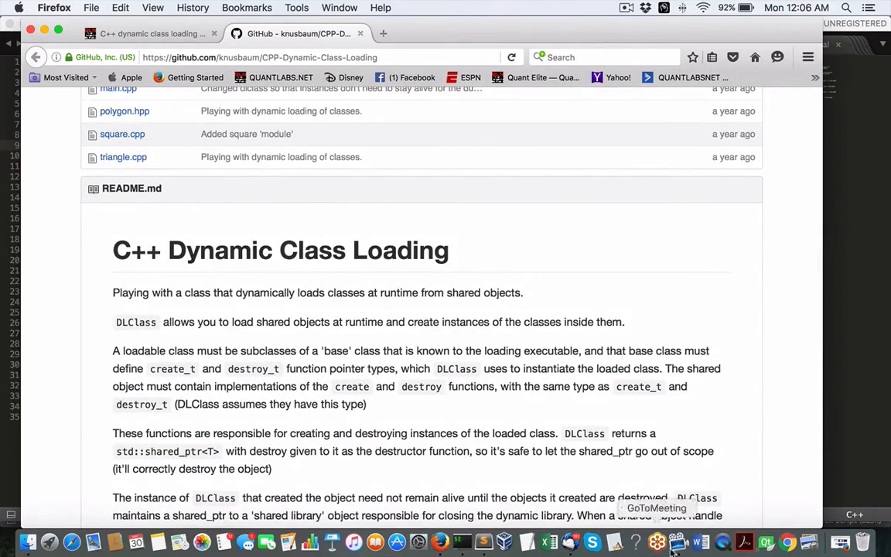
pyautogui.moveTo(479, 545)
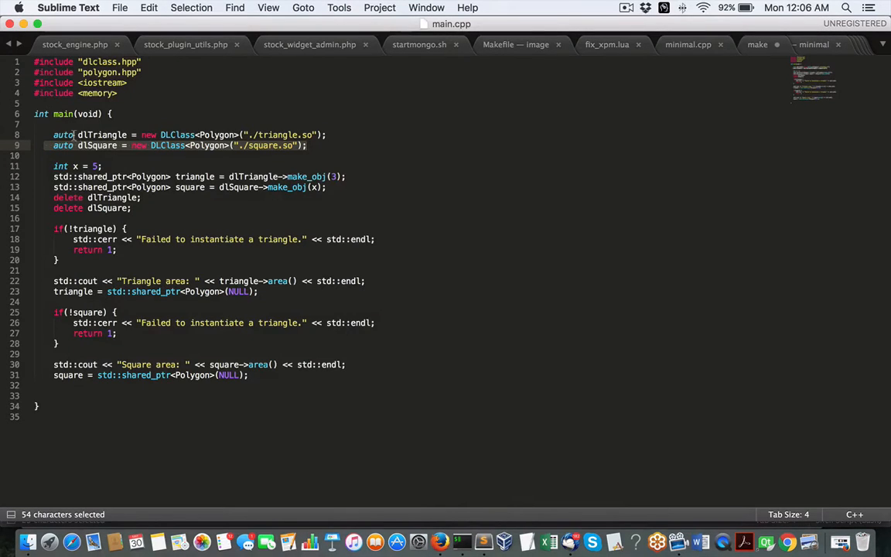
pyautogui.click(327, 134)
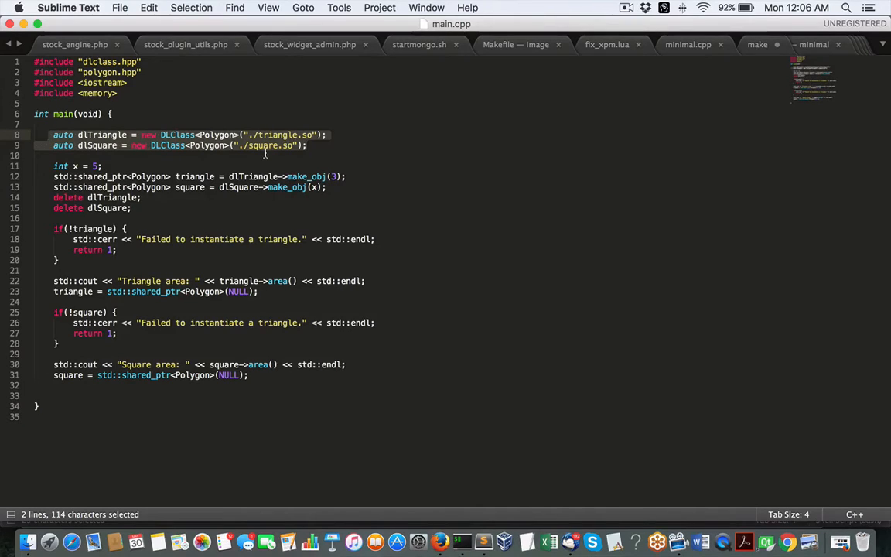
pyautogui.moveTo(250, 152)
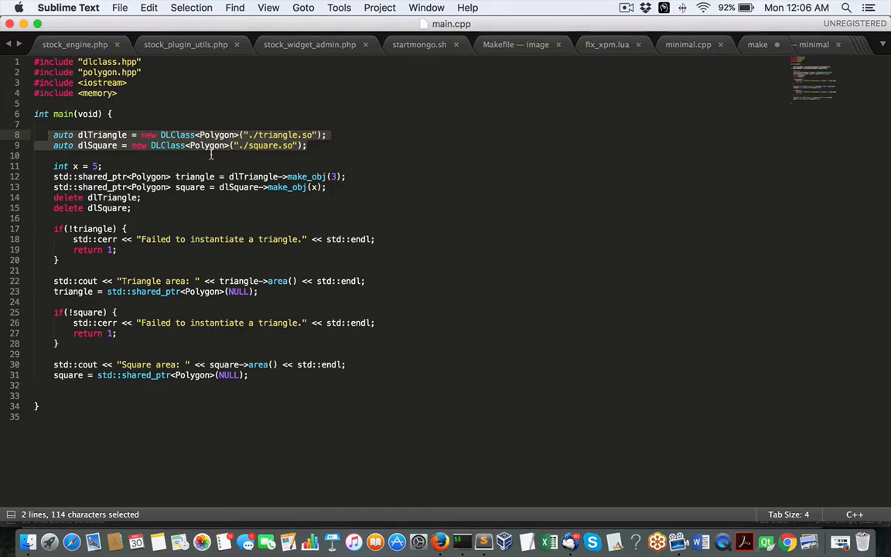
pyautogui.click(53, 187)
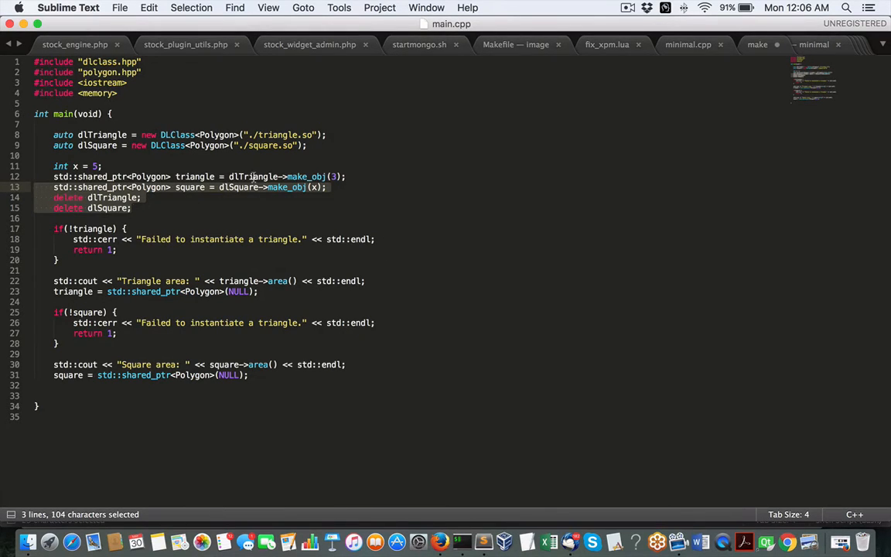
pyautogui.doubleClick(195, 176)
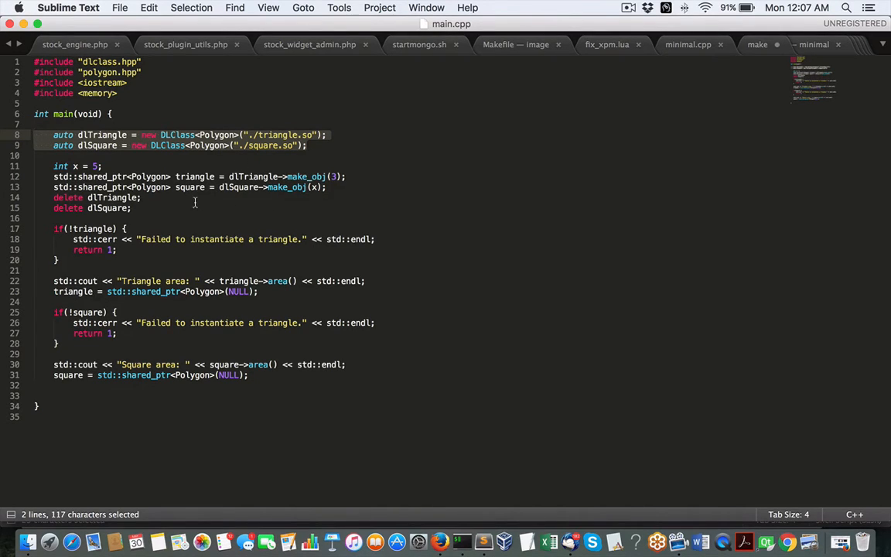
pyautogui.click(343, 177)
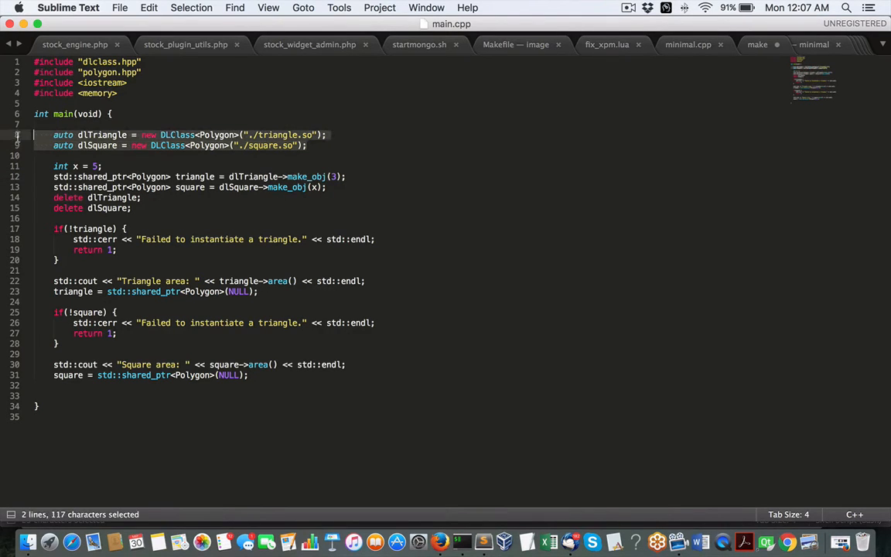
pyautogui.click(308, 187)
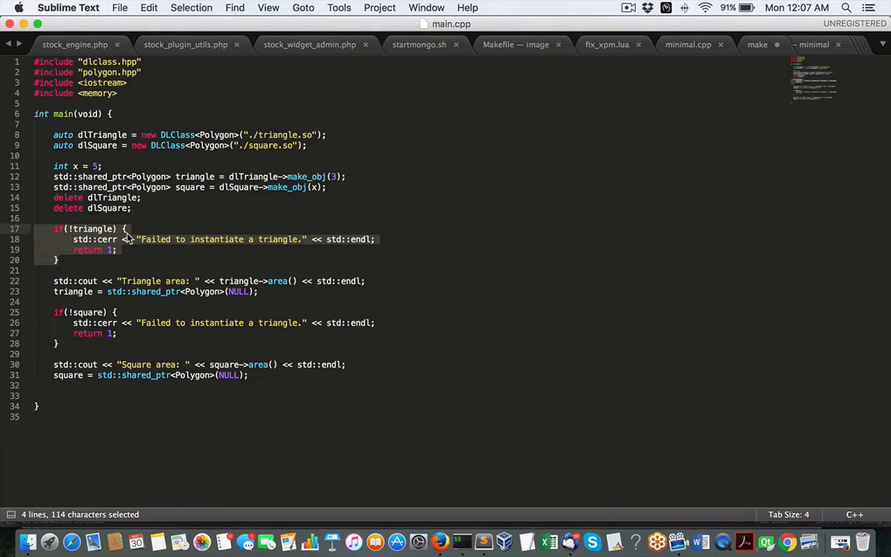
pyautogui.moveTo(220, 258)
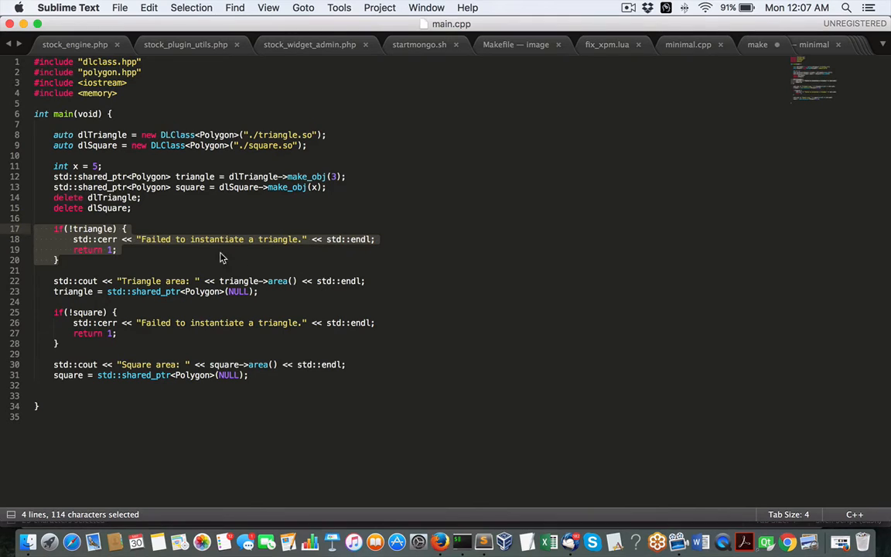
pyautogui.moveTo(348, 252)
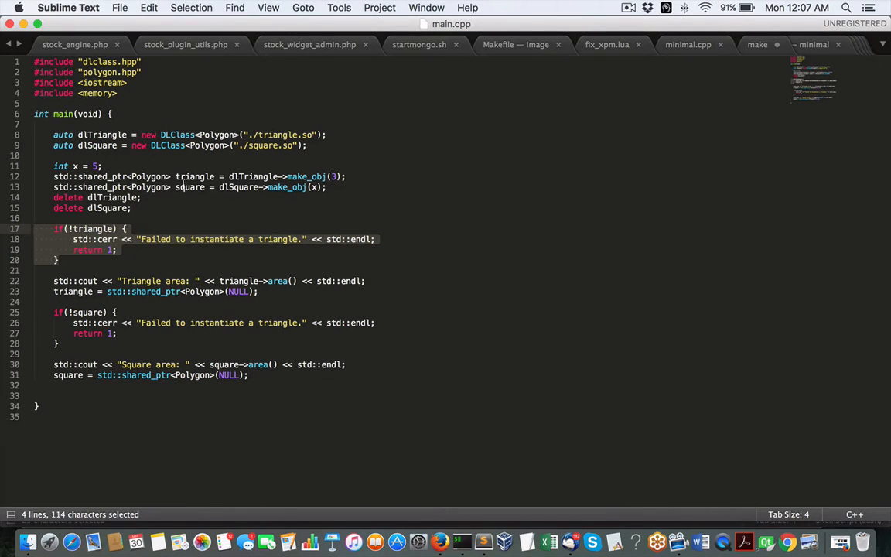
pyautogui.moveTo(184, 264)
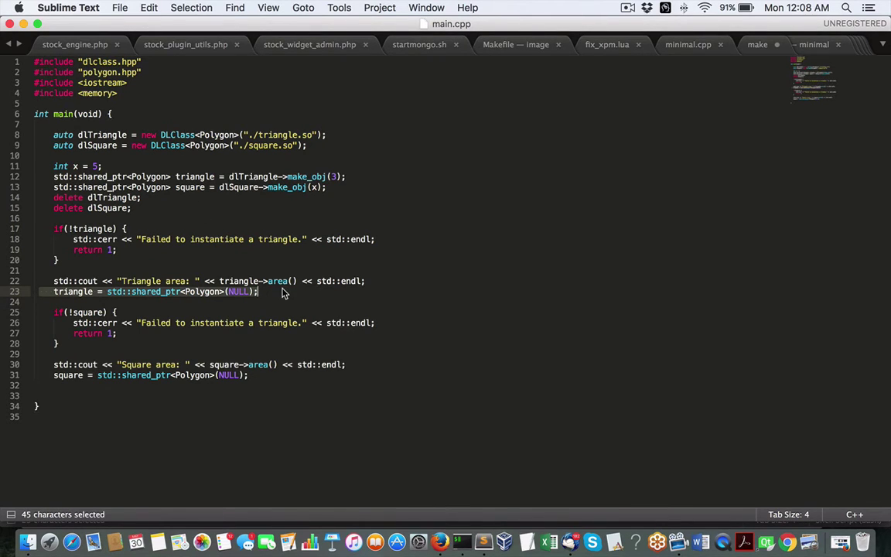
pyautogui.moveTo(221, 297)
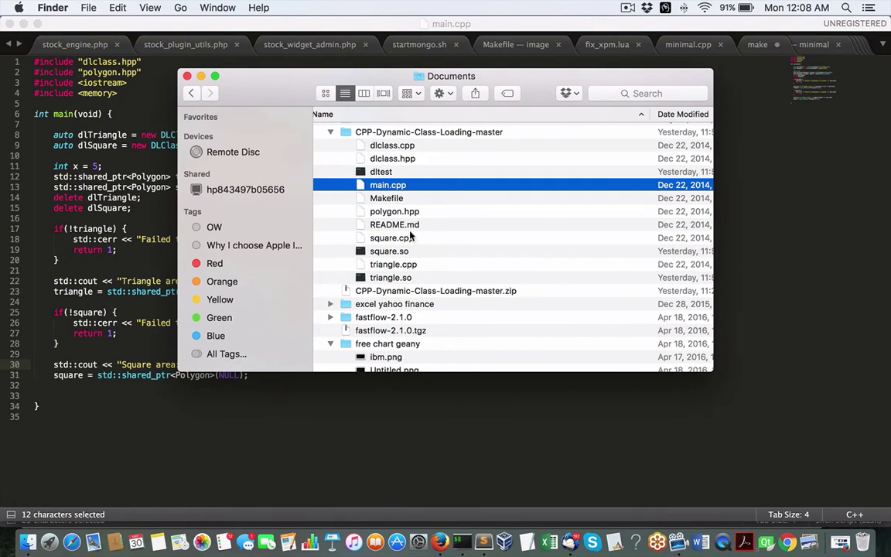
# - Open triangle.cpp with Sublime Text from its Finder context menu
pyautogui.rightClick(387, 264)
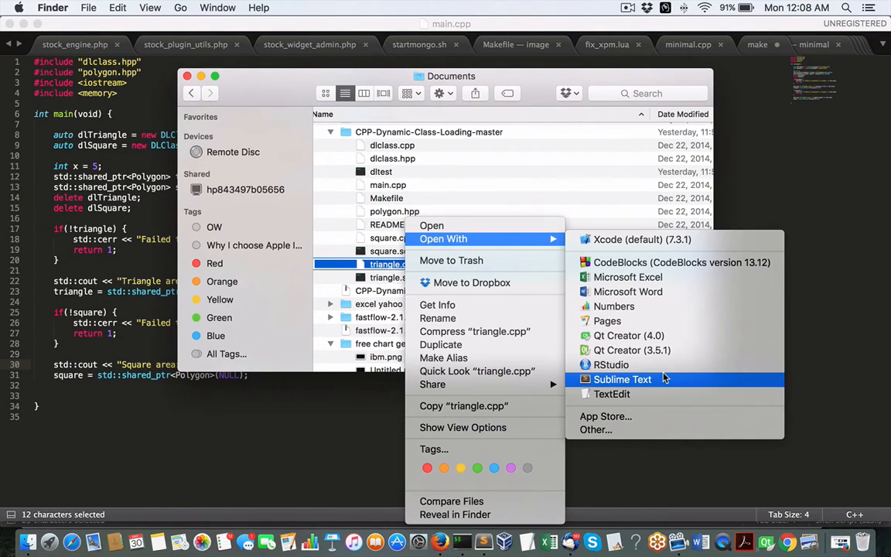
pyautogui.click(623, 379)
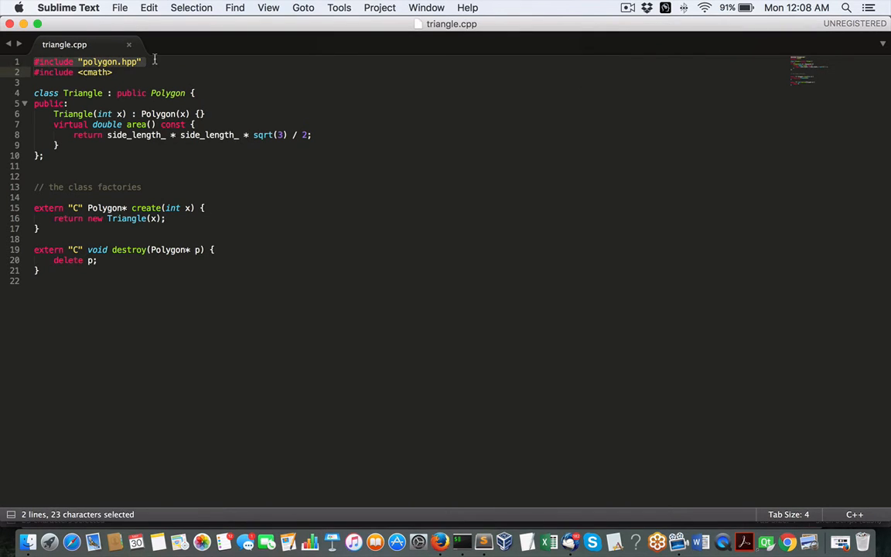
pyautogui.click(114, 72)
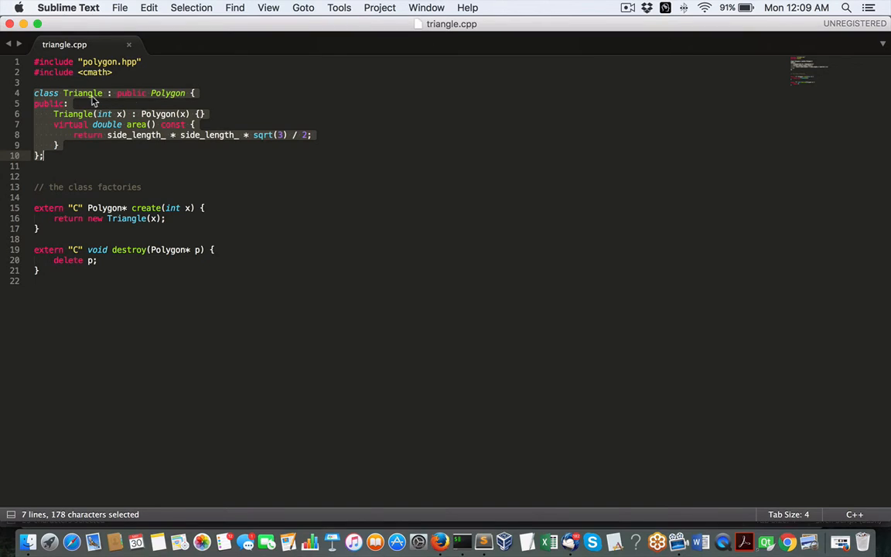
pyautogui.moveTo(70, 104)
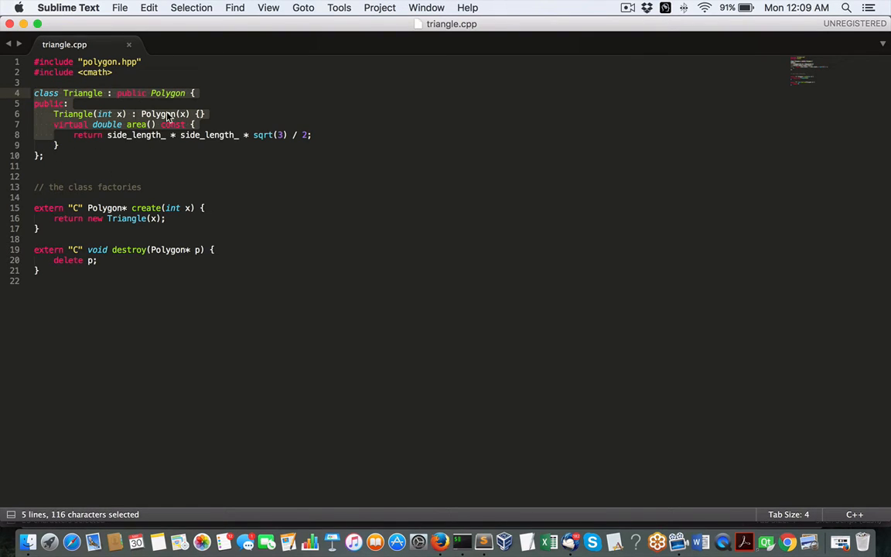
pyautogui.click(48, 113)
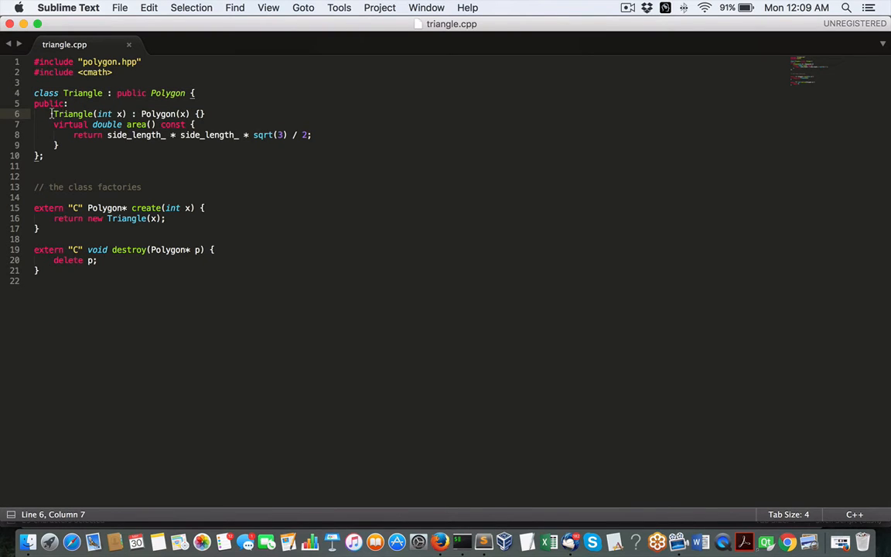
pyautogui.moveTo(51, 114); pyautogui.dragTo(312, 135)
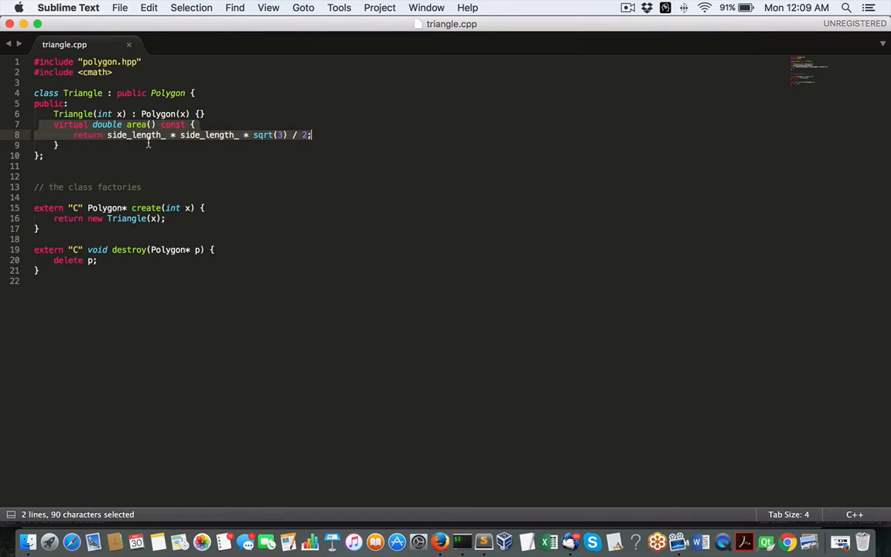
pyautogui.click(124, 124)
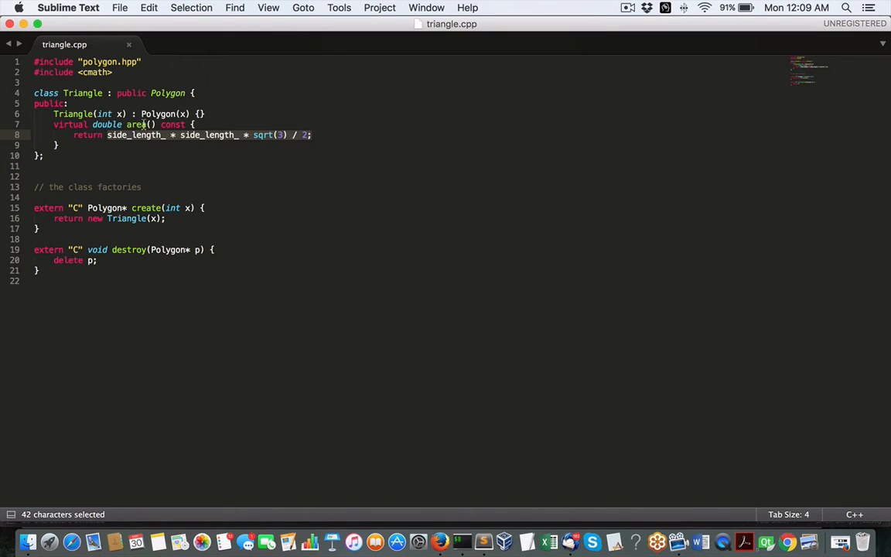
pyautogui.click(425, 7)
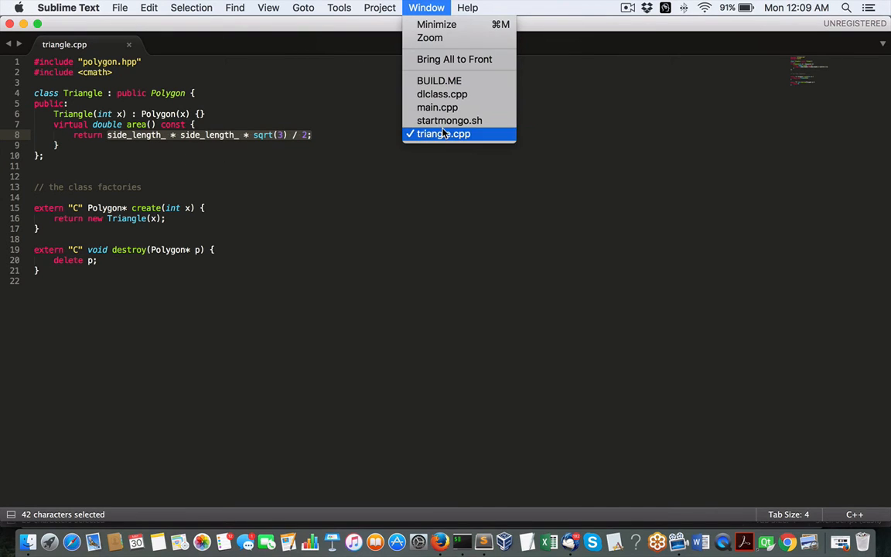
pyautogui.click(438, 107)
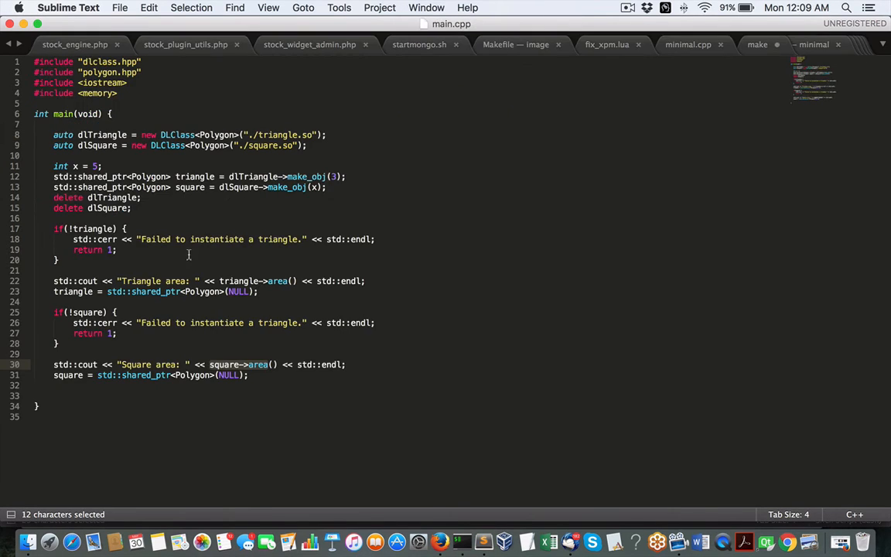
pyautogui.click(427, 8)
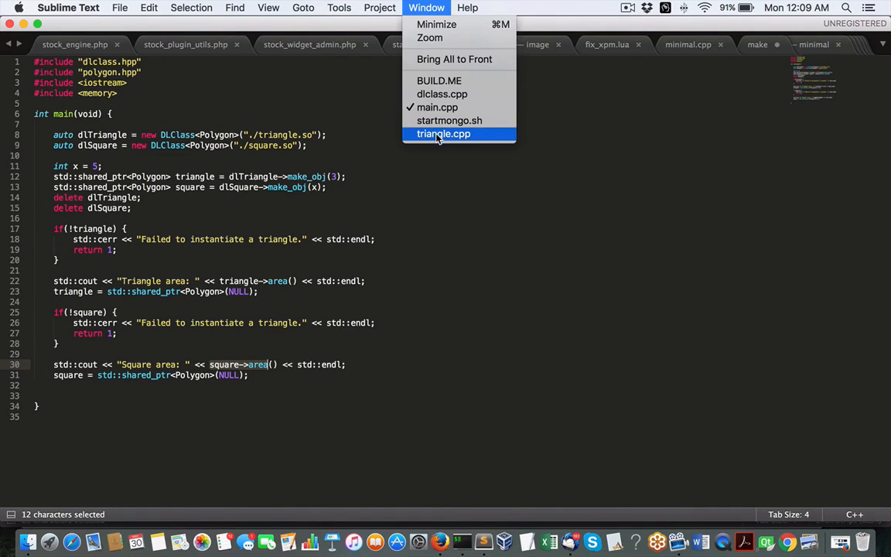
pyautogui.moveTo(426, 110)
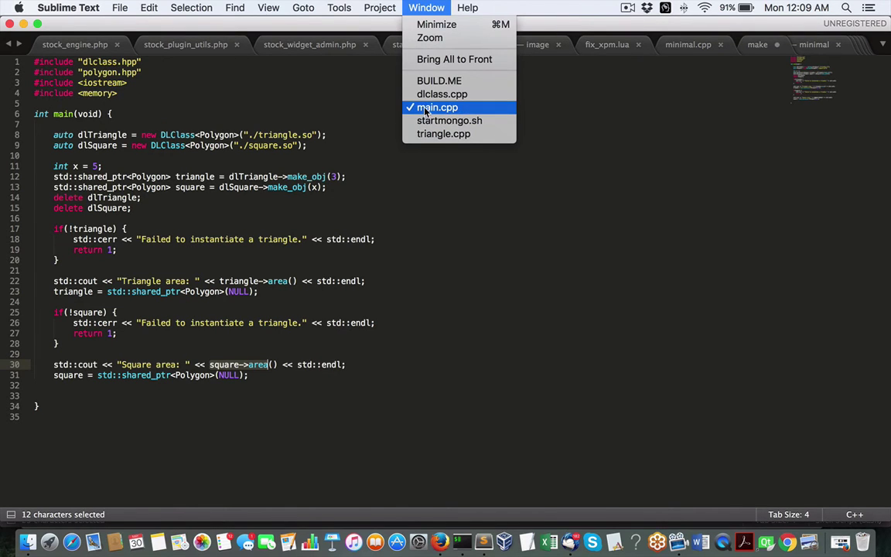
pyautogui.click(438, 106)
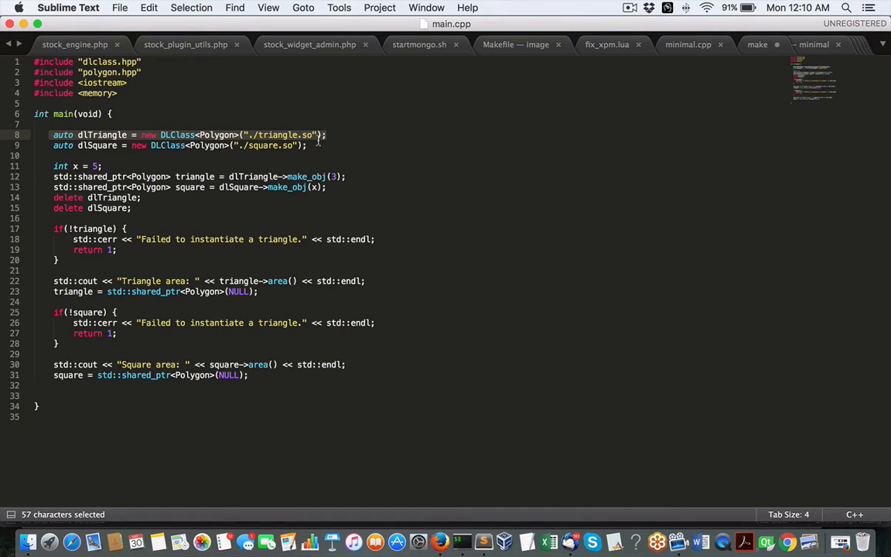
pyautogui.moveTo(395, 540)
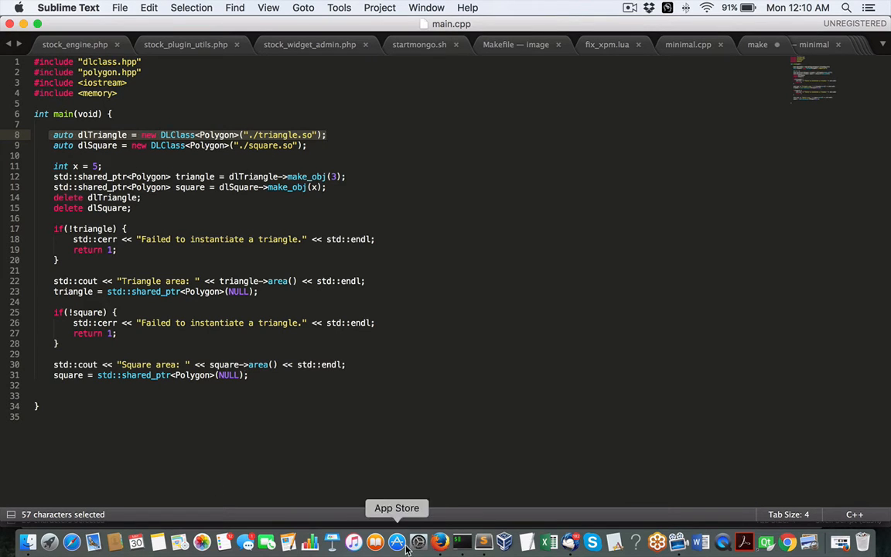
pyautogui.moveTo(466, 542)
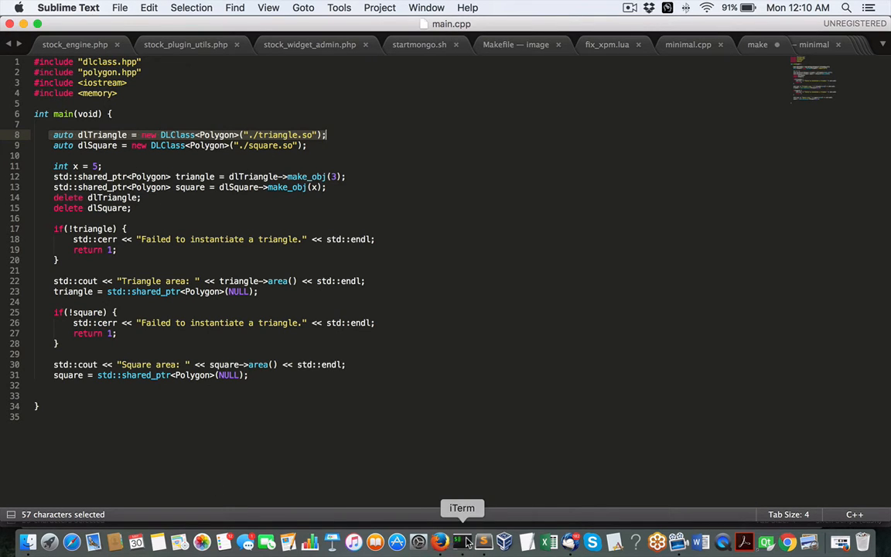
pyautogui.click(462, 542)
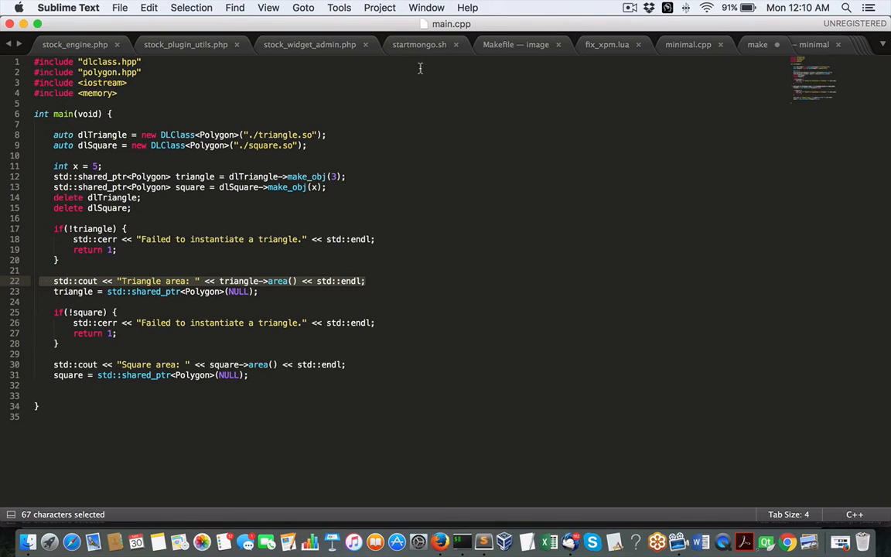
pyautogui.click(425, 7)
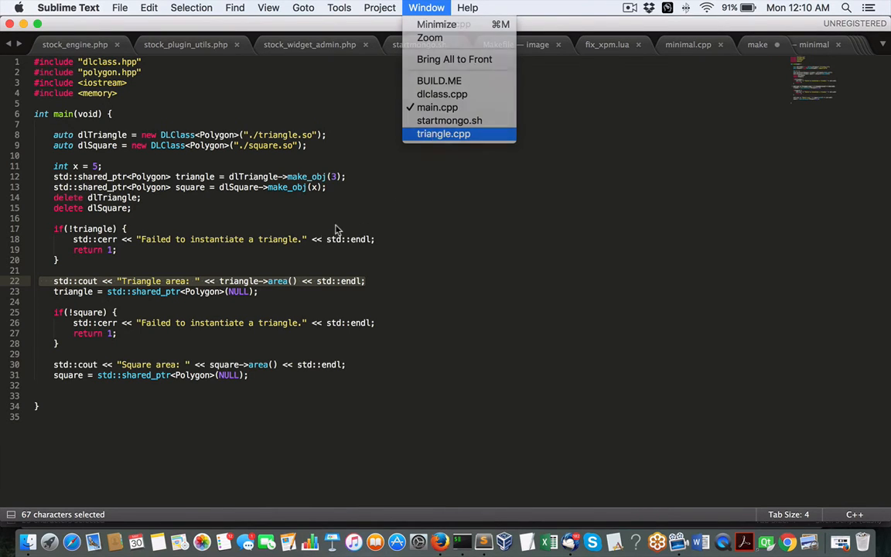
pyautogui.click(443, 134)
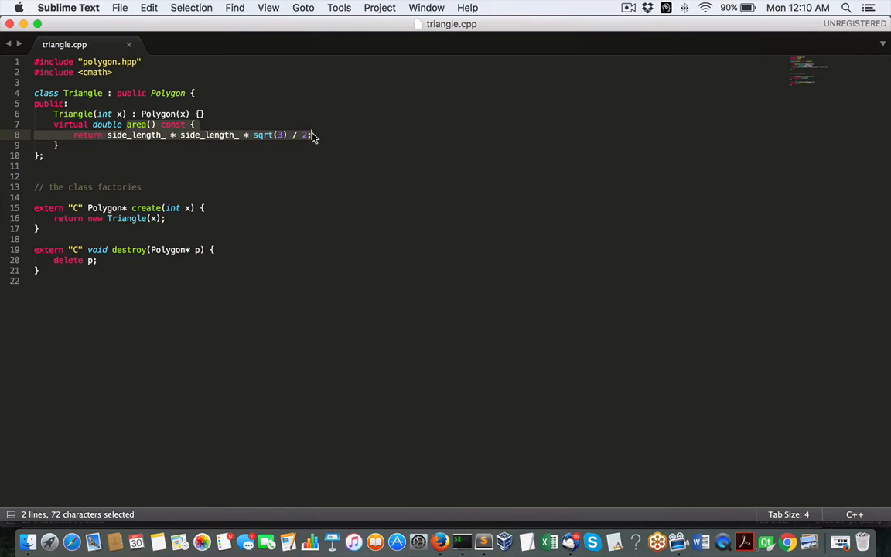
pyautogui.click(427, 7)
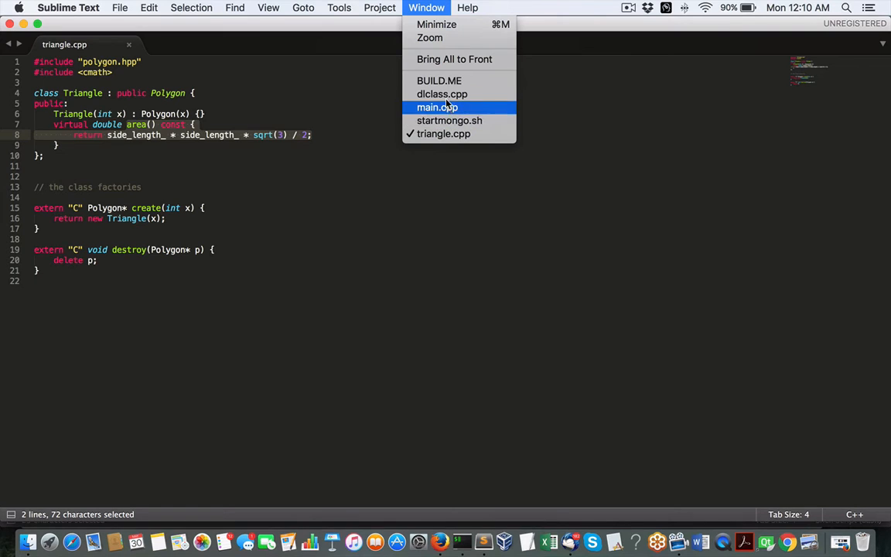
pyautogui.click(436, 106)
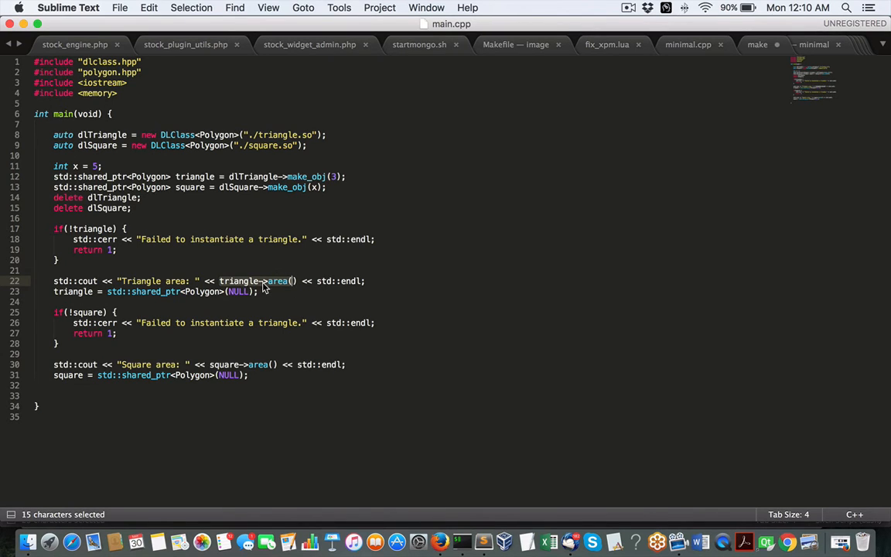
pyautogui.click(50, 280)
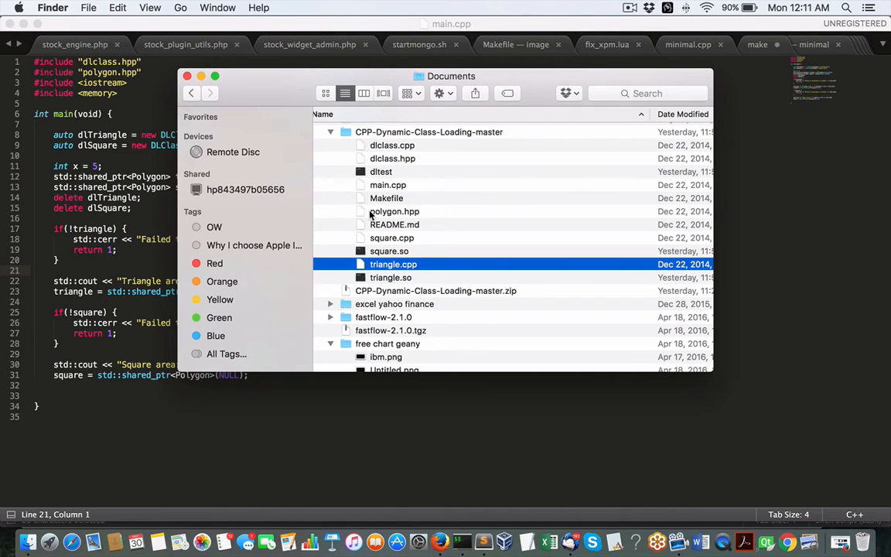
pyautogui.moveTo(405, 215)
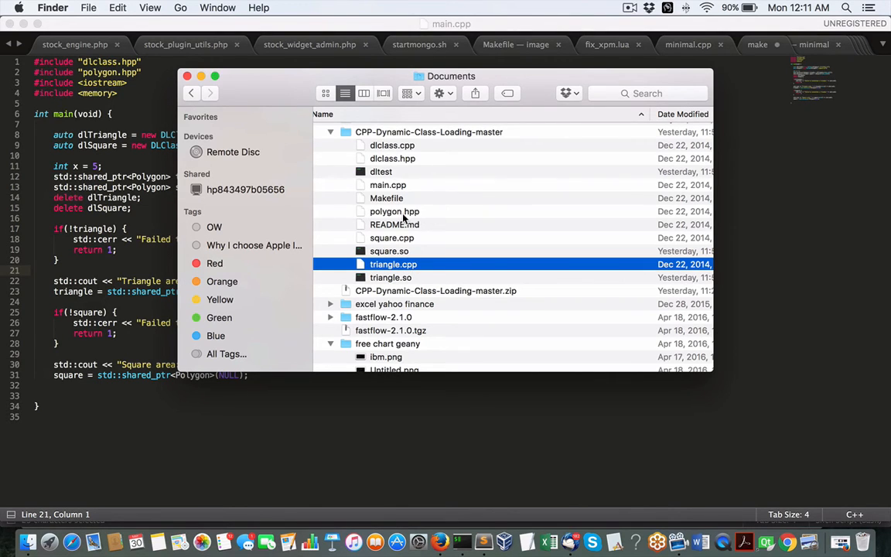
pyautogui.moveTo(380, 226)
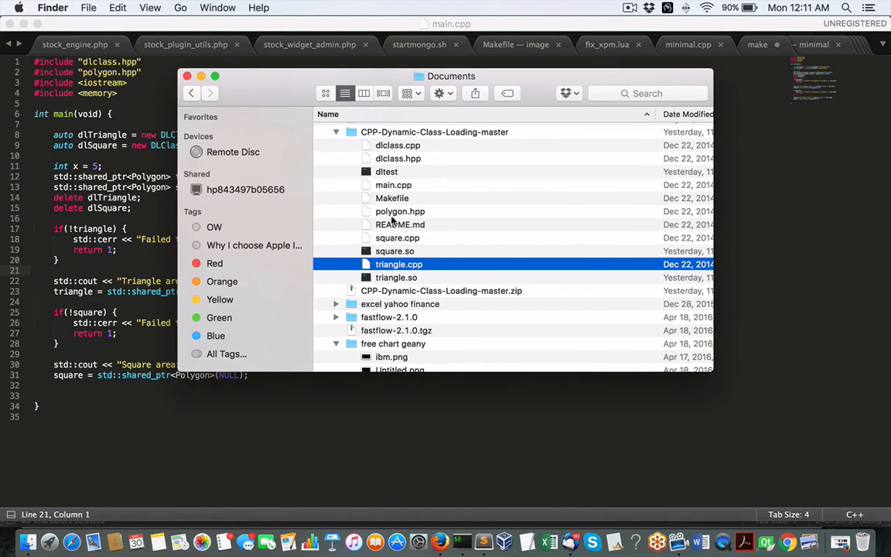
pyautogui.moveTo(56, 237)
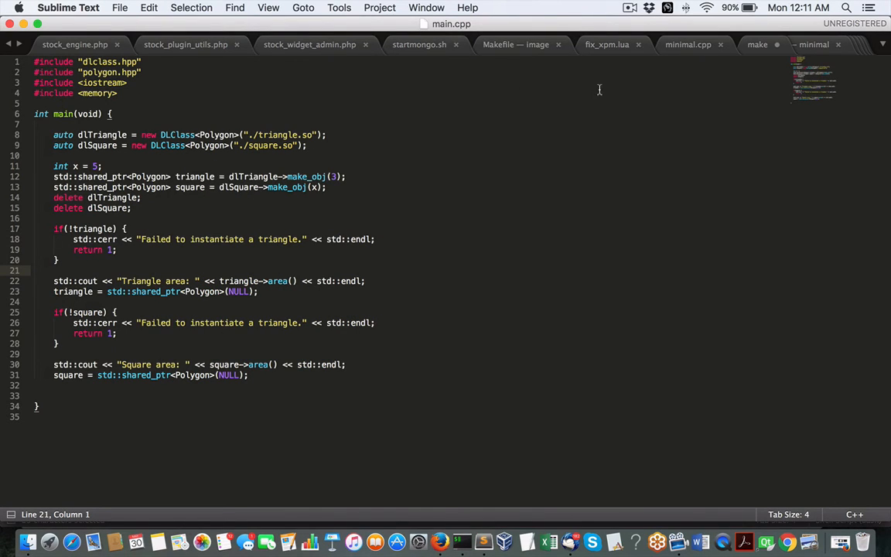
pyautogui.moveTo(748, 51)
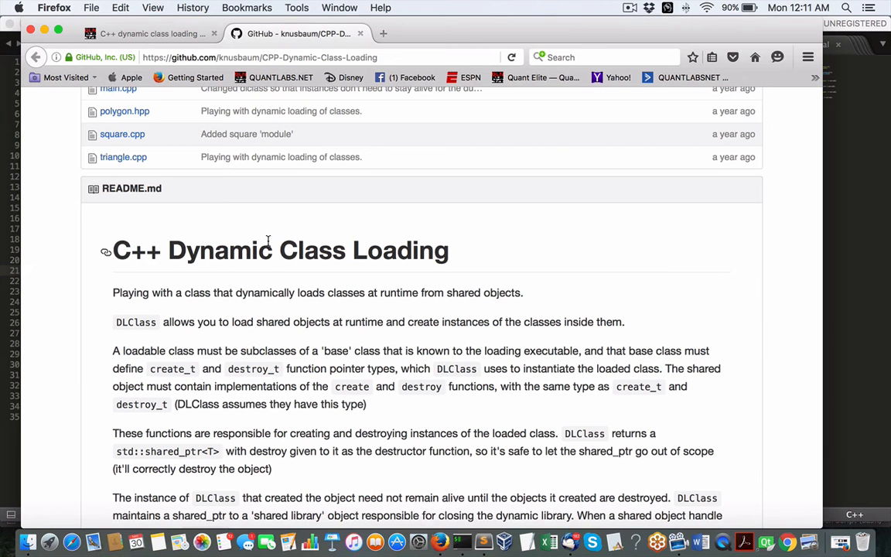
# - Switch to the QuantLabs post tab, highlight 'C++' in the title, and scroll down
pyautogui.click(140, 34)
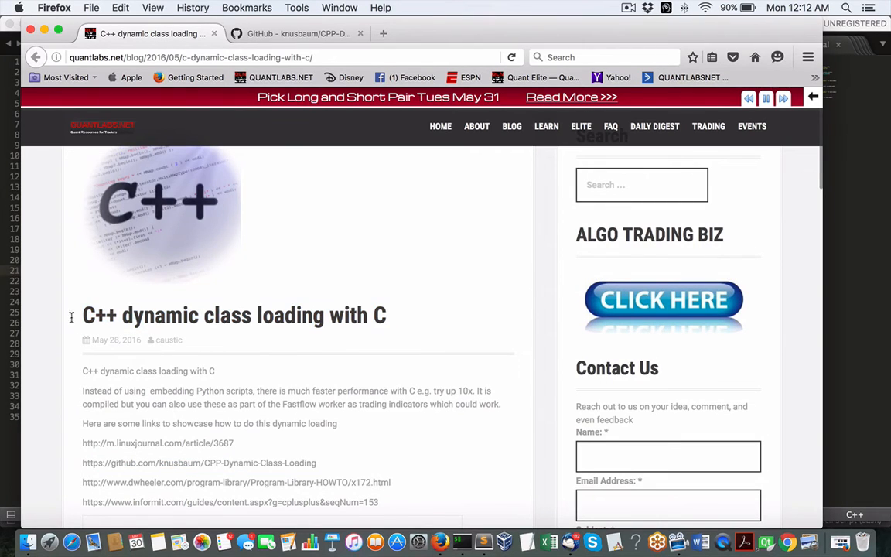
pyautogui.doubleClick(99, 315)
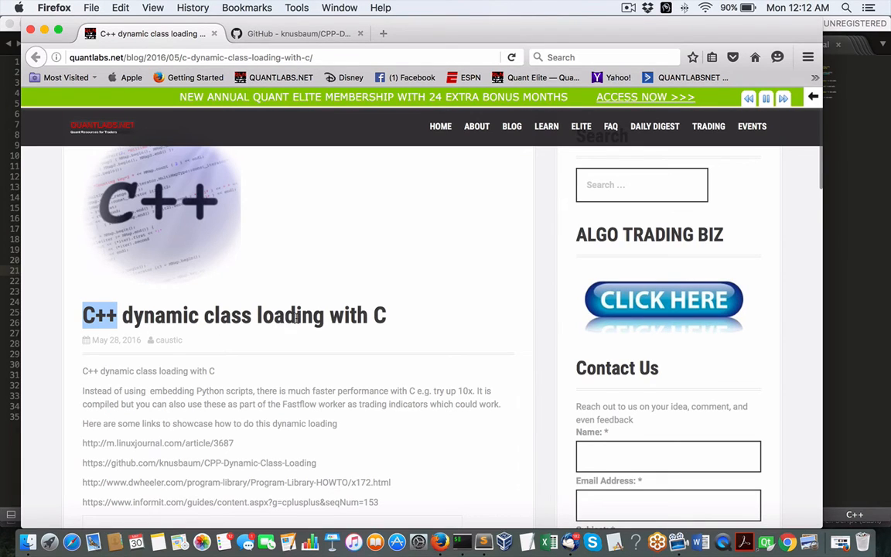
pyautogui.moveTo(371, 316)
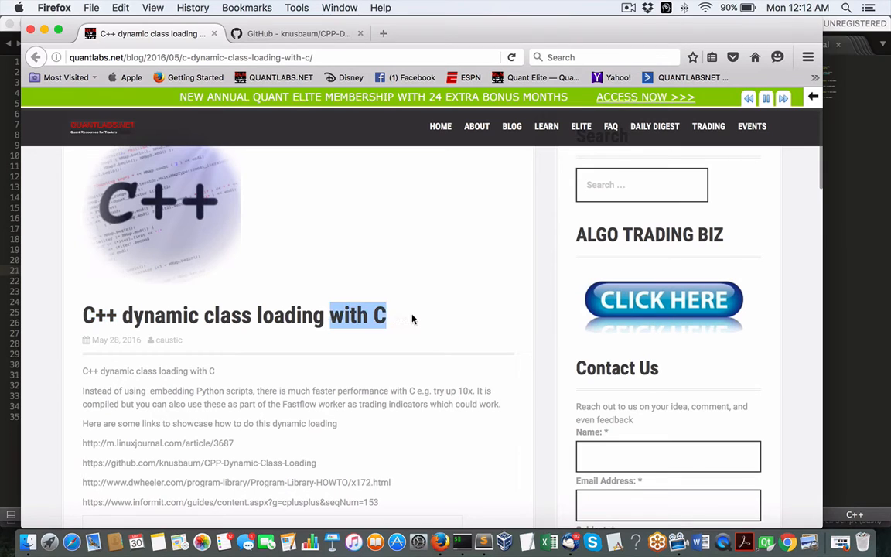
pyautogui.scroll(-3)
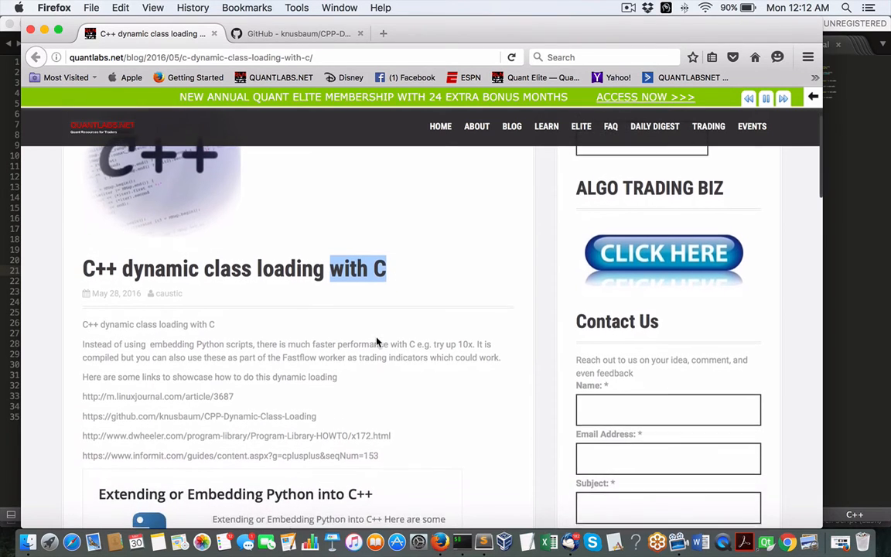
pyautogui.scroll(-3)
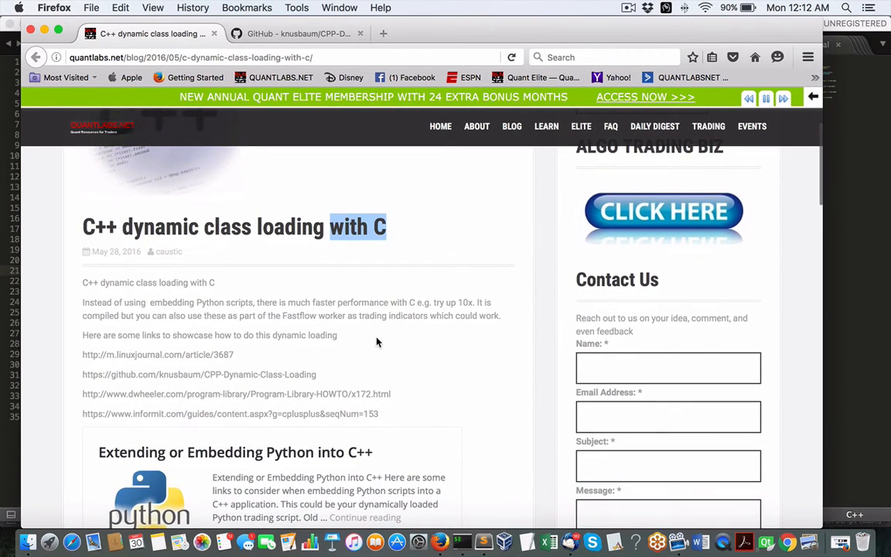
pyautogui.moveTo(502, 509)
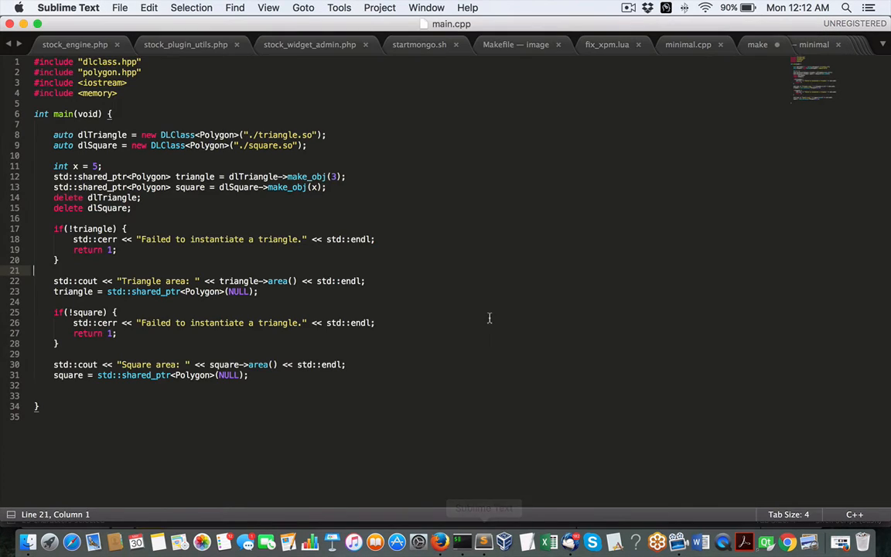
# - Bring triangle.cpp to the front through Sublime Text's Window menu
pyautogui.click(426, 7)
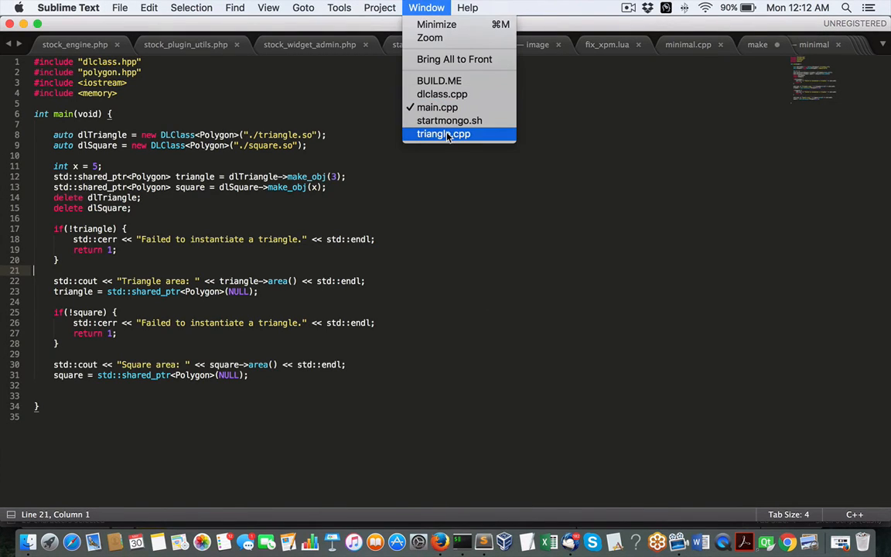
pyautogui.click(443, 133)
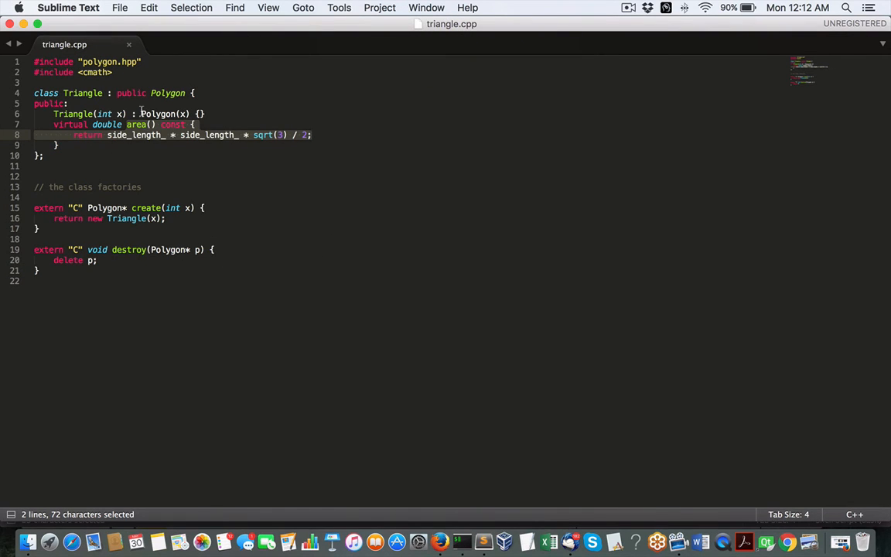
pyautogui.moveTo(294, 355)
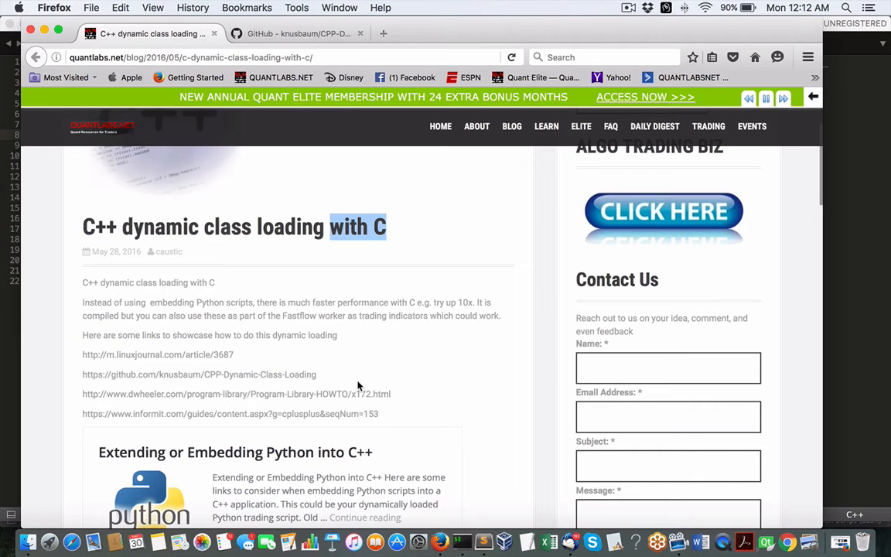
# - Scroll through the blog post's reference links, then move to the GitHub repository tab
pyautogui.scroll(-3)
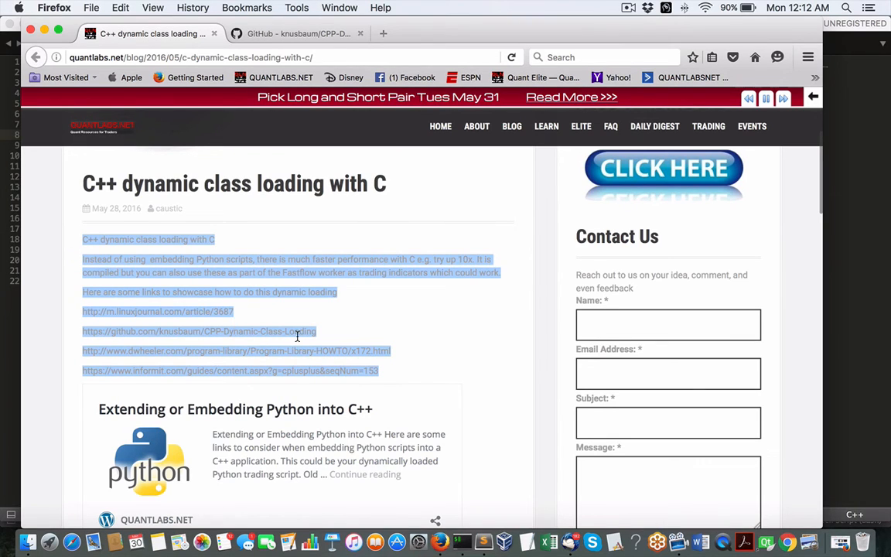
pyautogui.moveTo(377, 373)
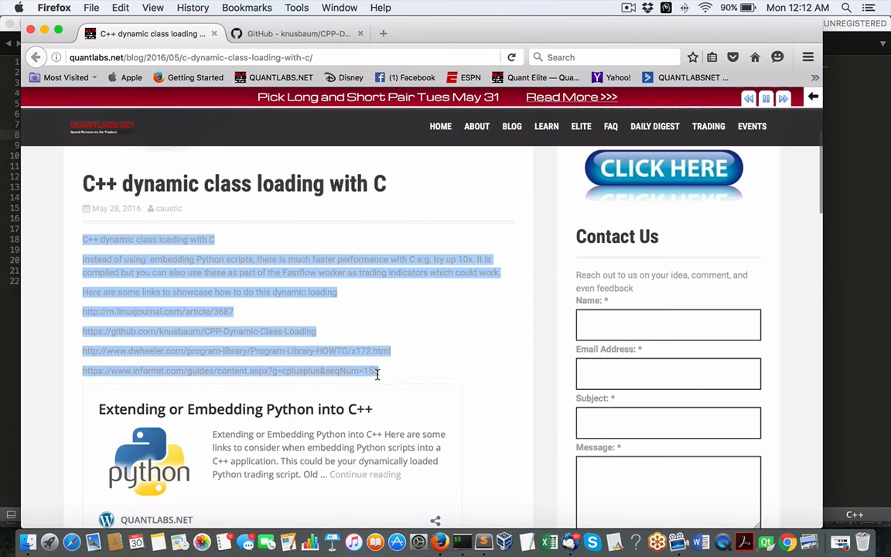
pyautogui.click(376, 172)
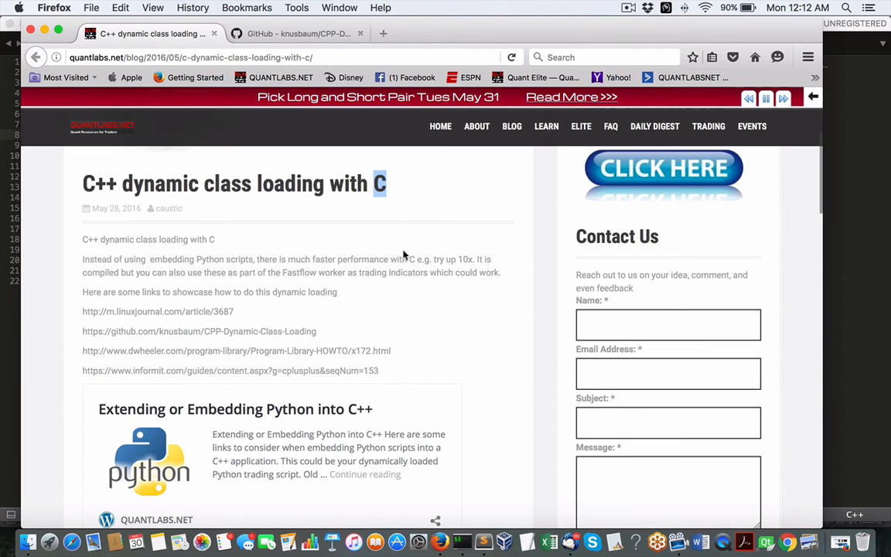
pyautogui.scroll(-3)
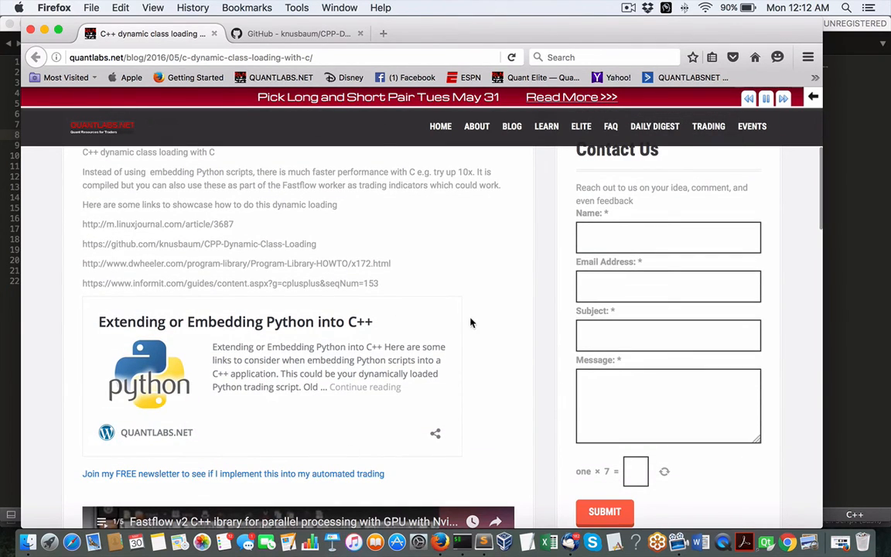
pyautogui.click(298, 33)
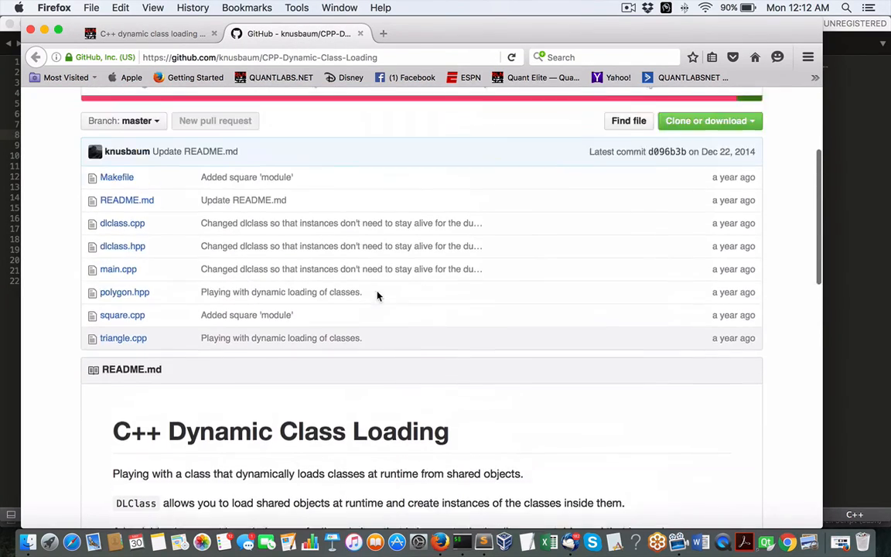
# - Scroll the GitHub README past the DLClass explanation to the Files section
pyautogui.scroll(-3)
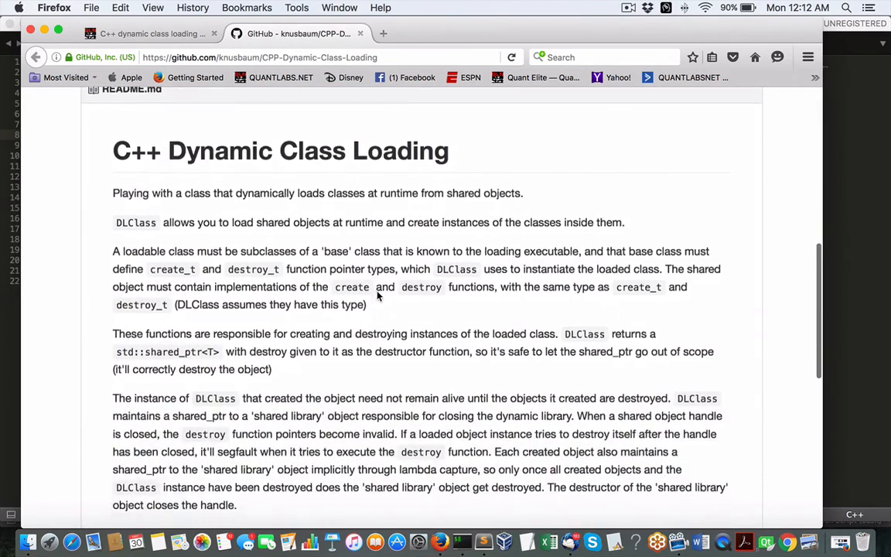
pyautogui.scroll(-3)
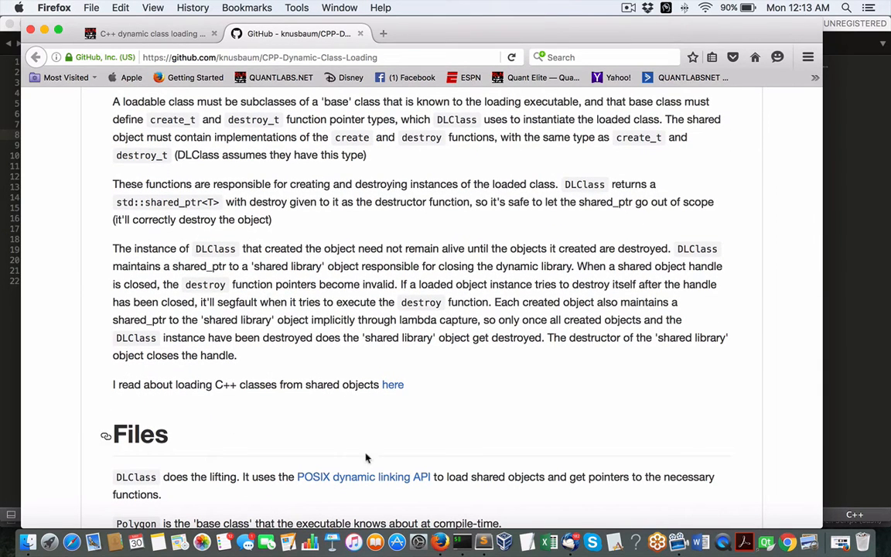
pyautogui.moveTo(459, 543)
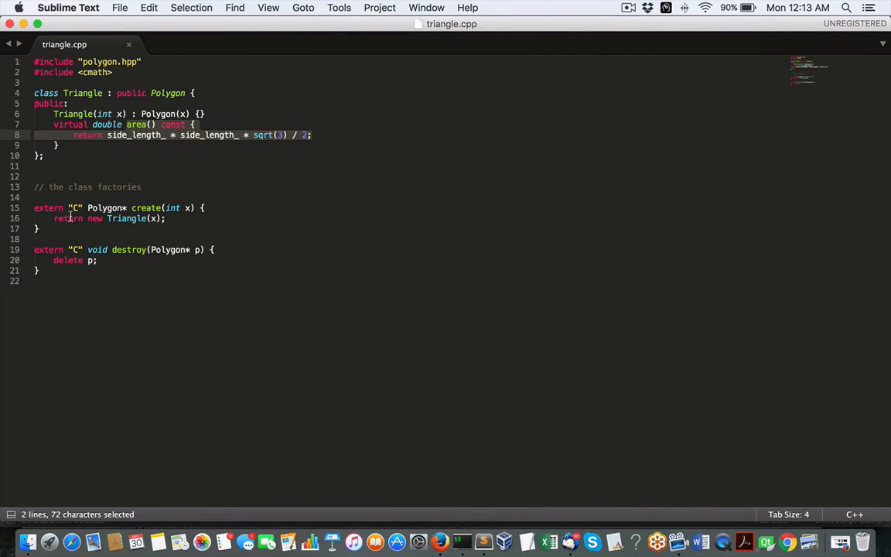
pyautogui.moveTo(149, 229)
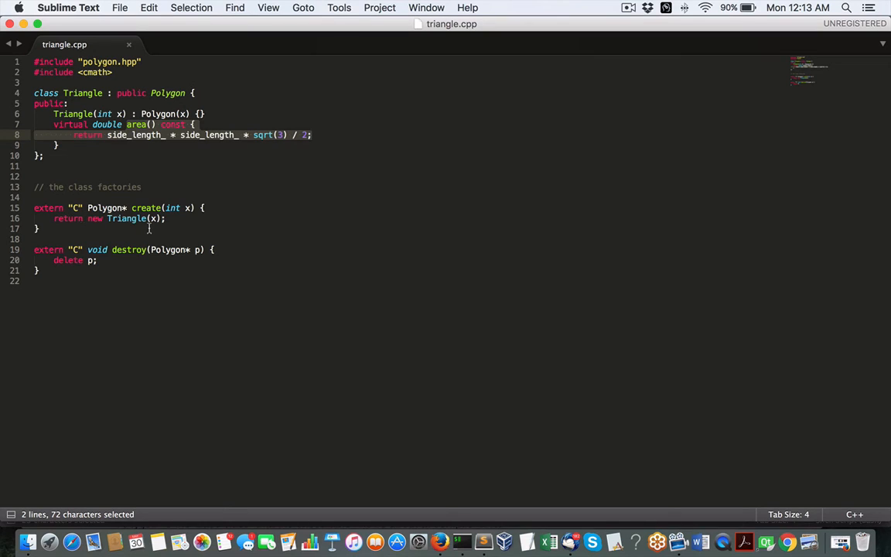
pyautogui.moveTo(460, 220)
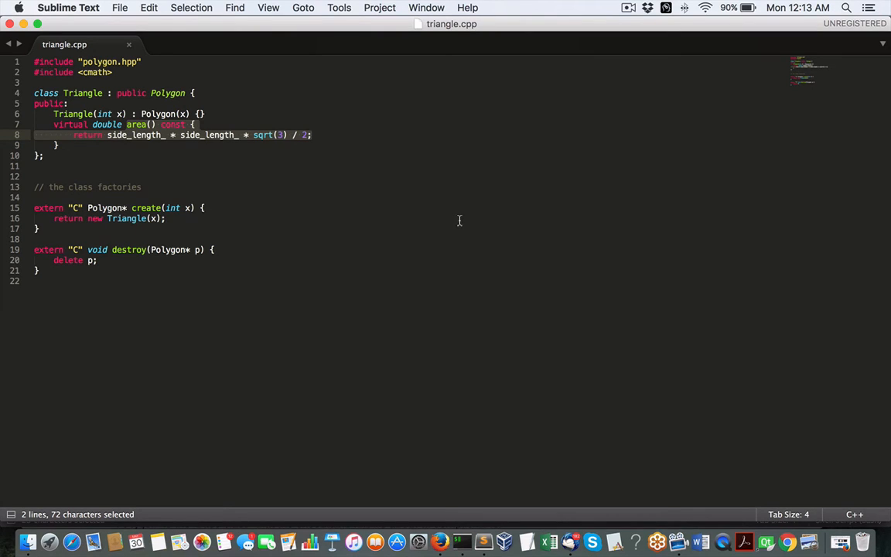
pyautogui.moveTo(637, 287)
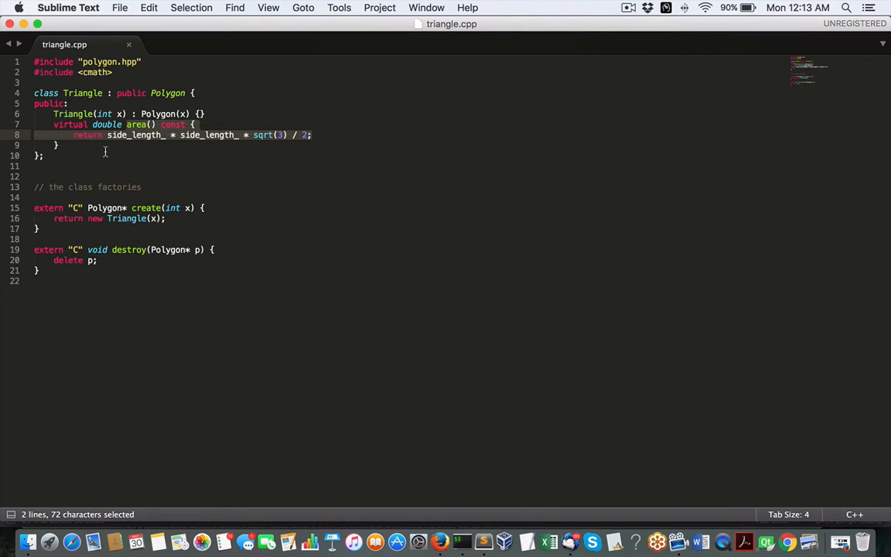
pyautogui.moveTo(418, 182)
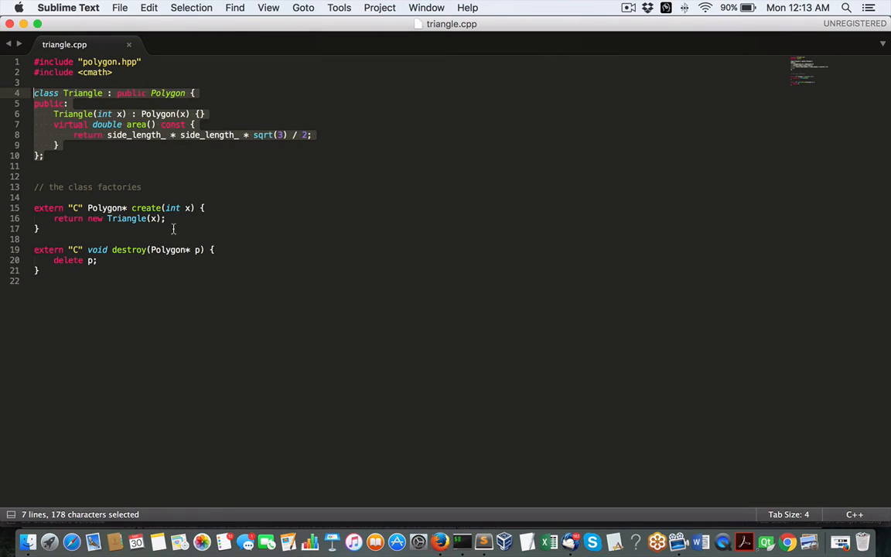
pyautogui.moveTo(118, 277)
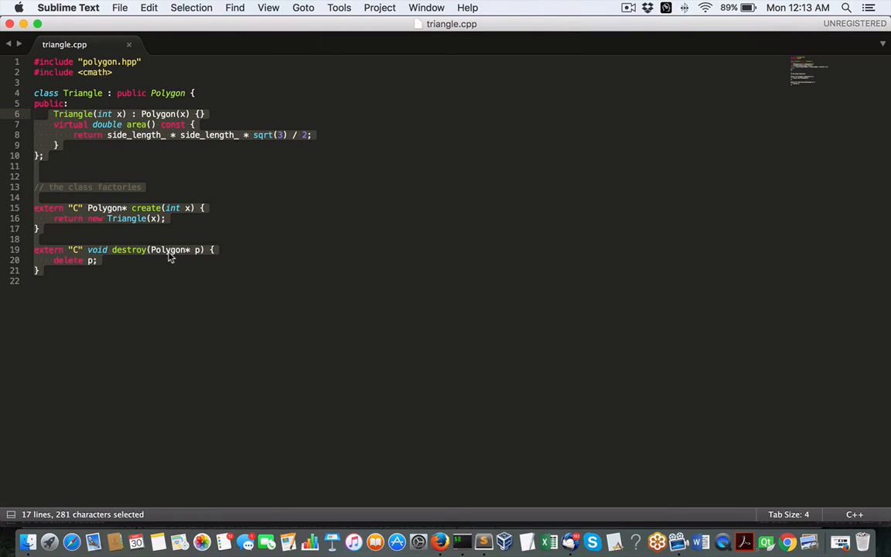
# - Deselect the Triangle class and create/destroy factory code in triangle.cpp
pyautogui.click(74, 281)
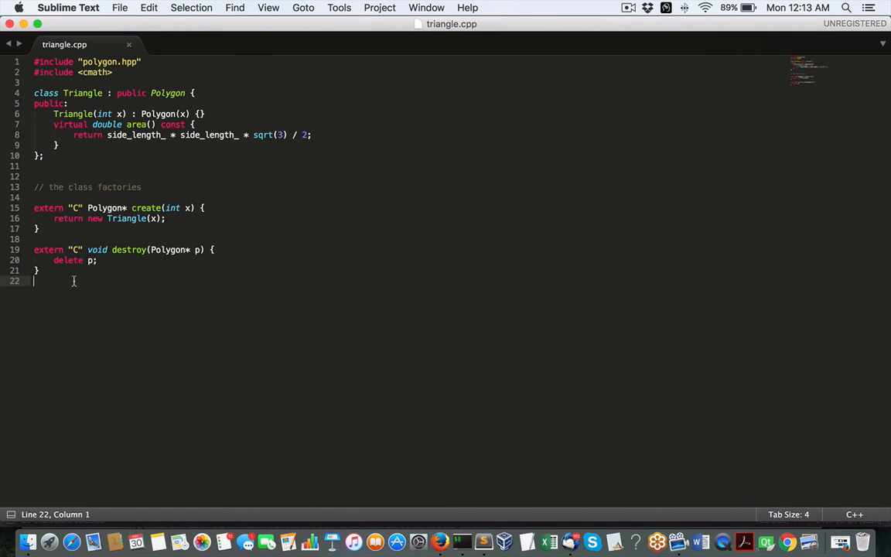
pyautogui.moveTo(501, 221)
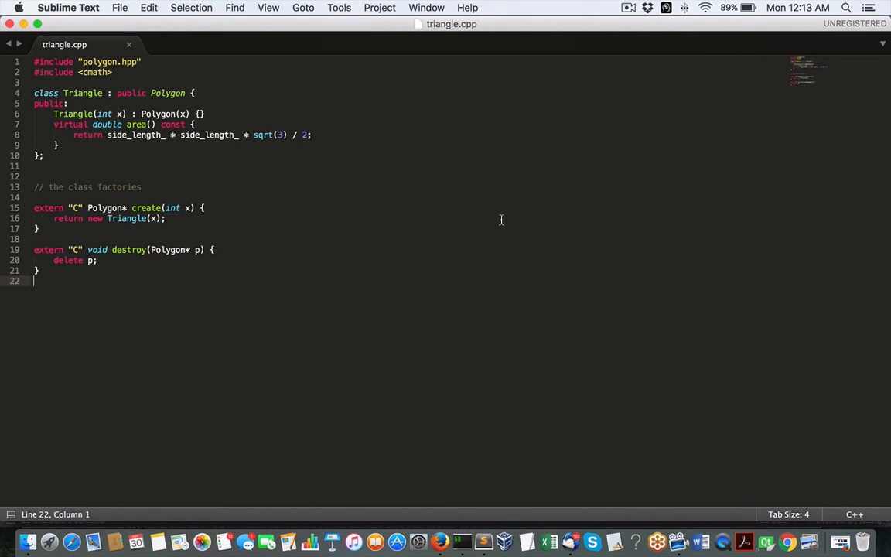
pyautogui.moveTo(432, 115)
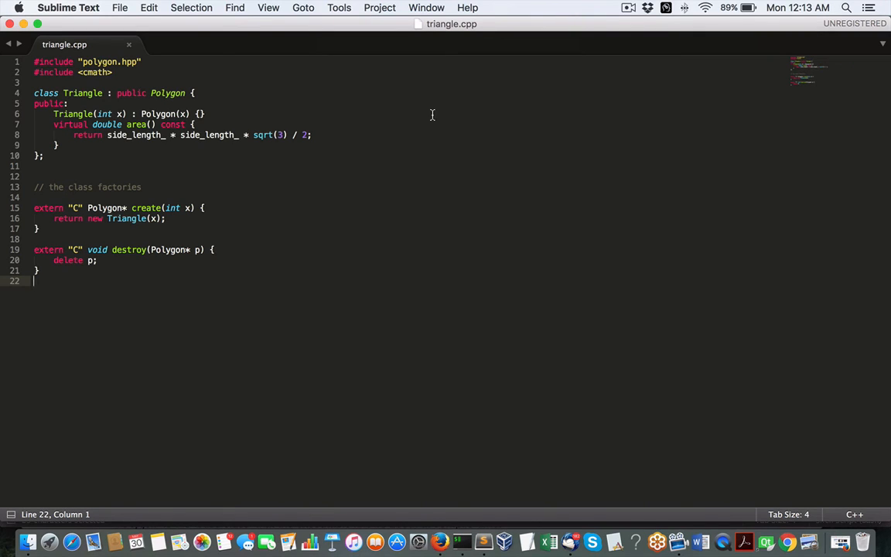
pyautogui.moveTo(484, 549)
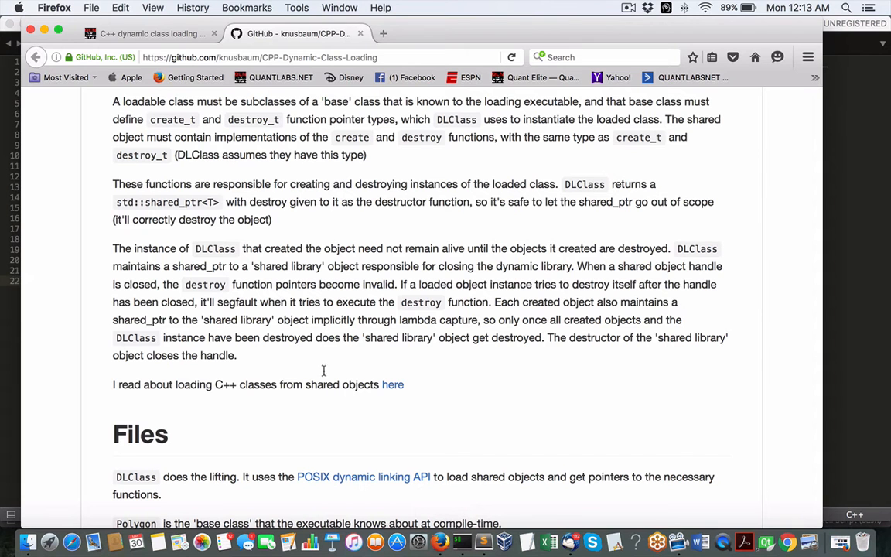
pyautogui.click(140, 33)
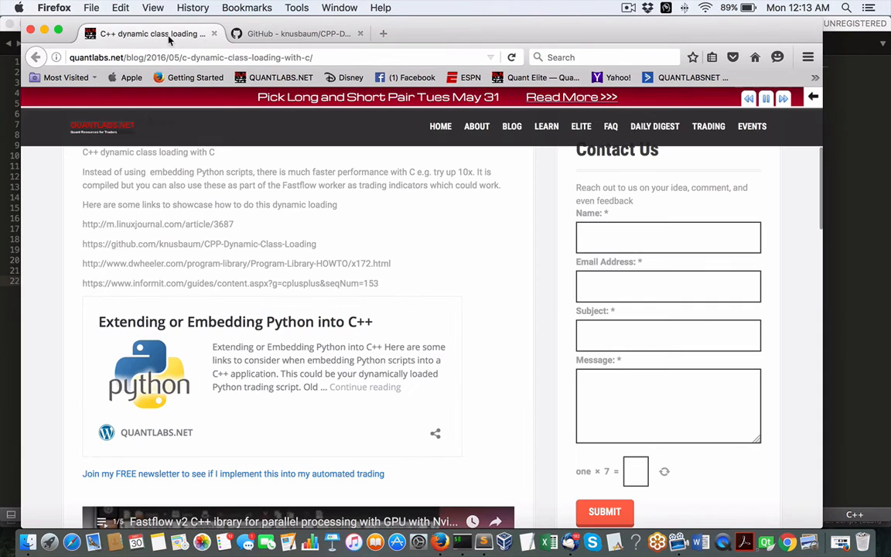
pyautogui.moveTo(95, 327)
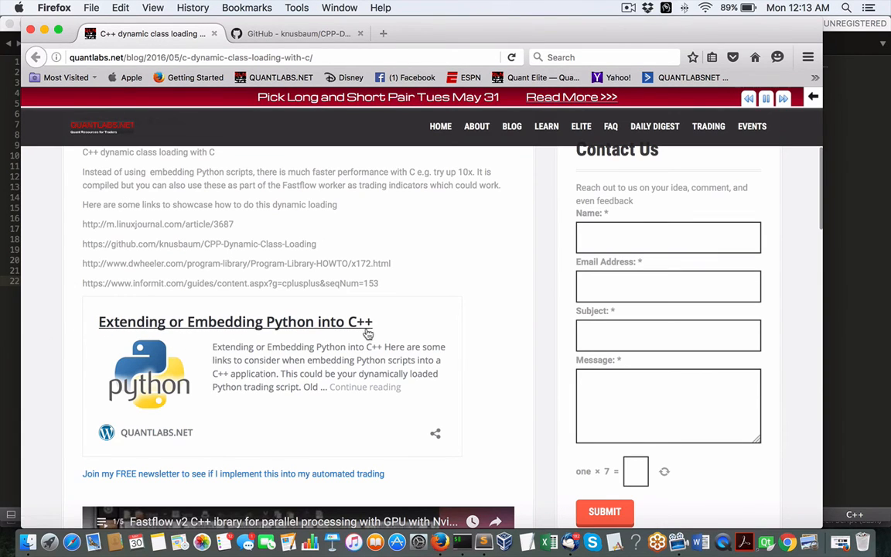
pyautogui.moveTo(138, 335)
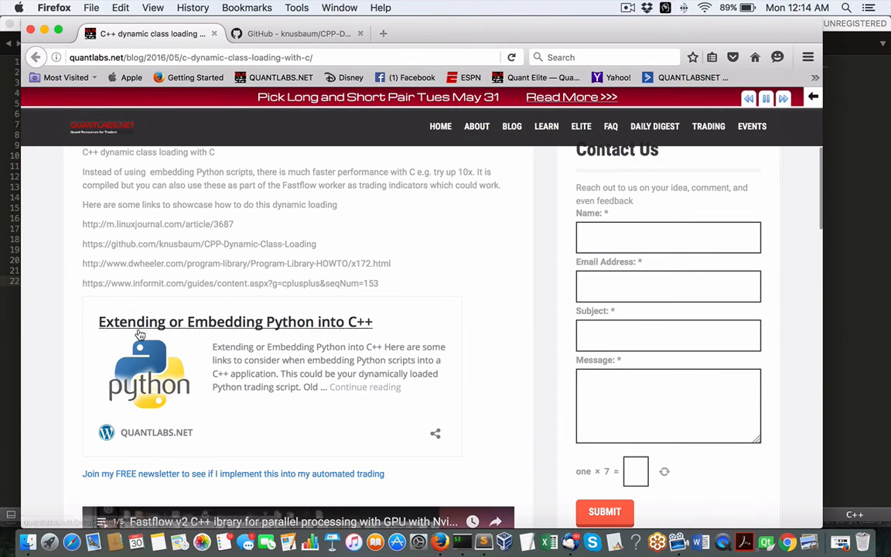
pyautogui.moveTo(232, 338)
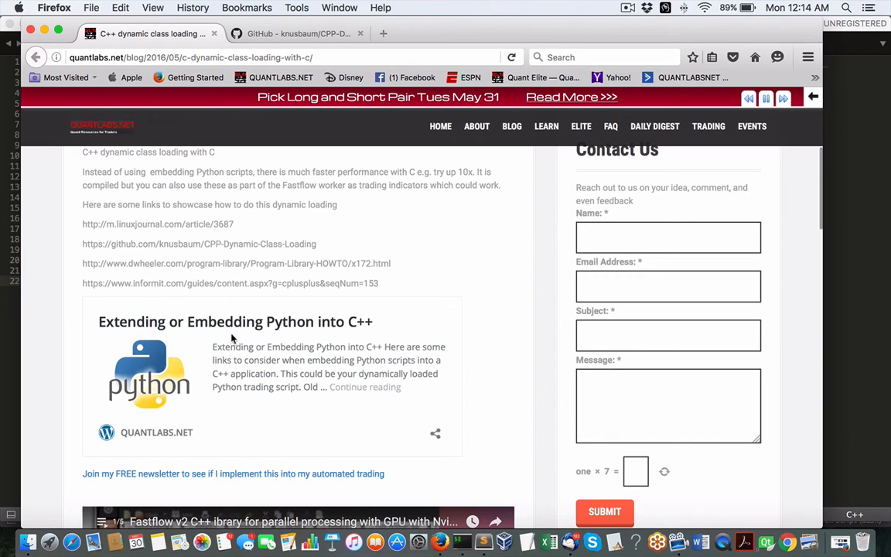
pyautogui.moveTo(298, 339)
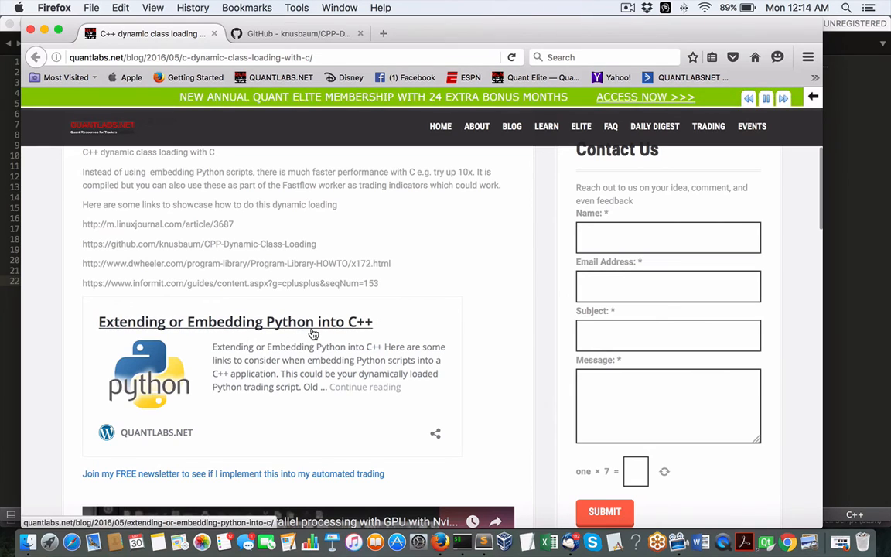
pyautogui.moveTo(281, 326)
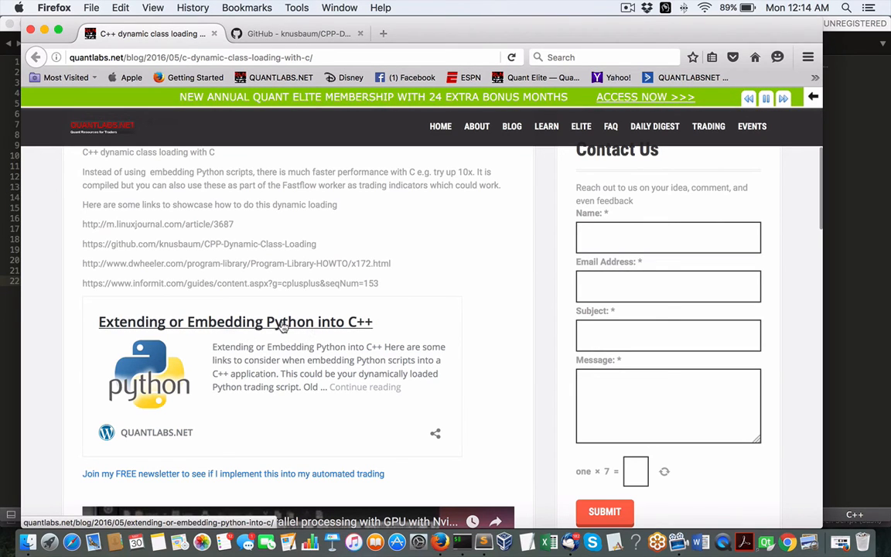
pyautogui.moveTo(298, 325)
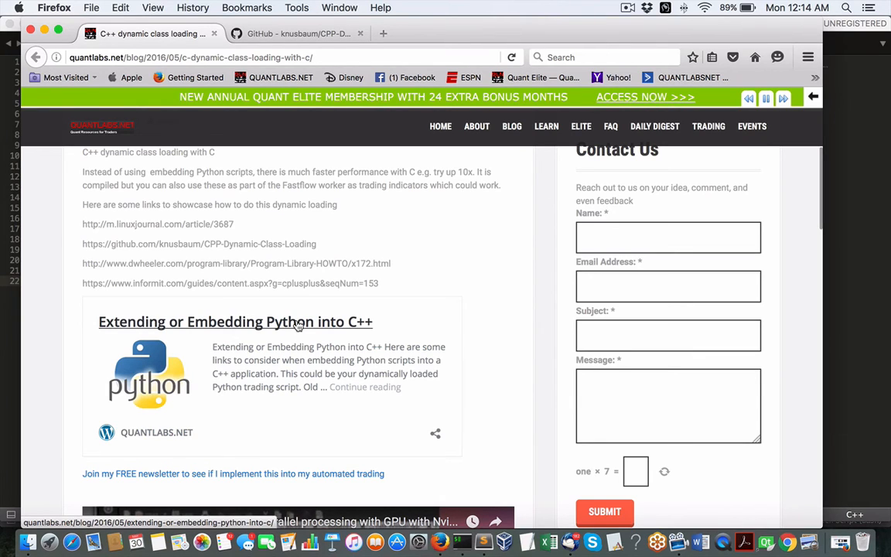
pyautogui.moveTo(303, 325)
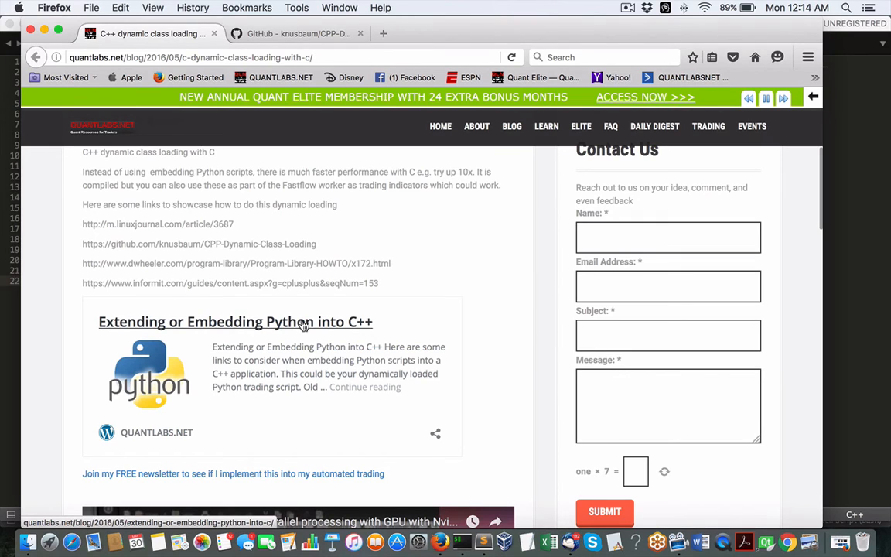
pyautogui.moveTo(313, 324)
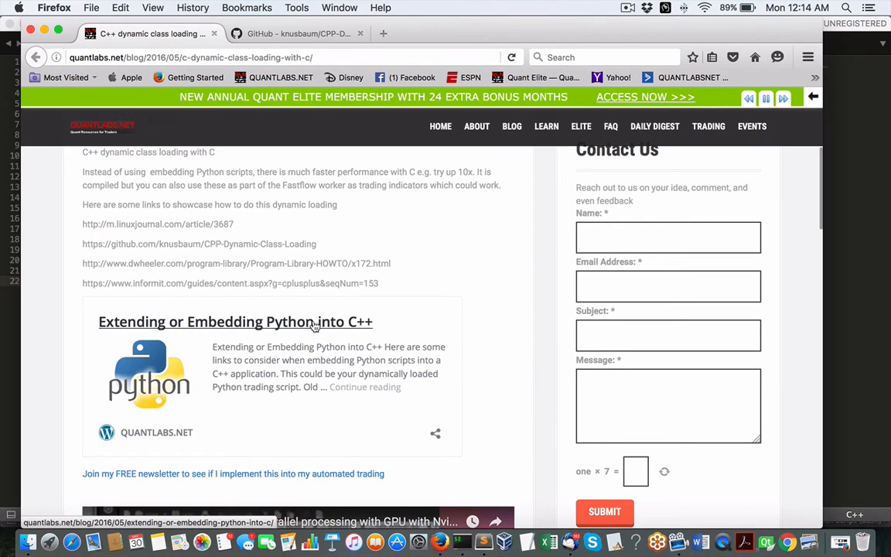
pyautogui.moveTo(332, 375)
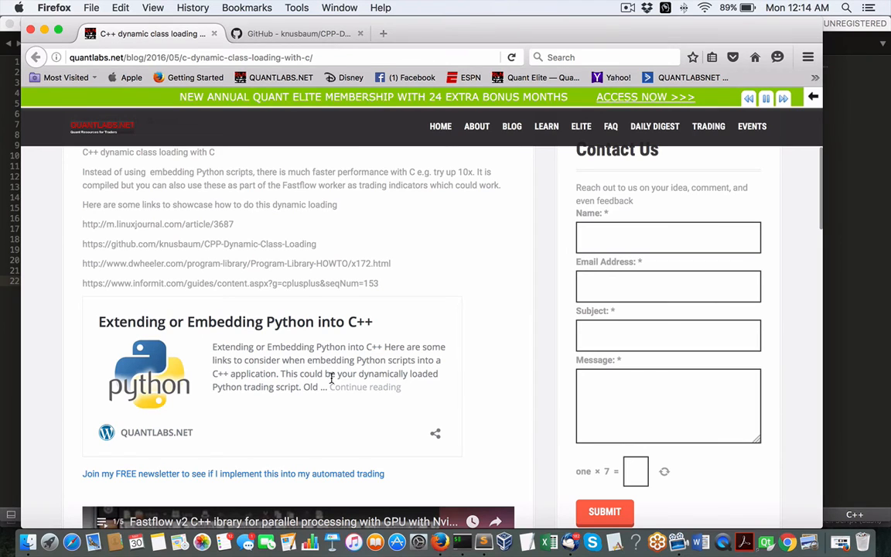
pyautogui.moveTo(265, 334)
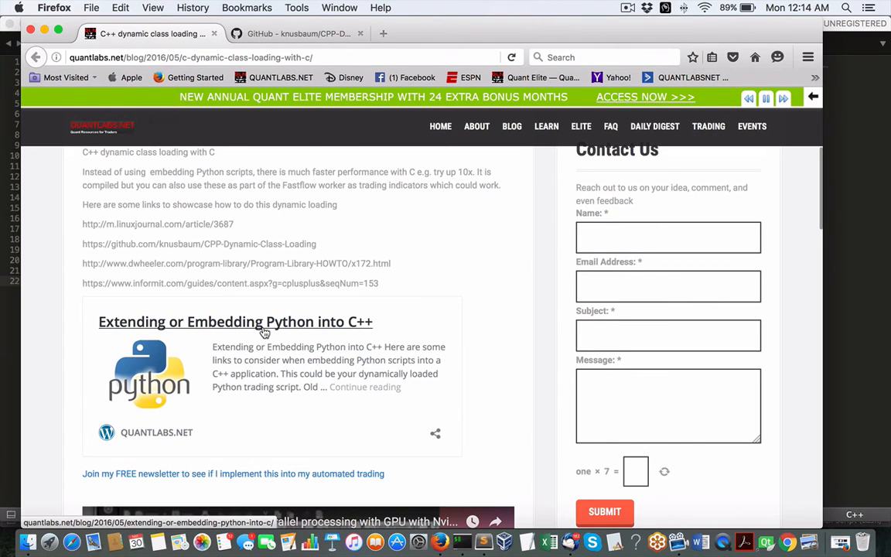
pyautogui.moveTo(346, 324)
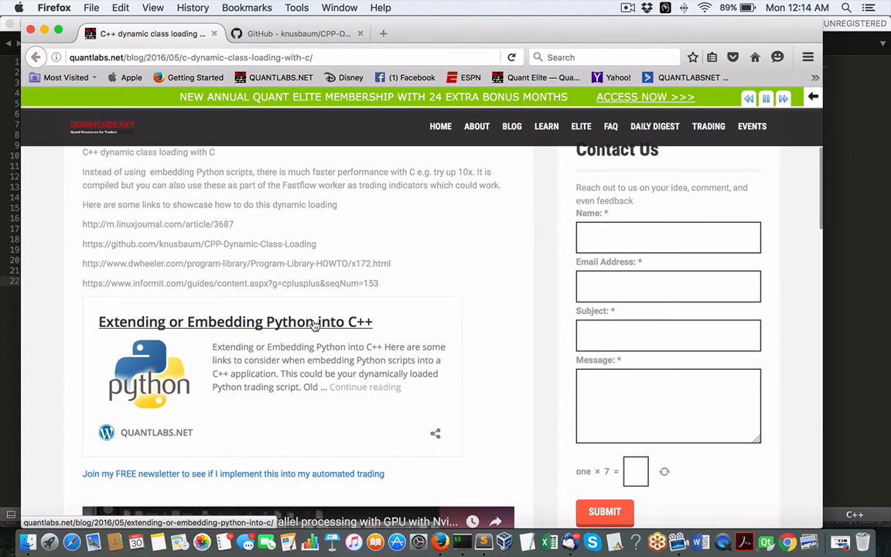
pyautogui.moveTo(317, 325)
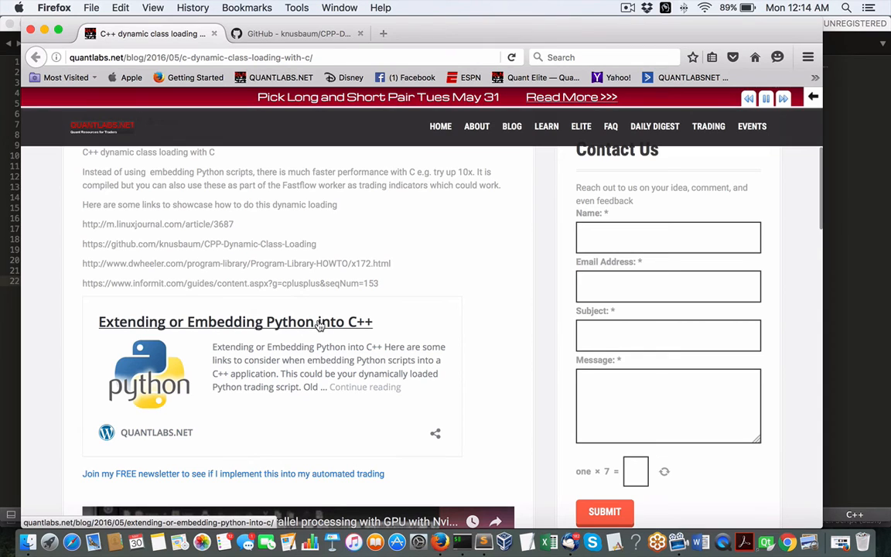
pyautogui.moveTo(309, 341)
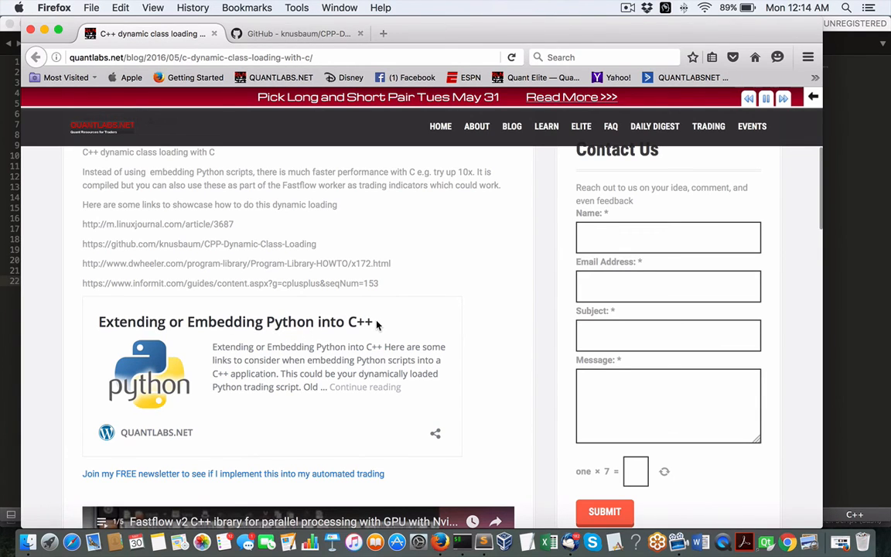
pyautogui.moveTo(363, 323)
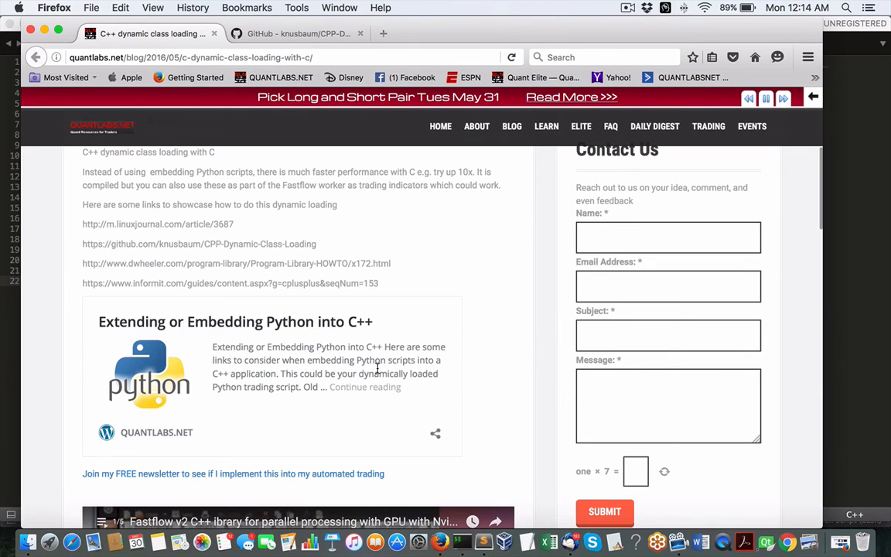
pyautogui.scroll(-3)
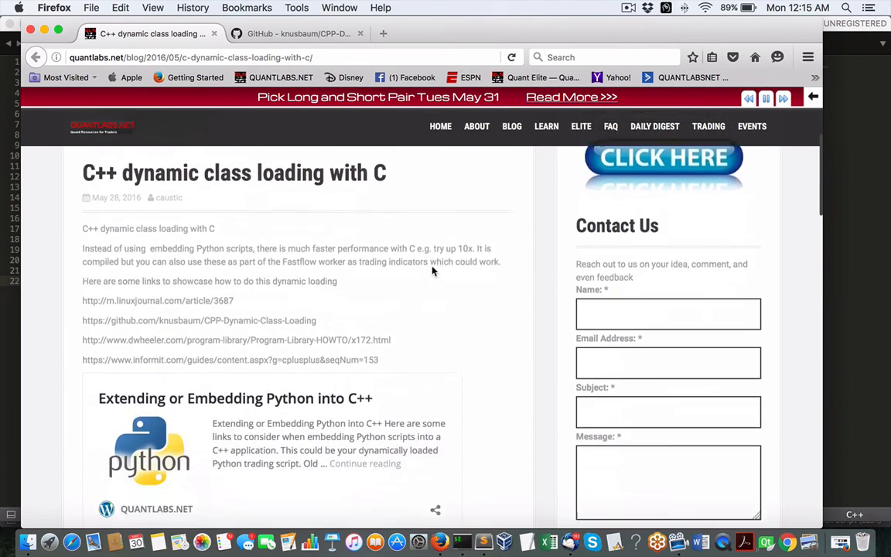
# - Scroll the blog post down to the Fastflow video, then switch back to triangle.cpp
pyautogui.scroll(-3)
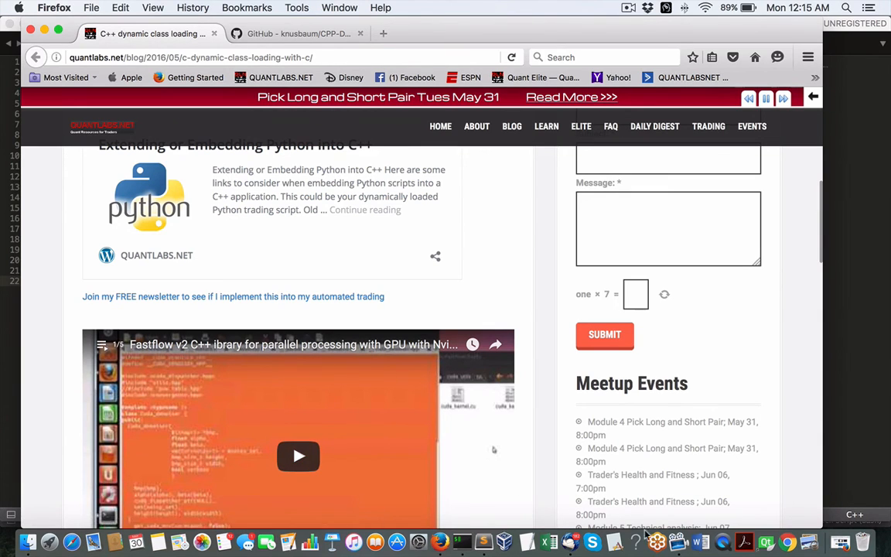
pyautogui.moveTo(462, 540)
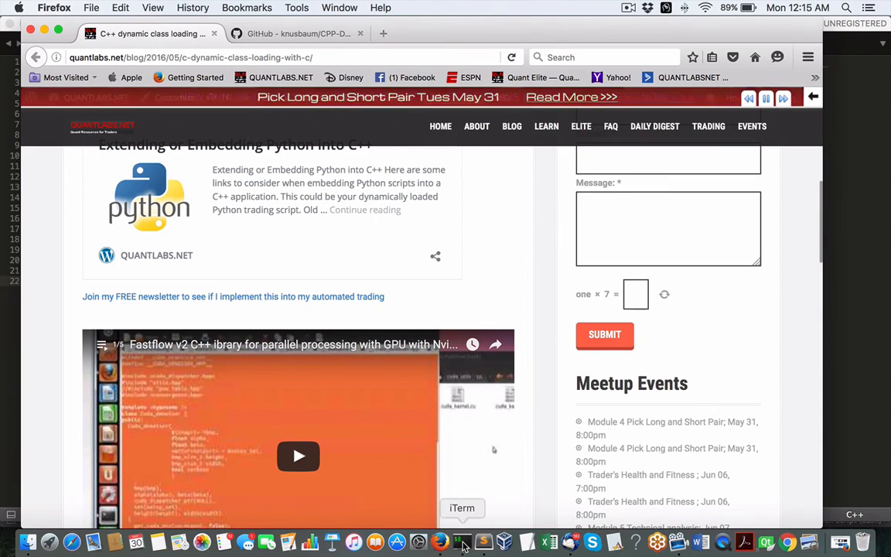
pyautogui.moveTo(699, 544)
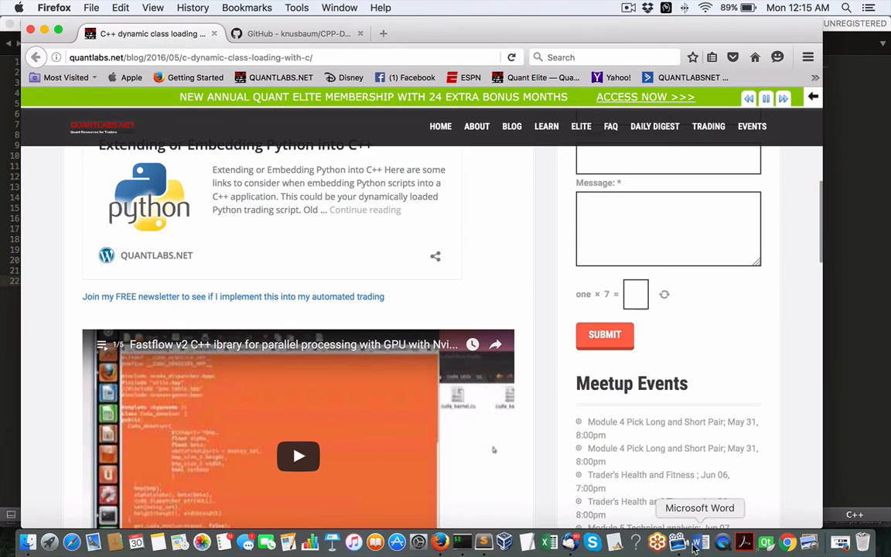
pyautogui.moveTo(462, 539)
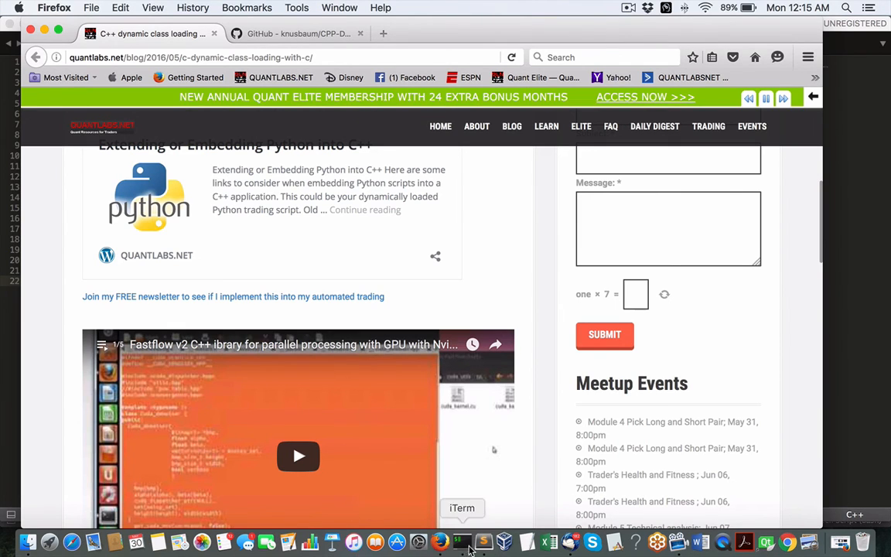
pyautogui.click(485, 540)
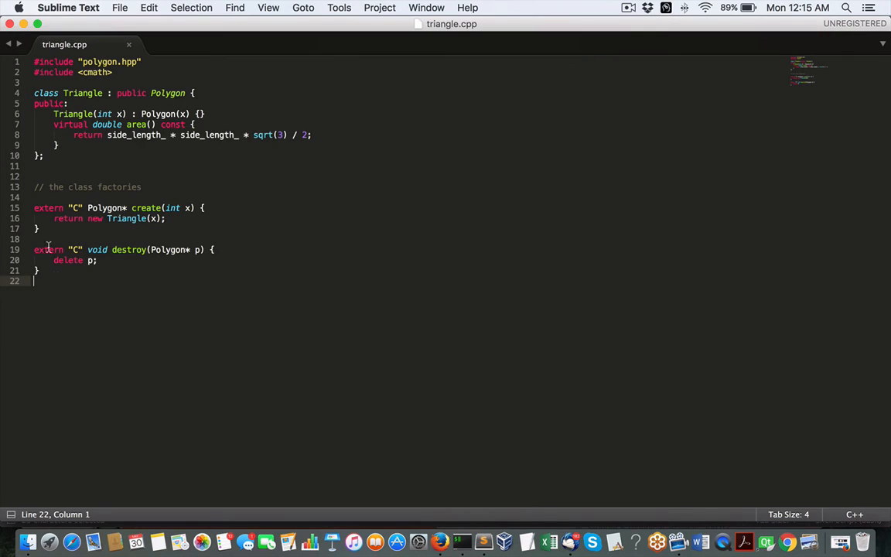
pyautogui.press('cmd+a')
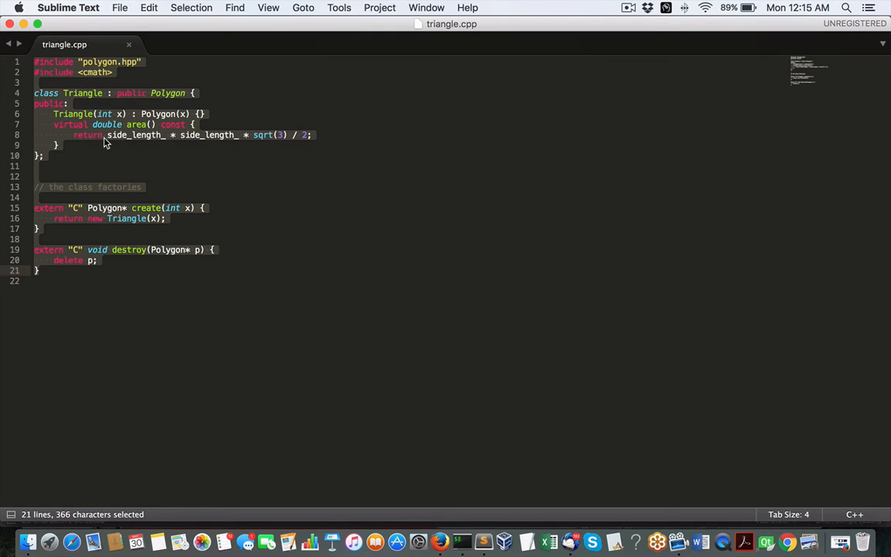
pyautogui.moveTo(130, 93)
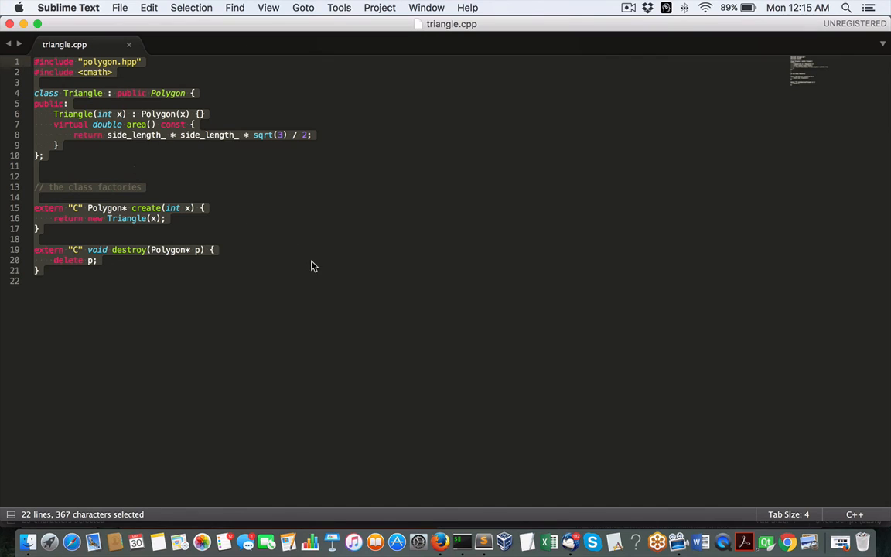
pyautogui.moveTo(272, 281)
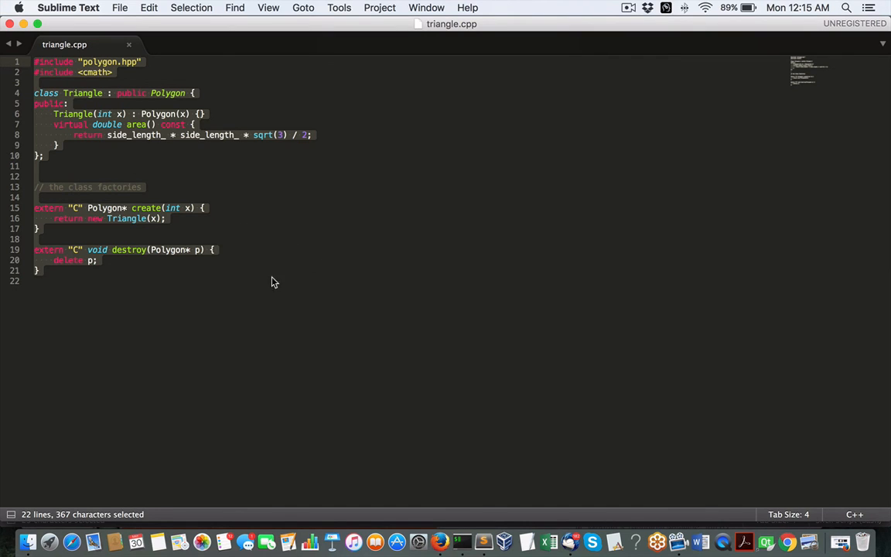
pyautogui.click(146, 336)
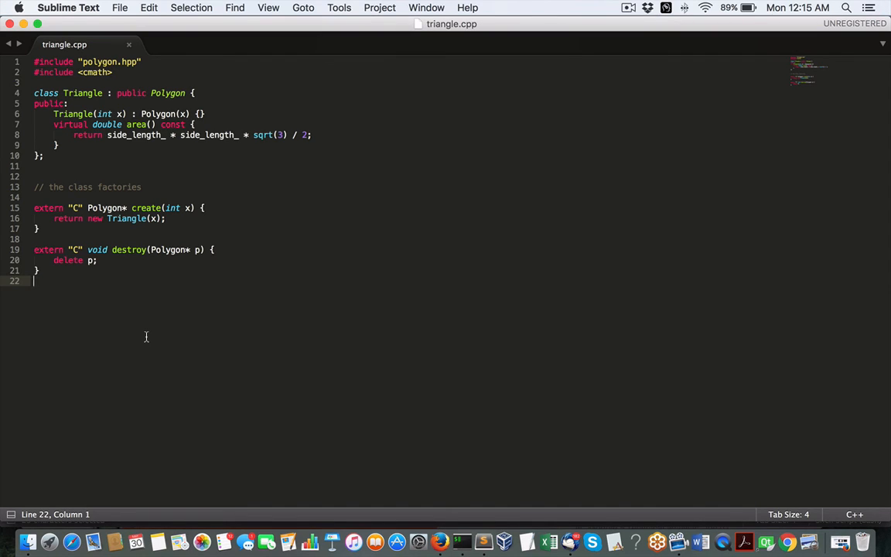
pyautogui.moveTo(398, 488)
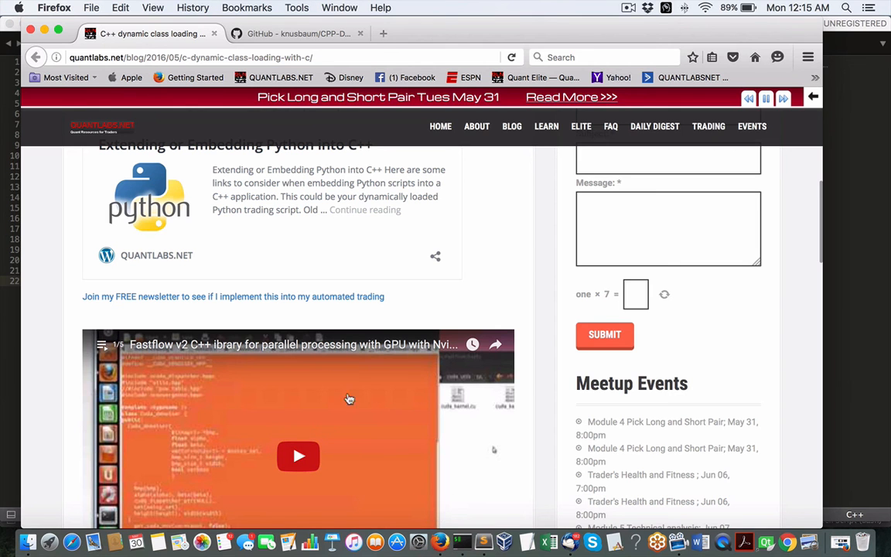
pyautogui.scroll(-3)
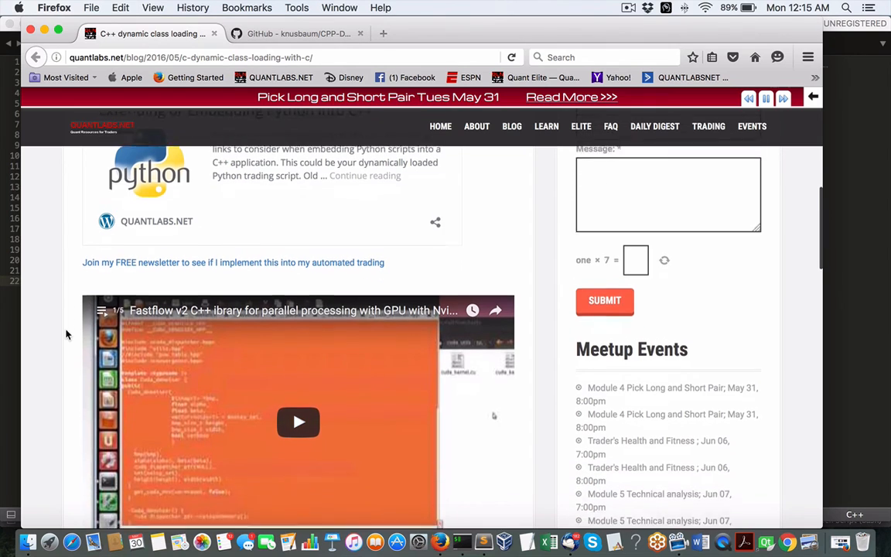
pyautogui.scroll(-3)
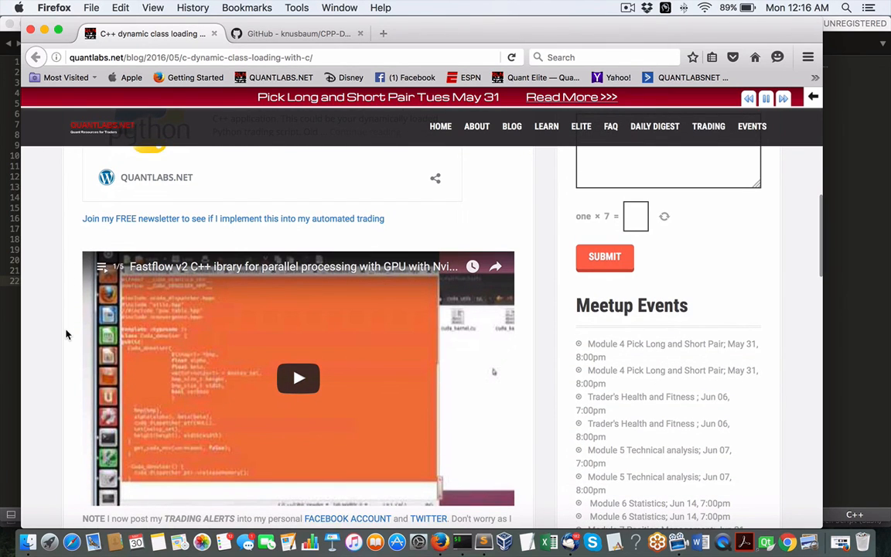
pyautogui.moveTo(335, 371)
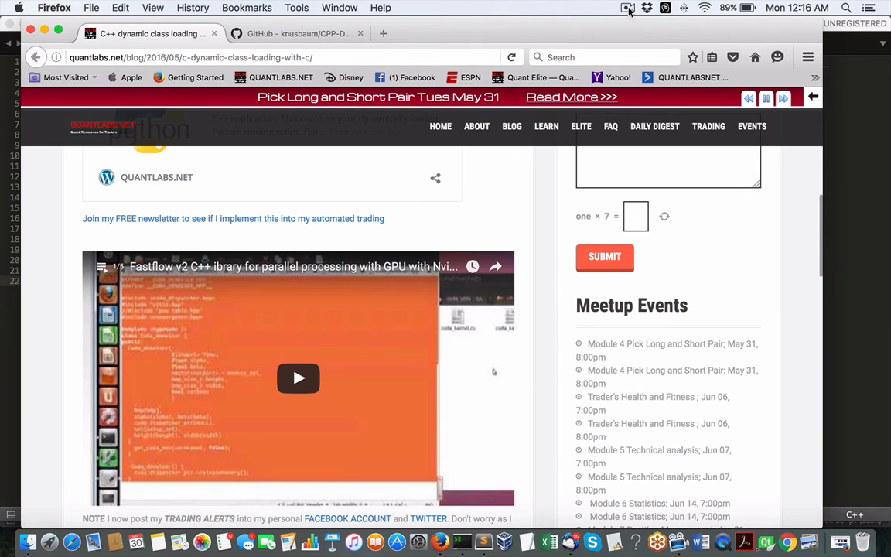
pyautogui.click(624, 9)
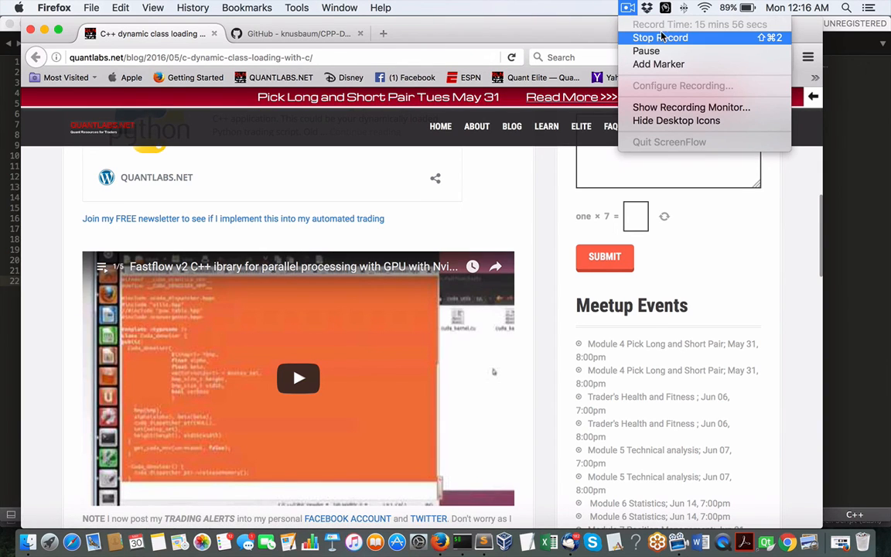
pyautogui.moveTo(672, 40)
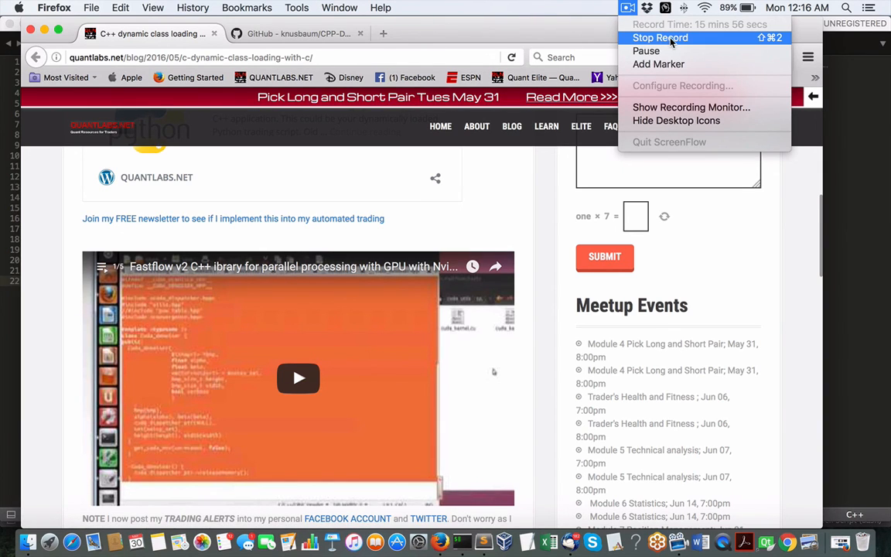